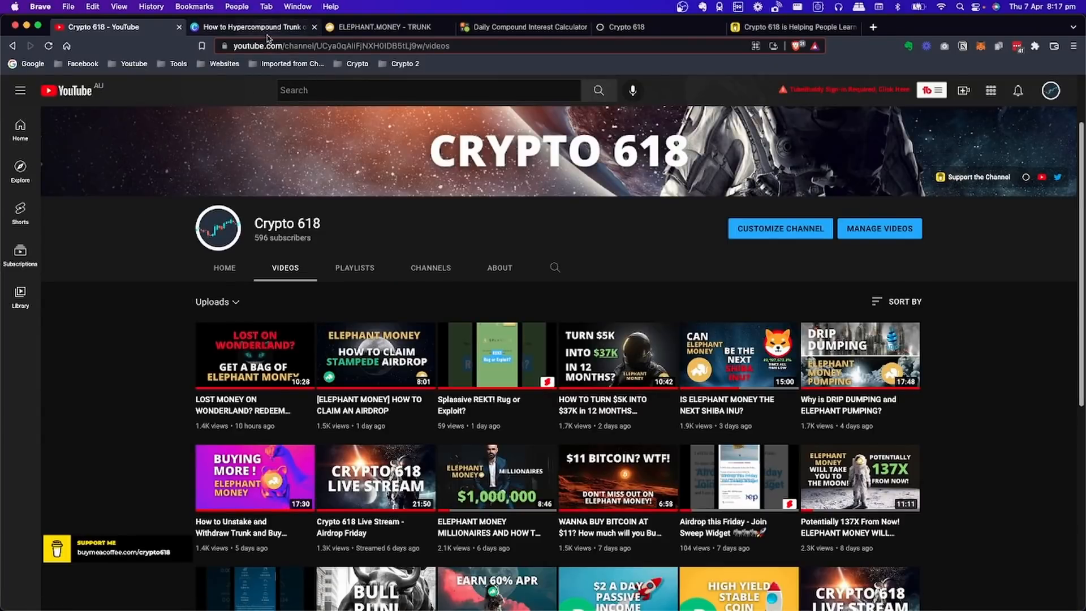
pyautogui.moveTo(252, 27)
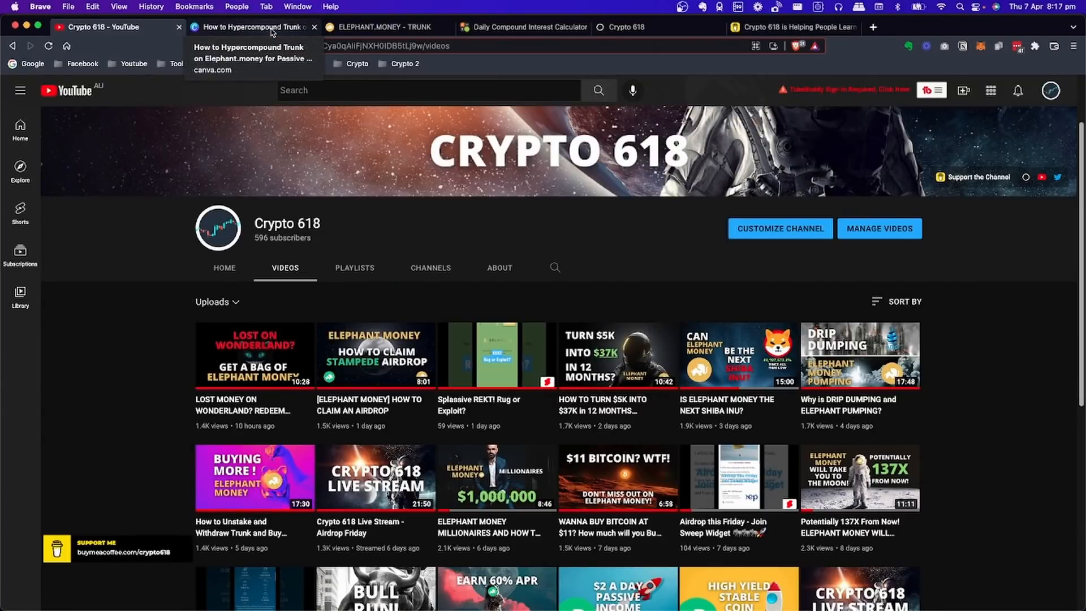
# - Switch to the Canva hypercompound presentation tab
pyautogui.click(248, 27)
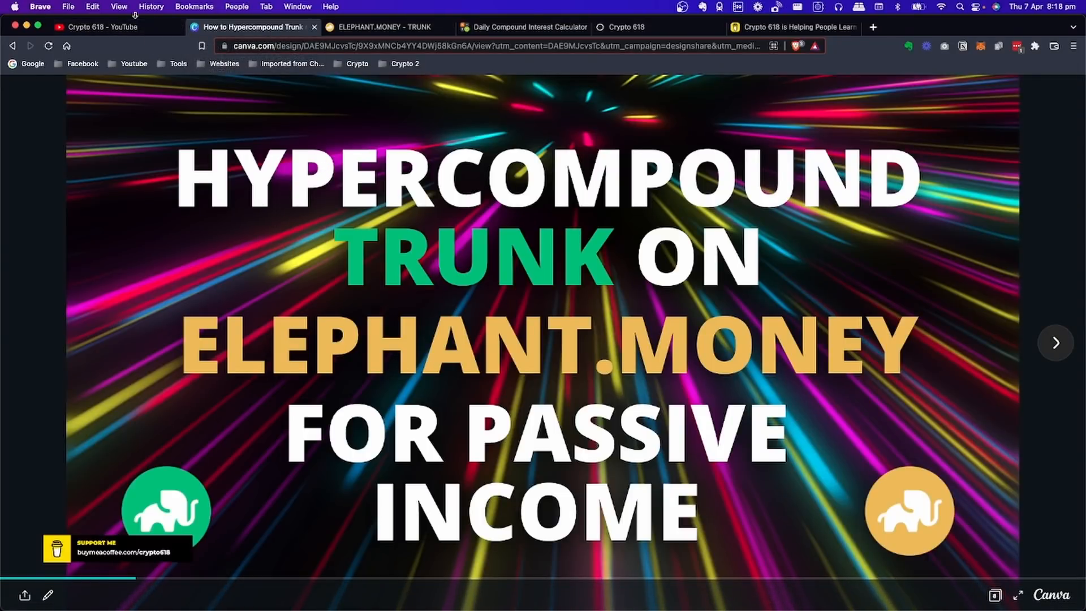
pyautogui.moveTo(99, 27)
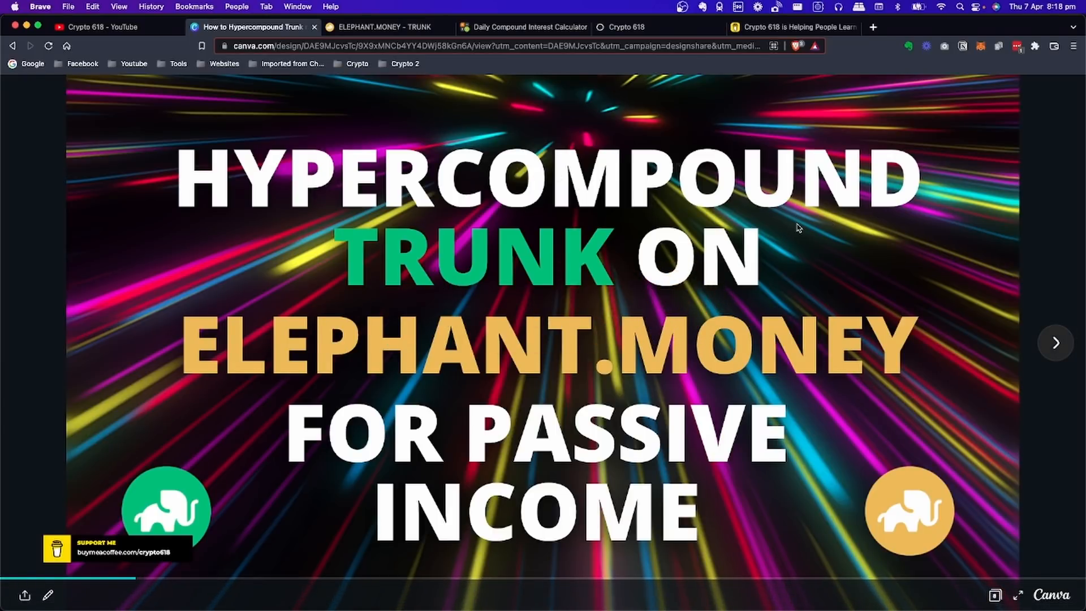
pyautogui.moveTo(739, 289)
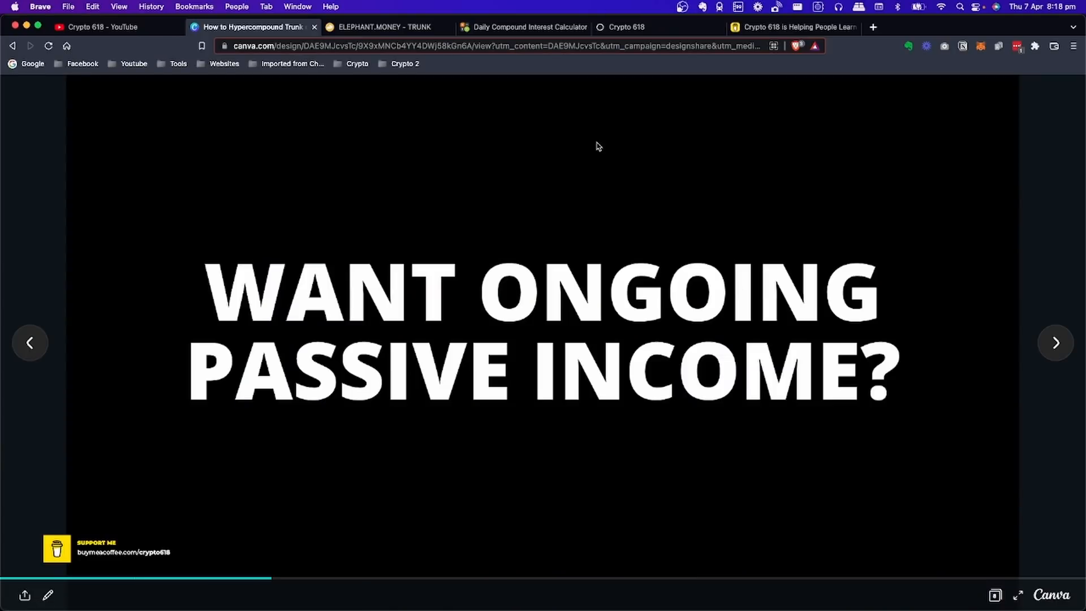
pyautogui.moveTo(634, 209)
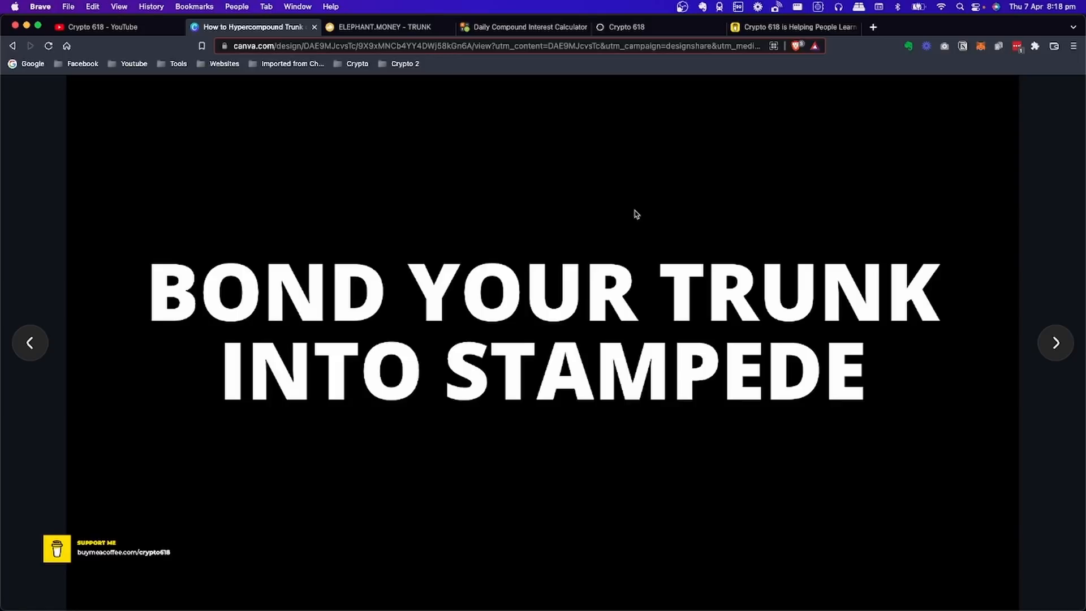
pyautogui.moveTo(639, 207)
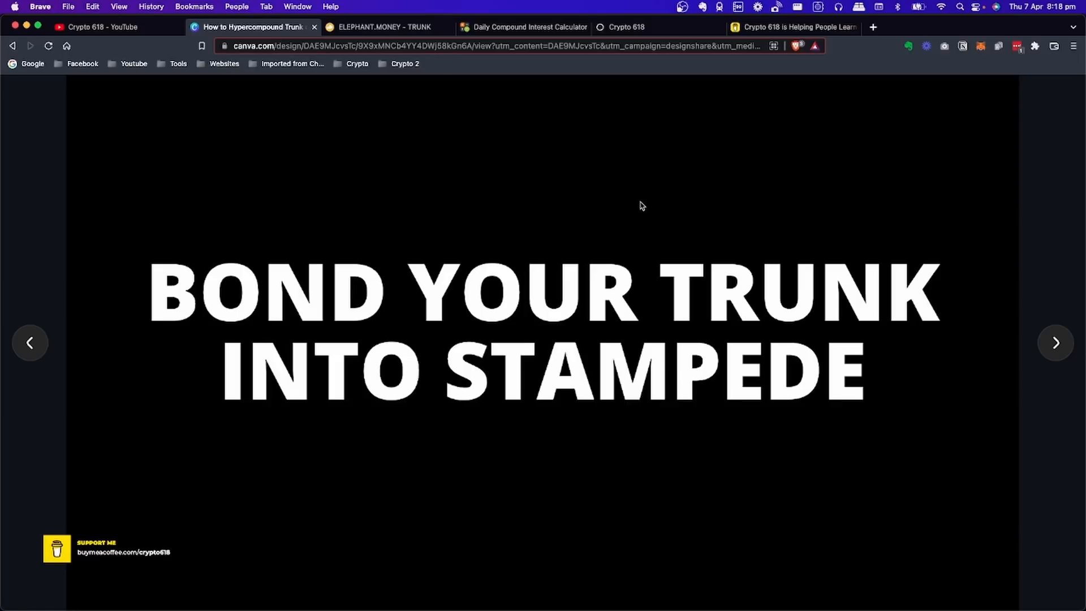
pyautogui.moveTo(398, 215)
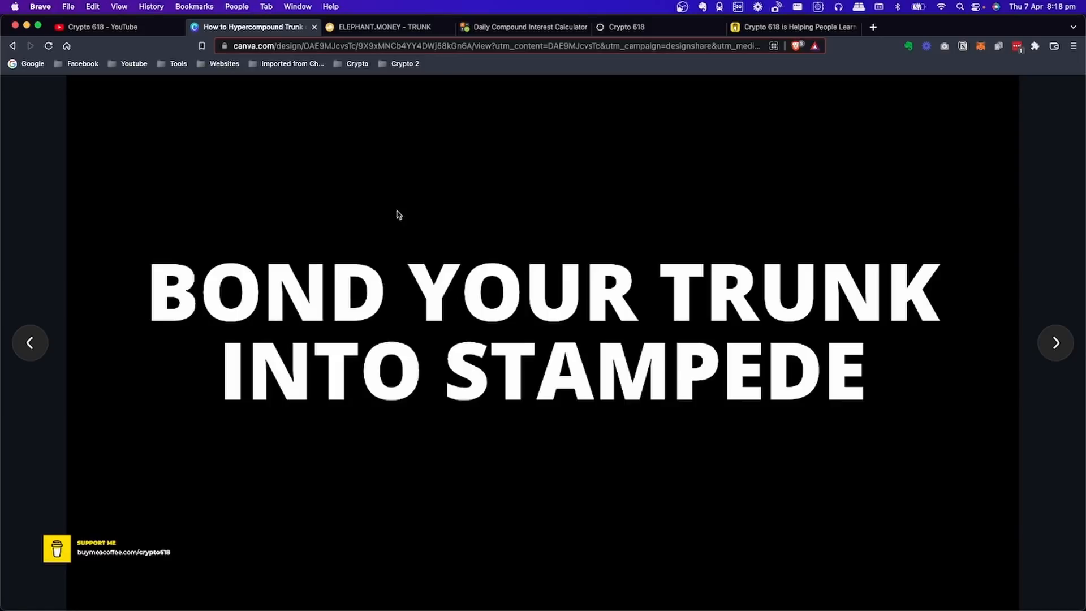
pyautogui.moveTo(381, 297)
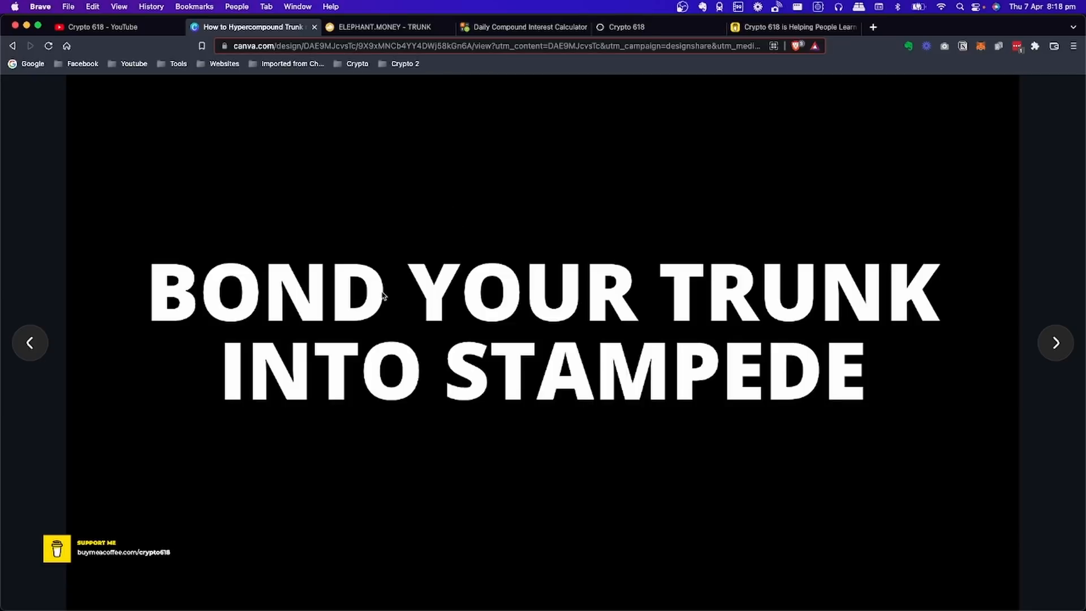
pyautogui.moveTo(696, 246)
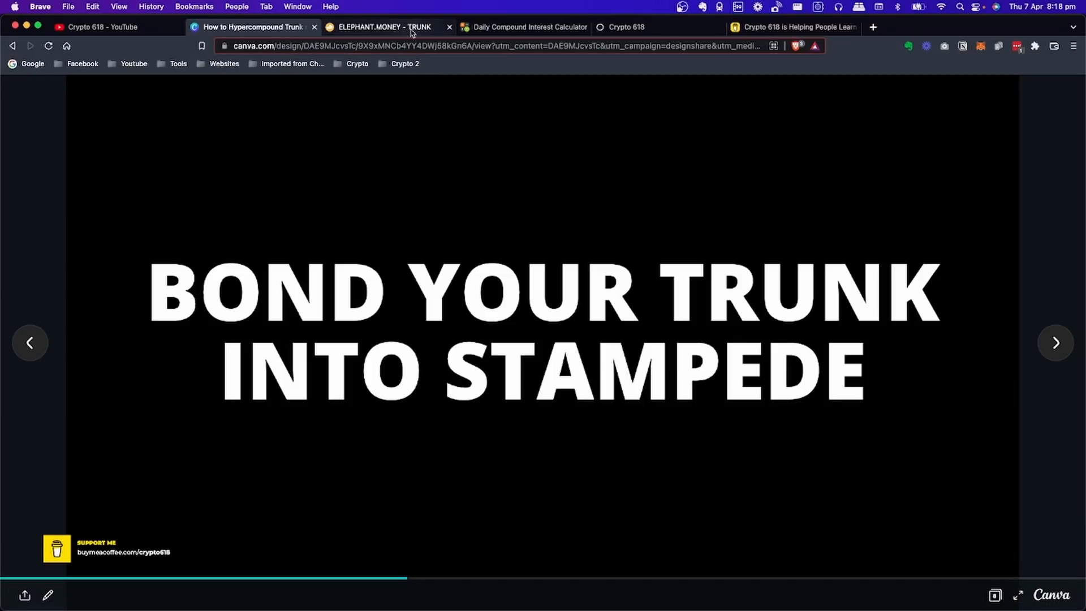
# - Switch to the Elephant.Money TRUNK page and scroll to the Stampede and HERD panels
pyautogui.click(381, 27)
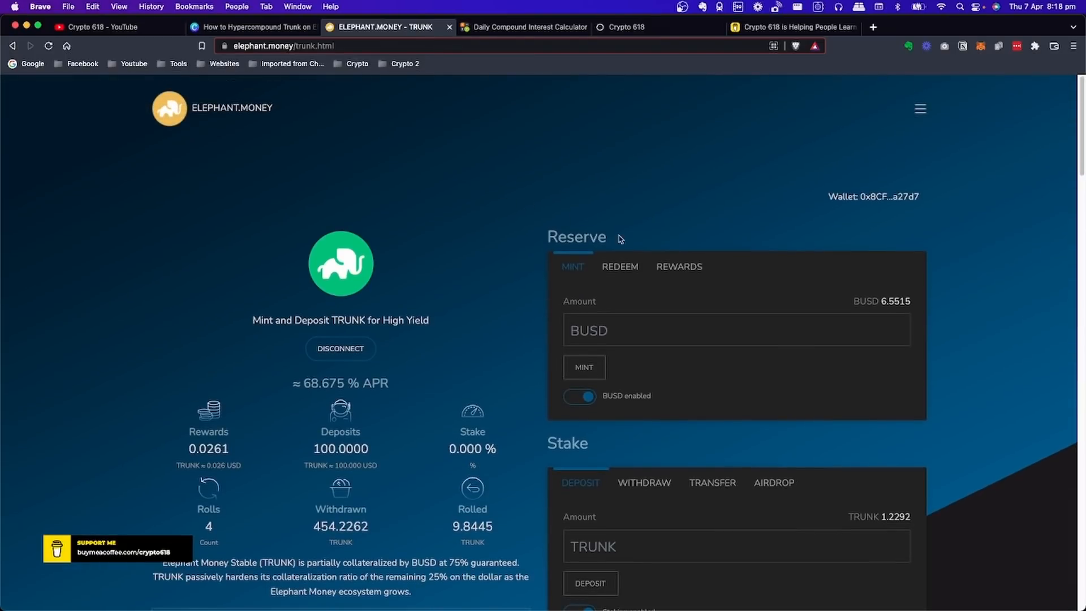
pyautogui.moveTo(617, 316)
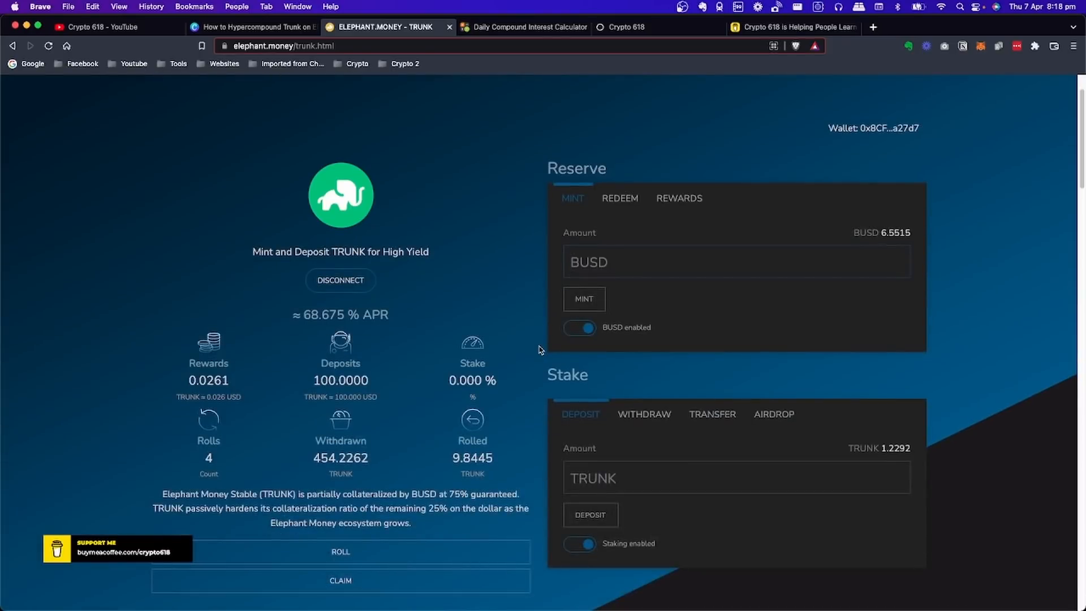
pyautogui.scroll(-3)
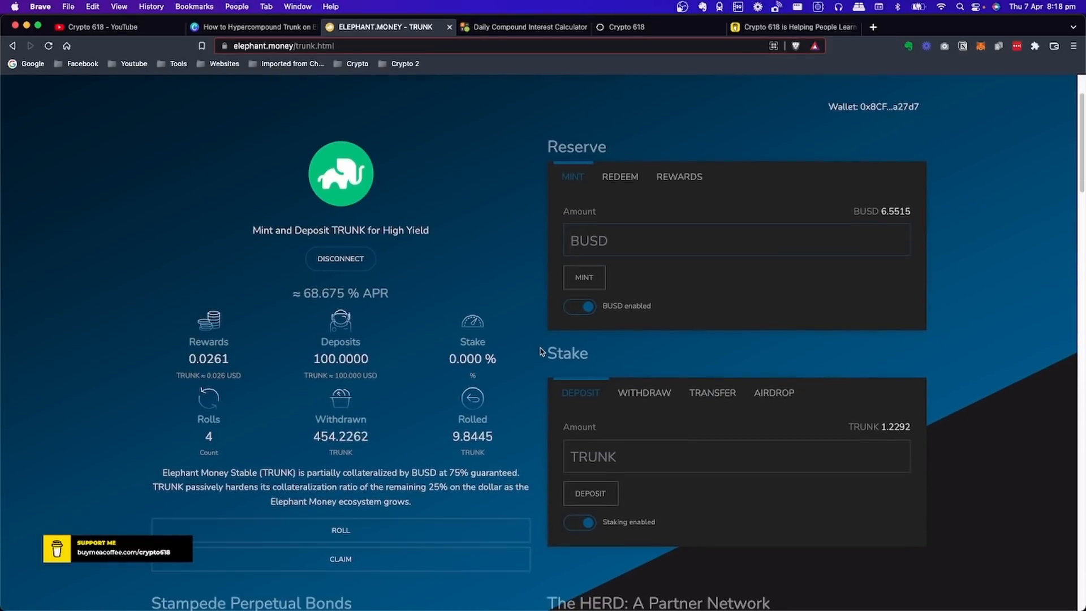
pyautogui.scroll(-3)
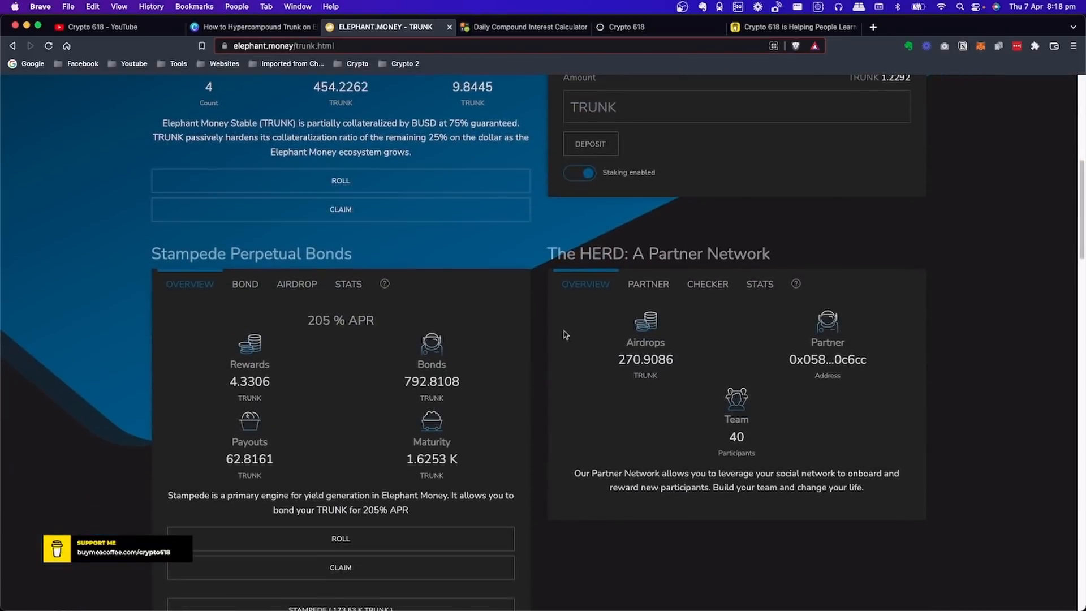
pyautogui.scroll(-3)
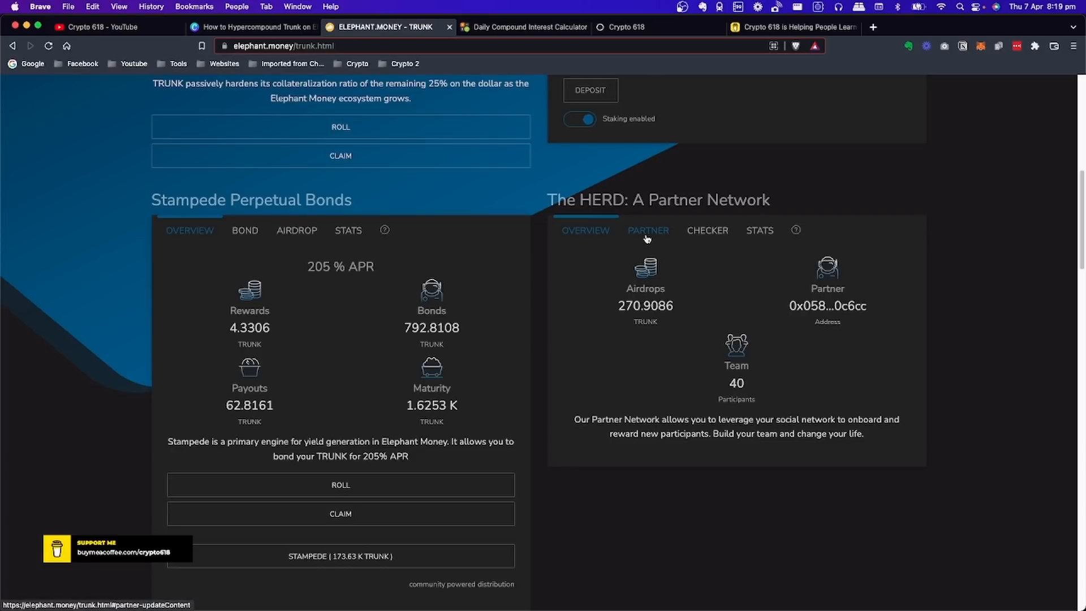
pyautogui.click(647, 230)
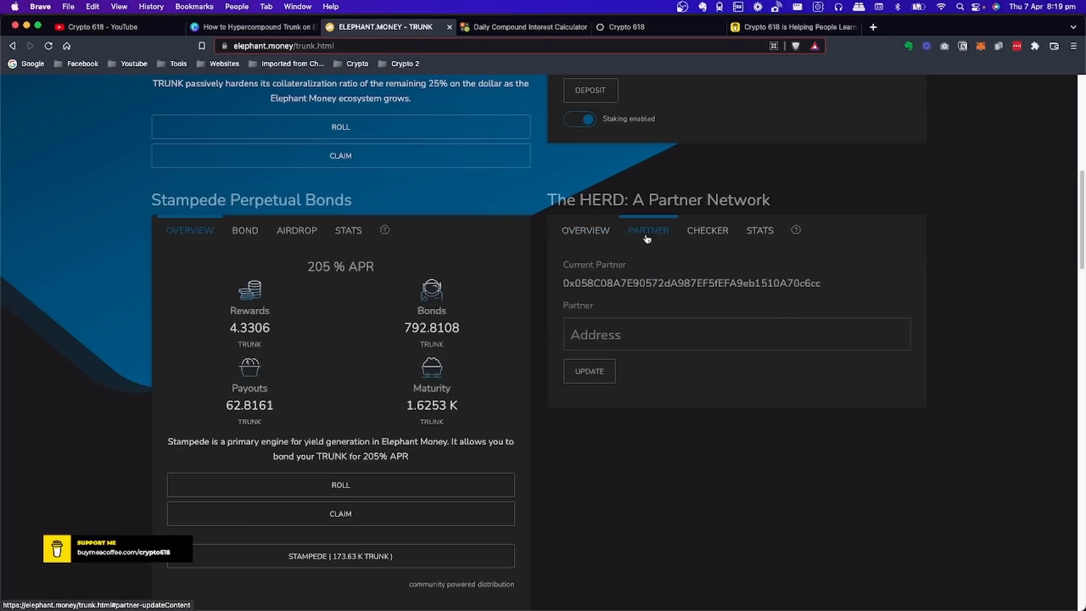
pyautogui.moveTo(640, 287)
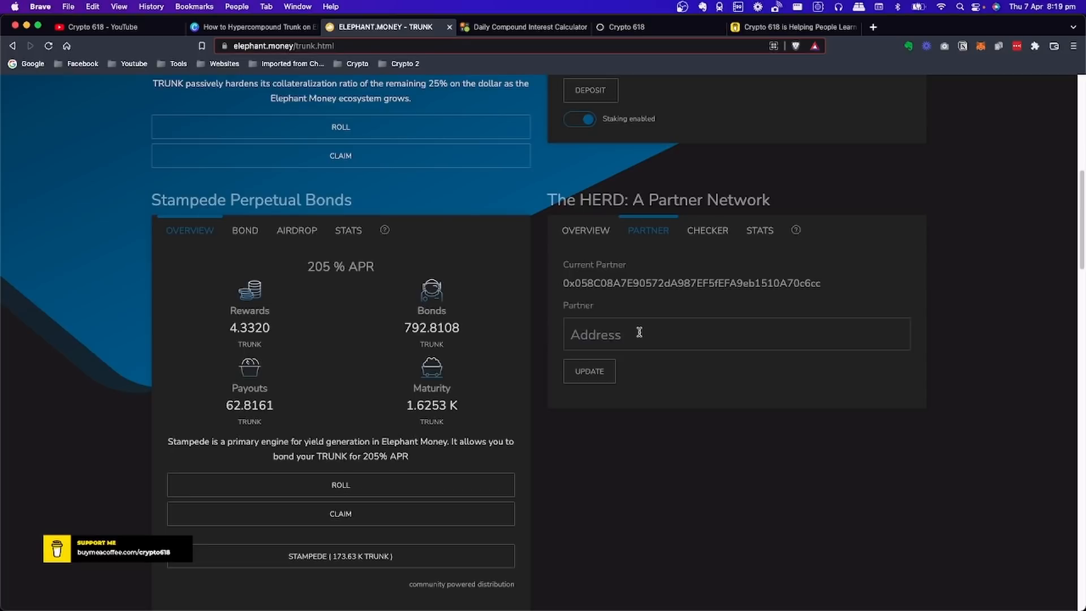
pyautogui.moveTo(608, 359)
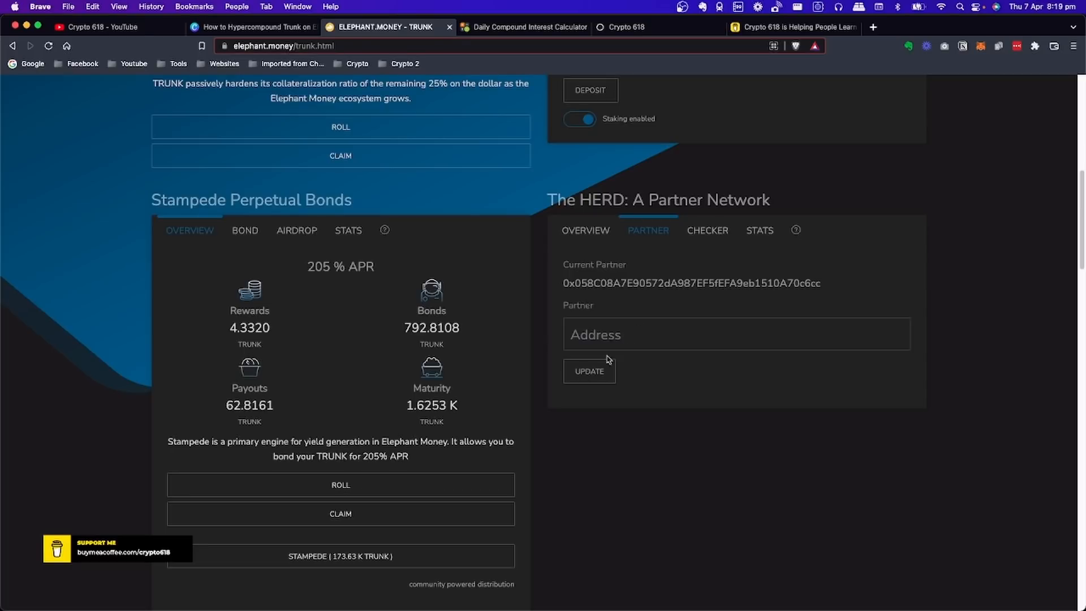
pyautogui.moveTo(585, 231)
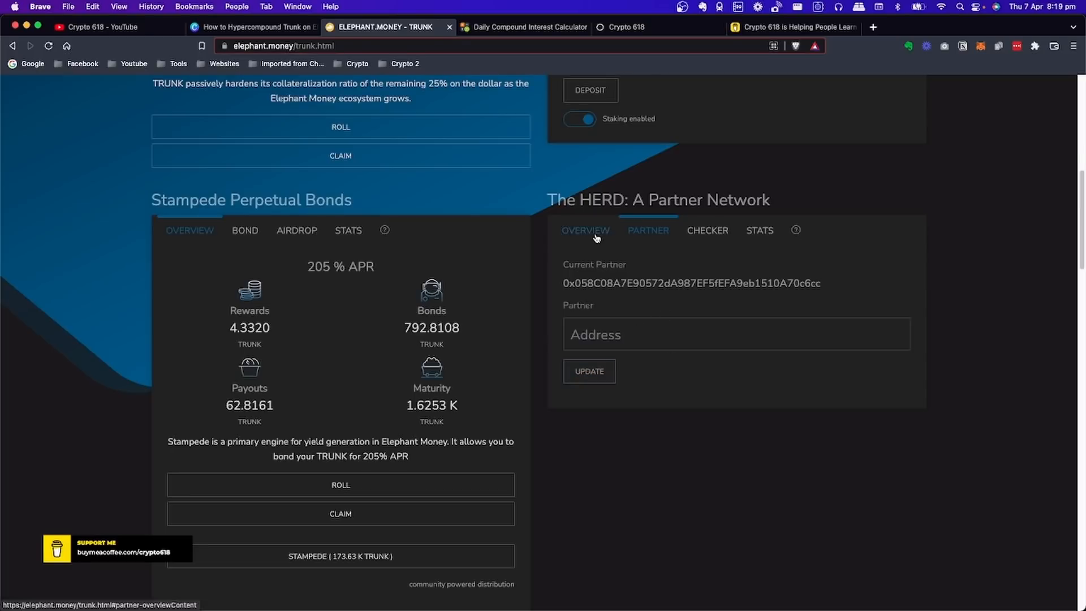
pyautogui.click(585, 229)
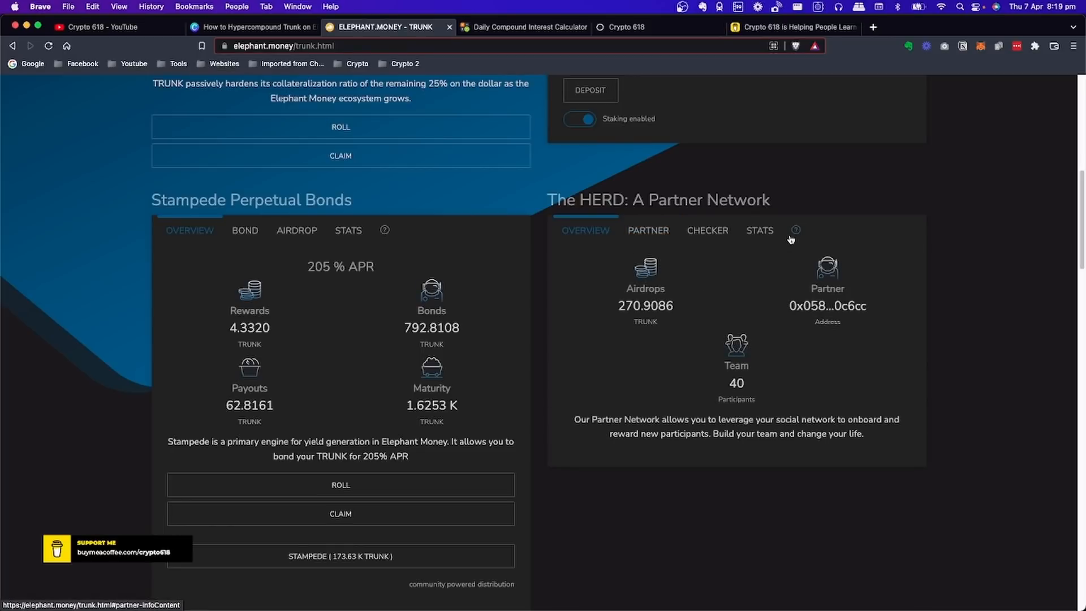
pyautogui.click(795, 230)
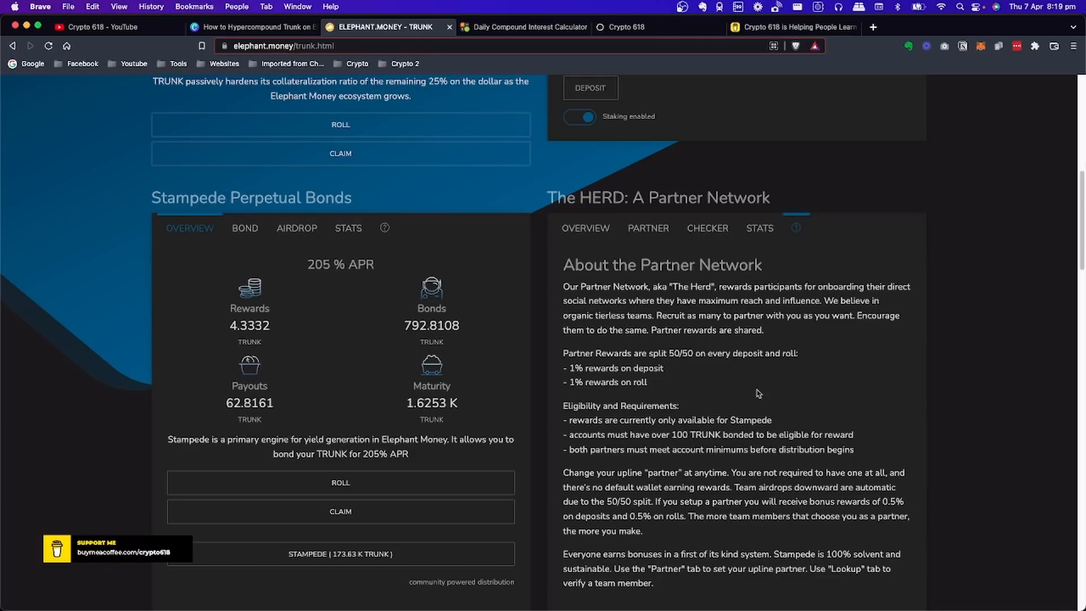
pyautogui.moveTo(585, 228)
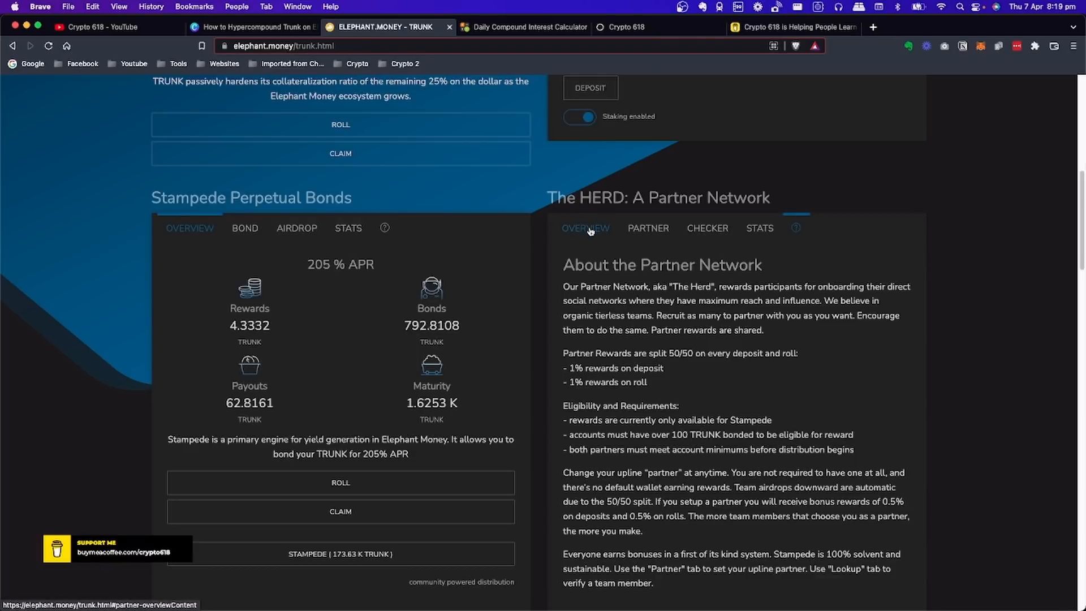
pyautogui.click(585, 227)
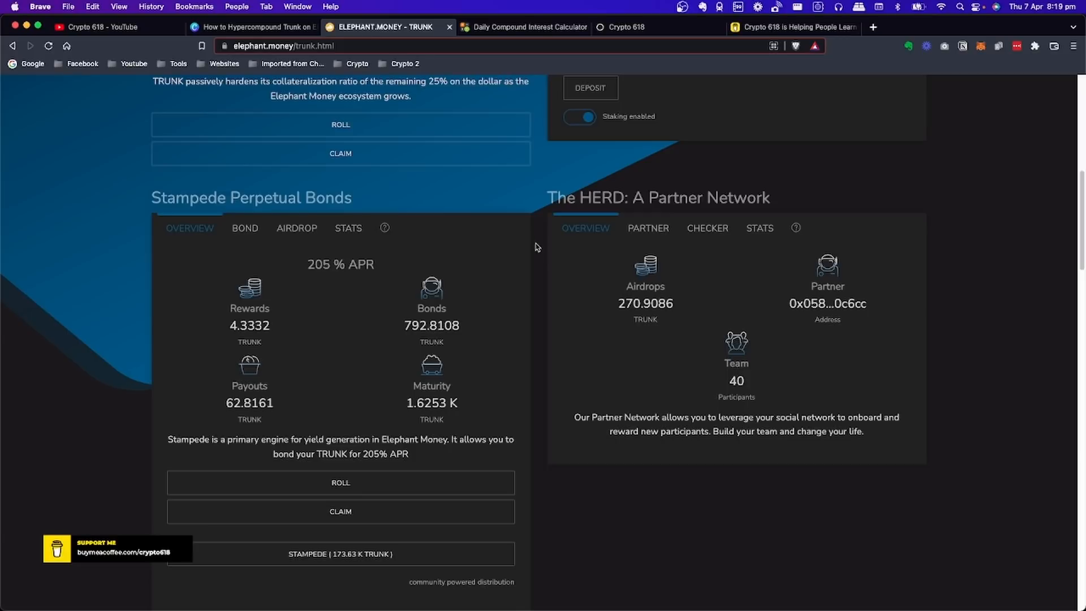
pyautogui.moveTo(546, 296)
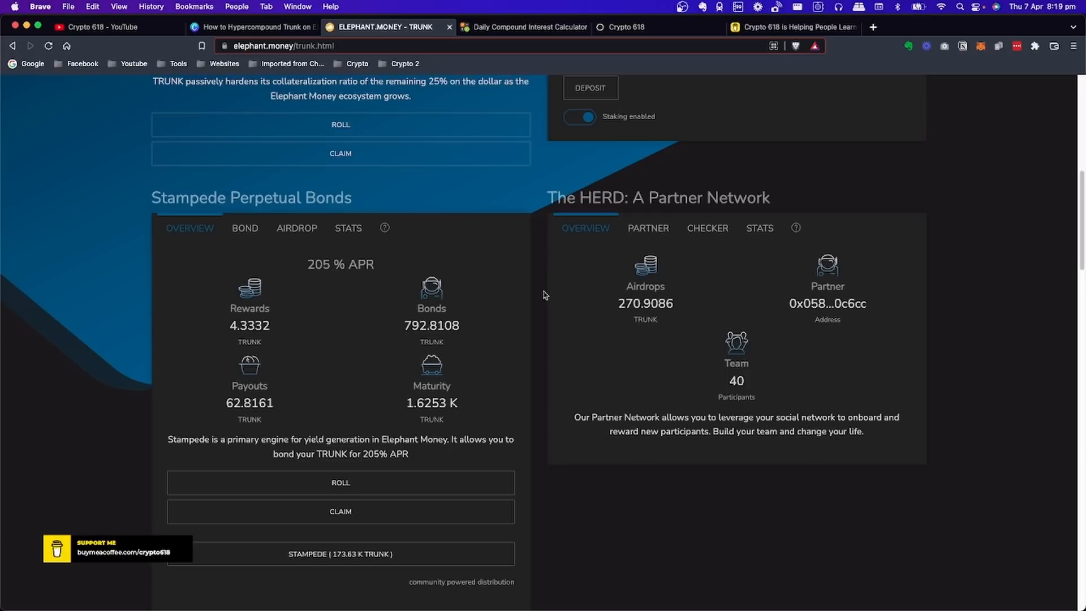
pyautogui.moveTo(299, 209)
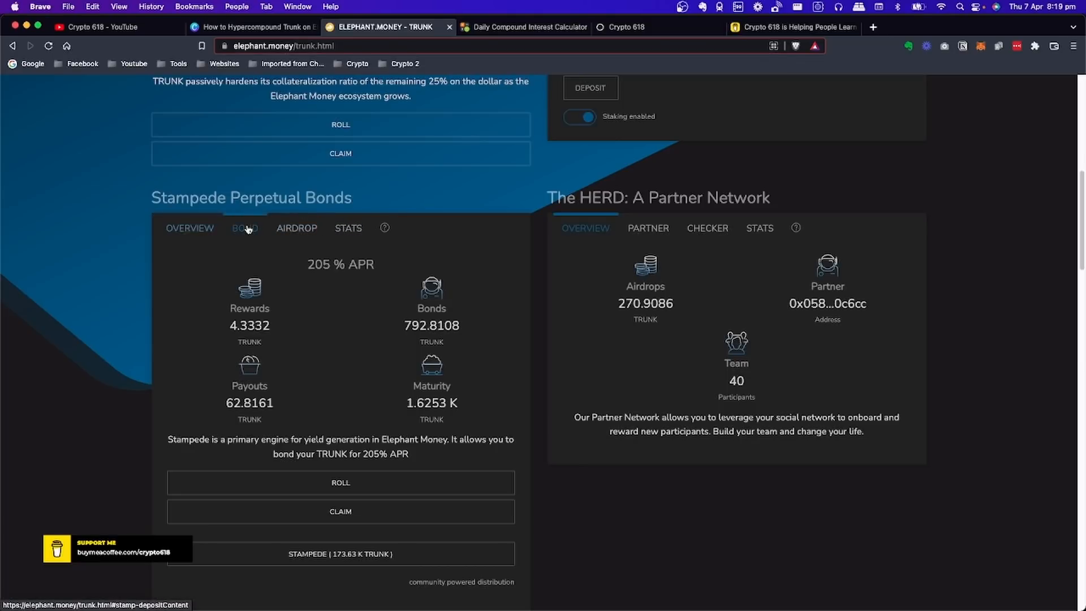
# - View the Stampede bonding form with its 1.2292 TRUNK balance, then return to the bonds overview
pyautogui.click(245, 227)
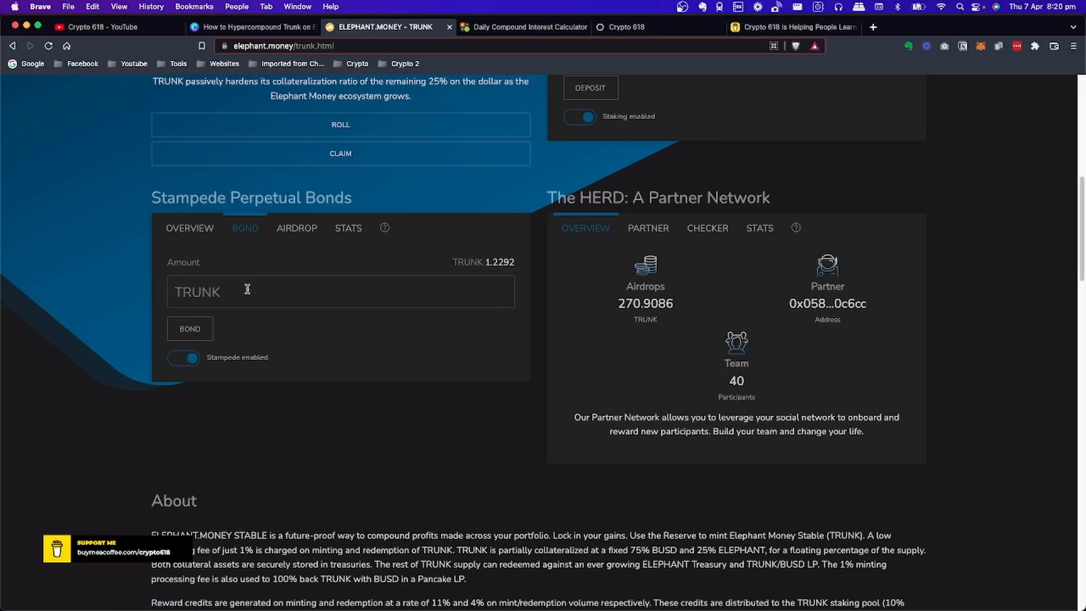
pyautogui.moveTo(189, 227)
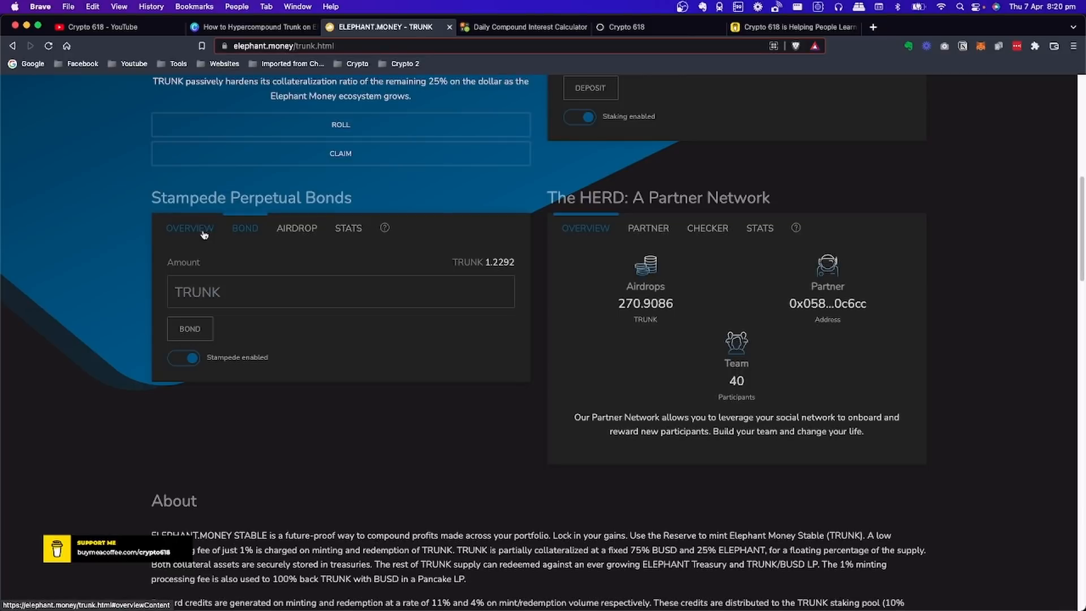
pyautogui.click(189, 228)
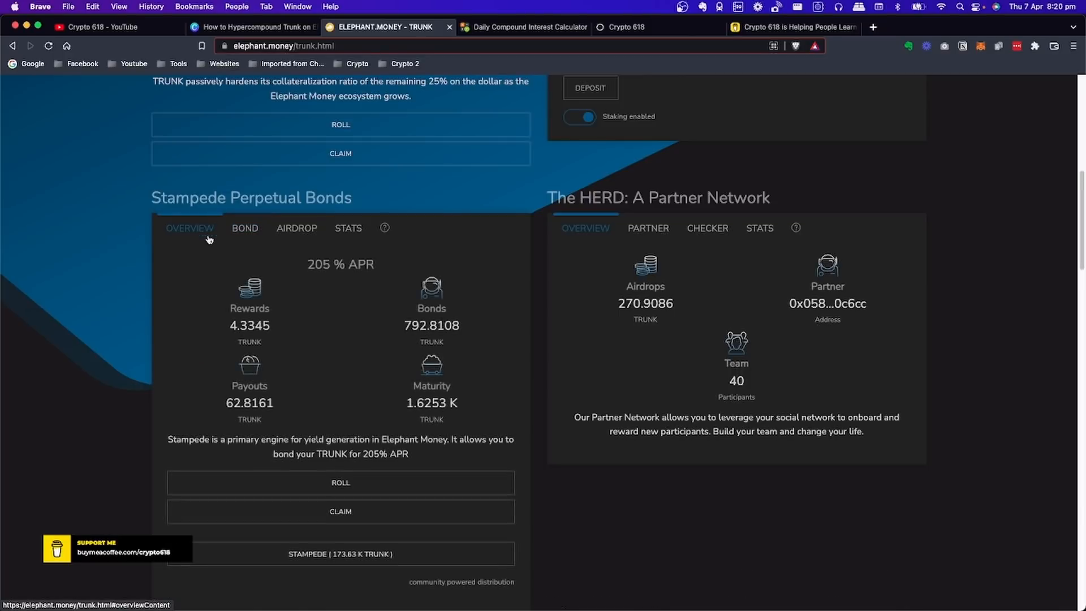
pyautogui.scroll(-3)
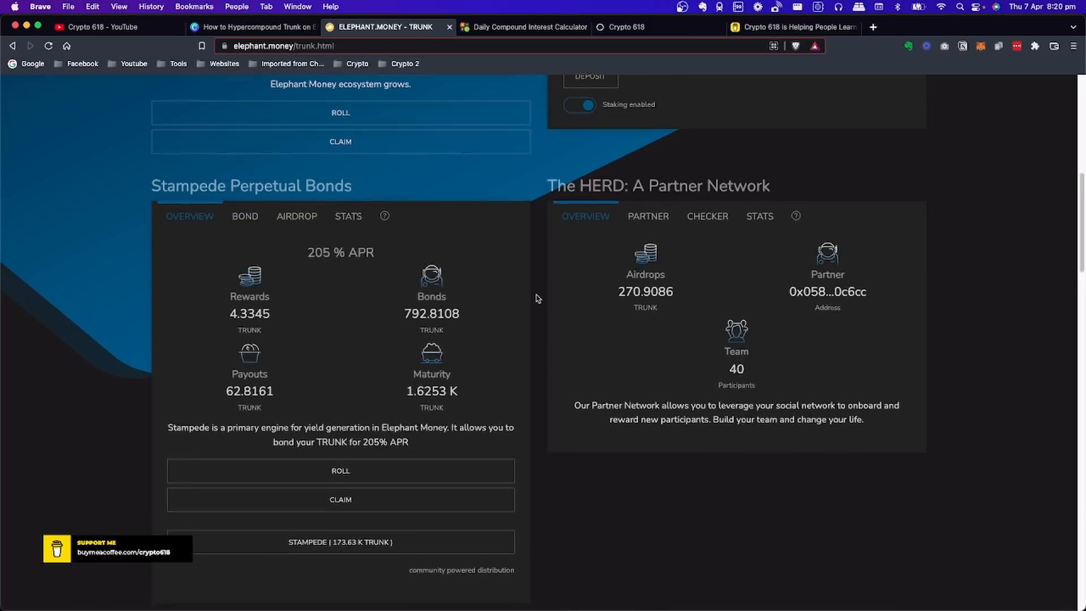
pyautogui.scroll(-3)
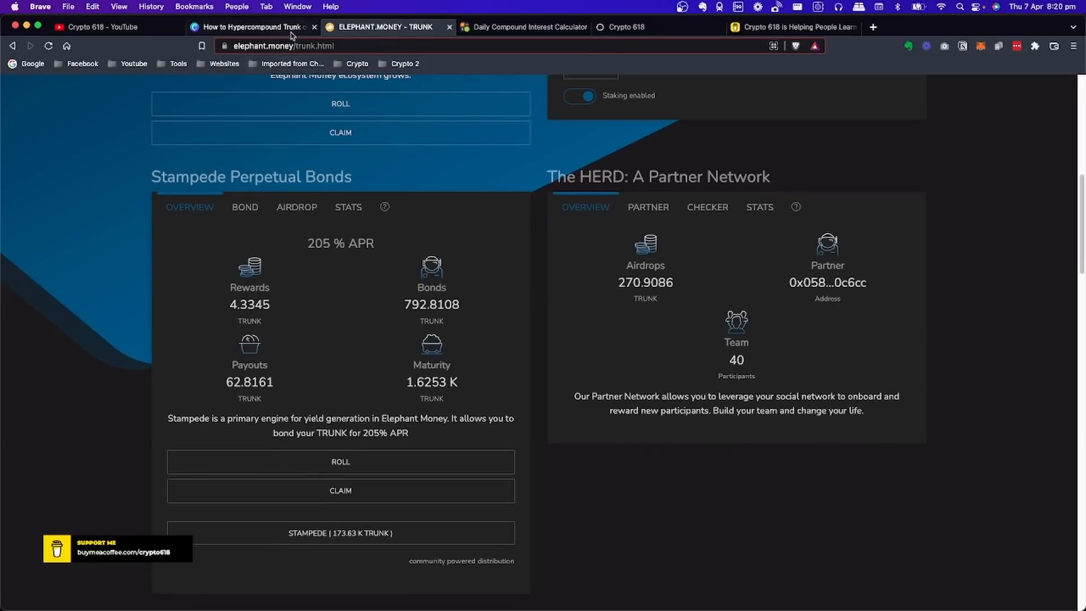
# - Reopen the Stampede bonding form on Elephant.Money and enter 2 in the Amount field
pyautogui.click(249, 27)
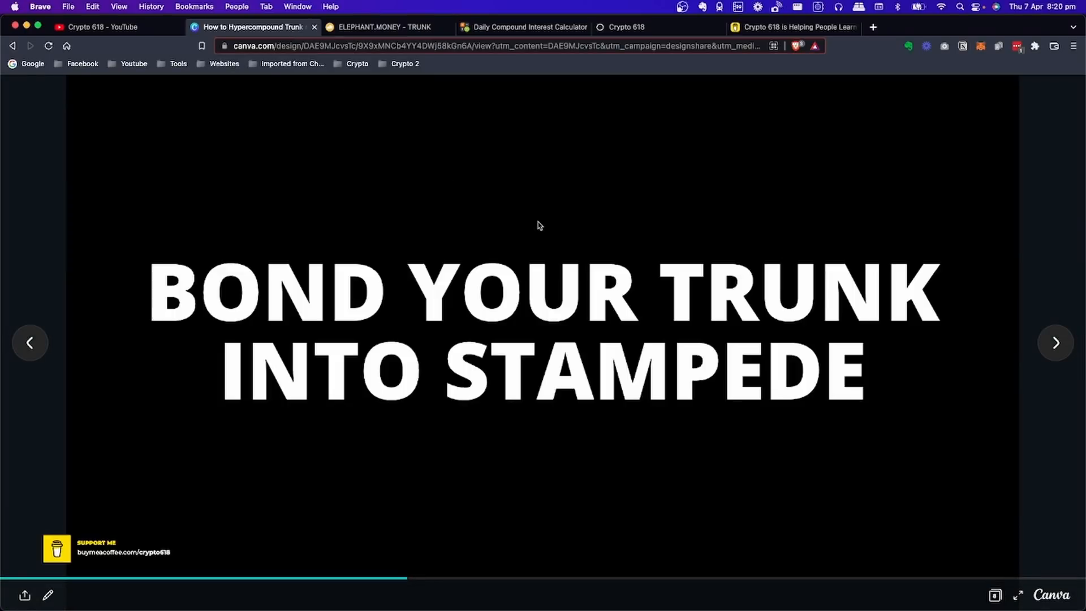
pyautogui.click(384, 28)
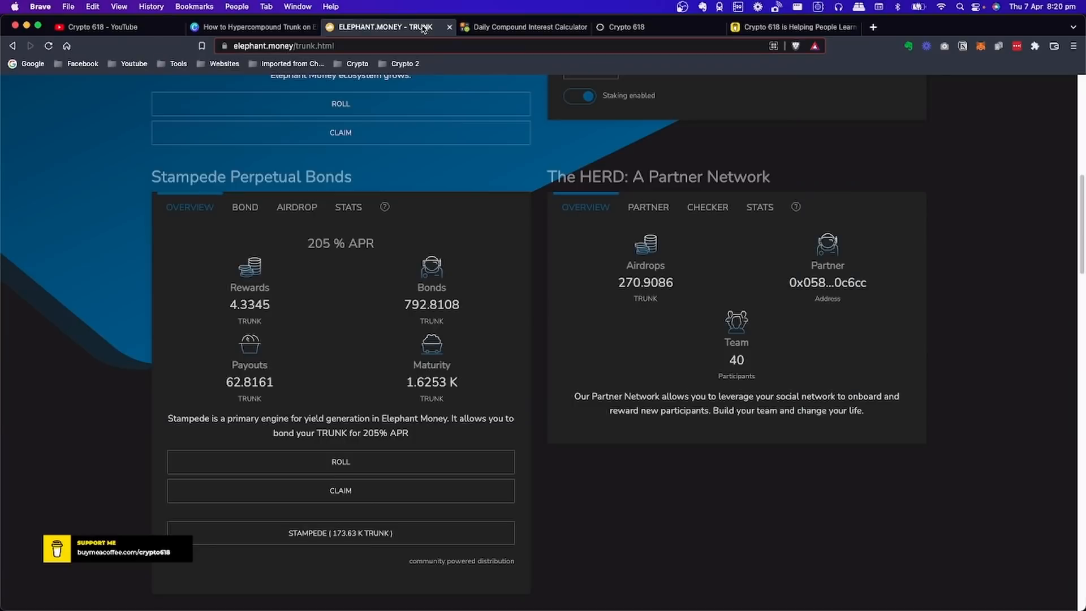
pyautogui.click(244, 206)
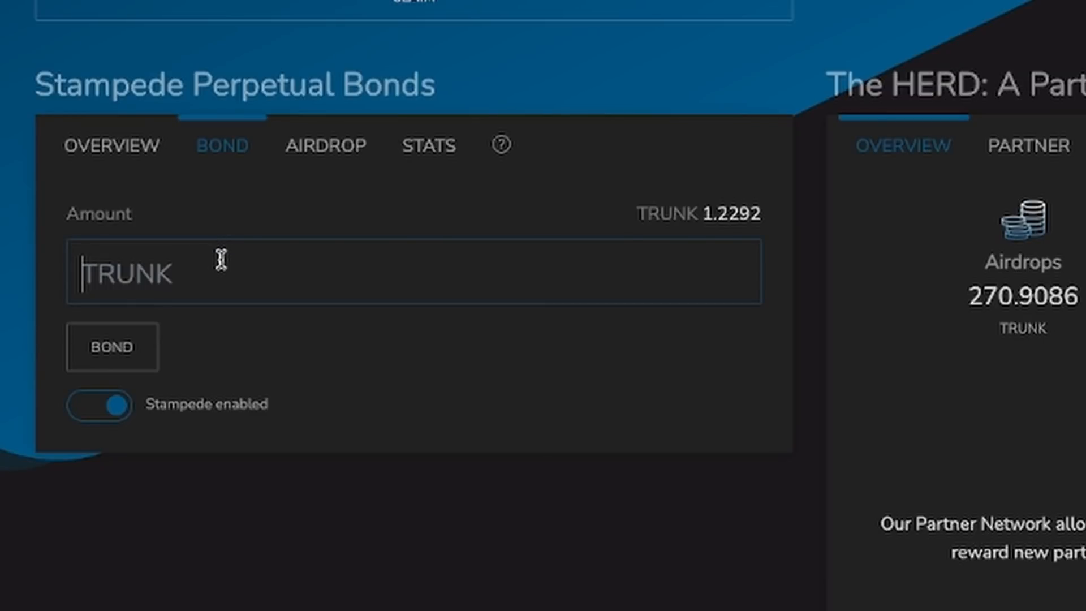
pyautogui.write('2')
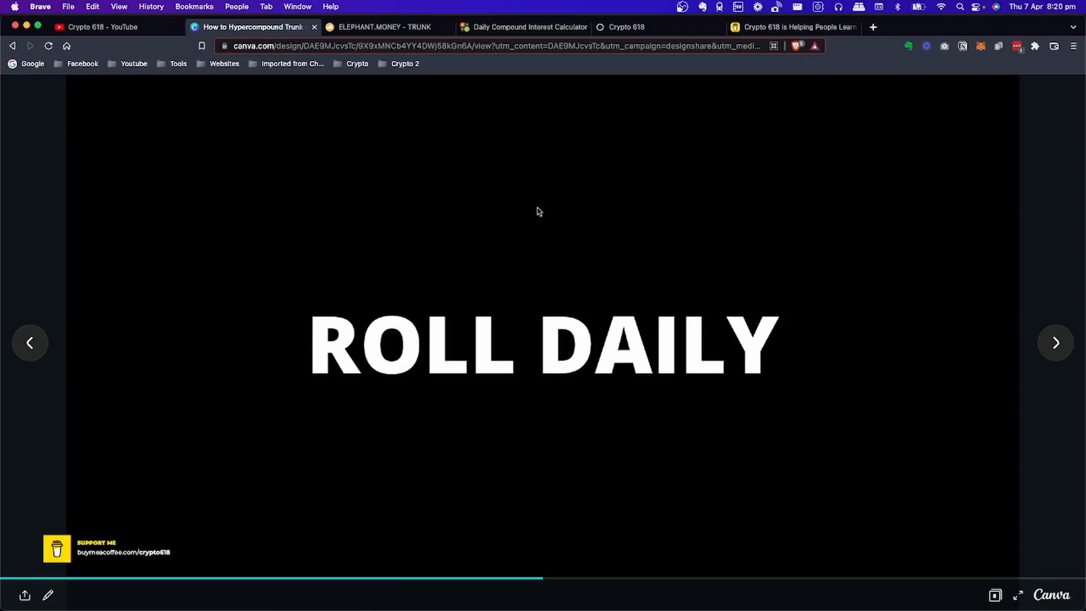
pyautogui.click(381, 27)
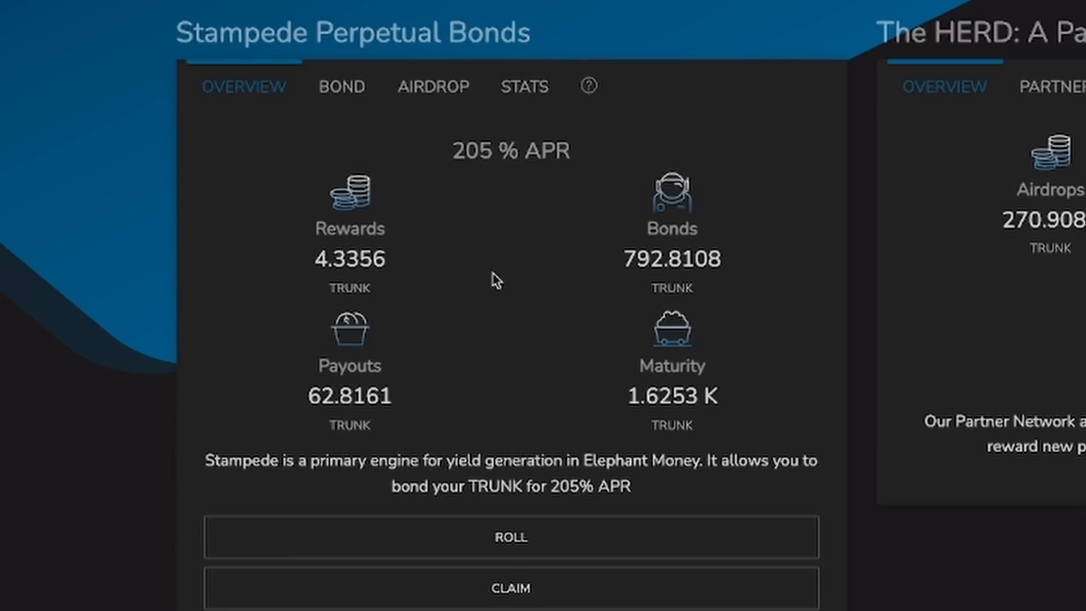
pyautogui.moveTo(356, 251)
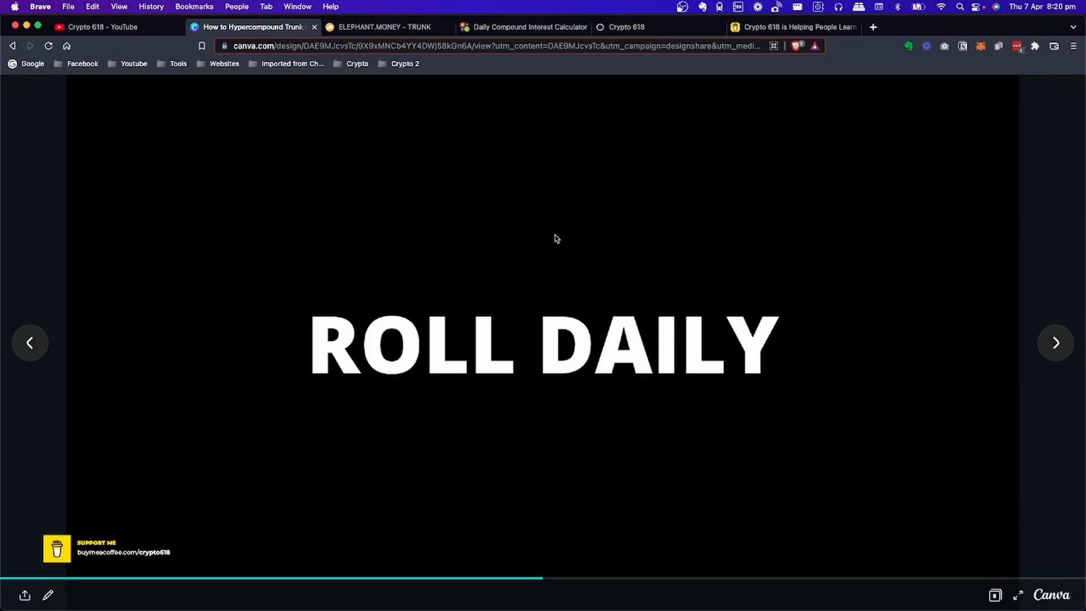
# - Advance the deck to the next slide, then check the Stampede bonds on Elephant.Money
pyautogui.click(1054, 342)
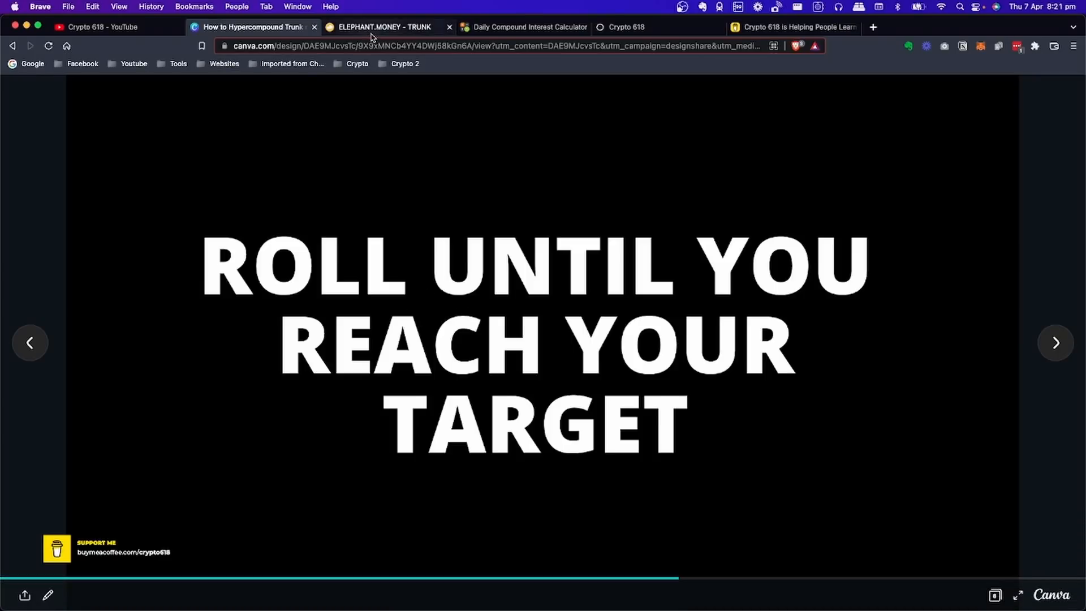
pyautogui.click(384, 27)
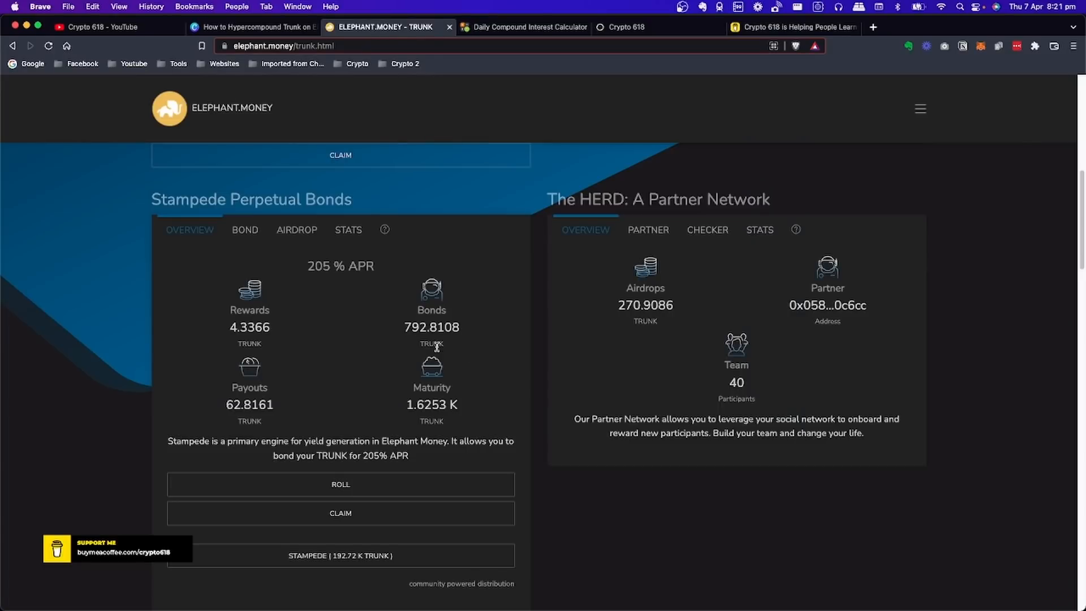
pyautogui.moveTo(446, 326)
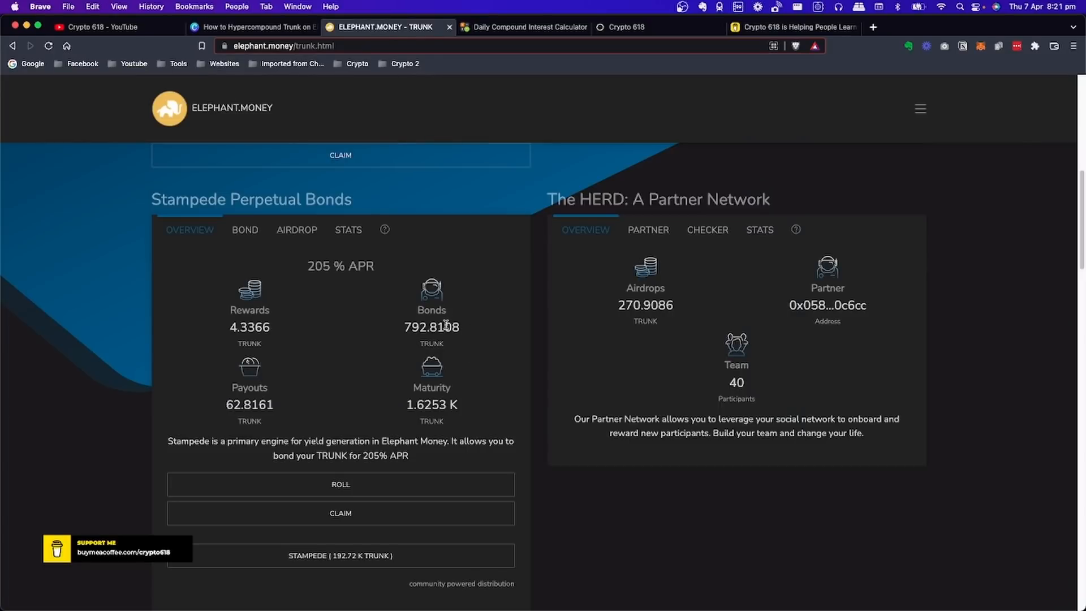
pyautogui.moveTo(369, 315)
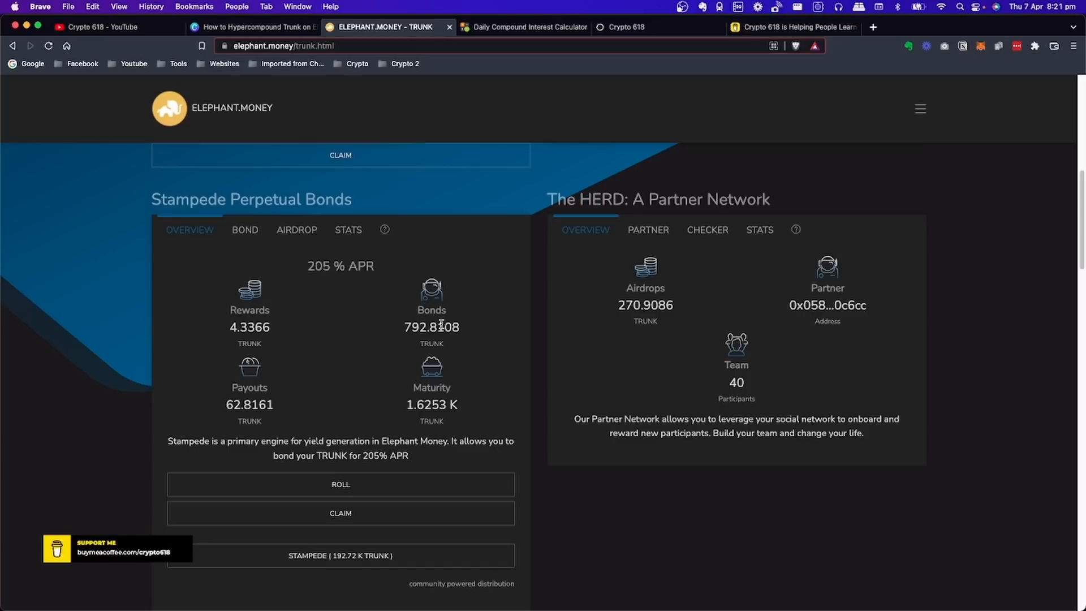
pyautogui.moveTo(452, 313)
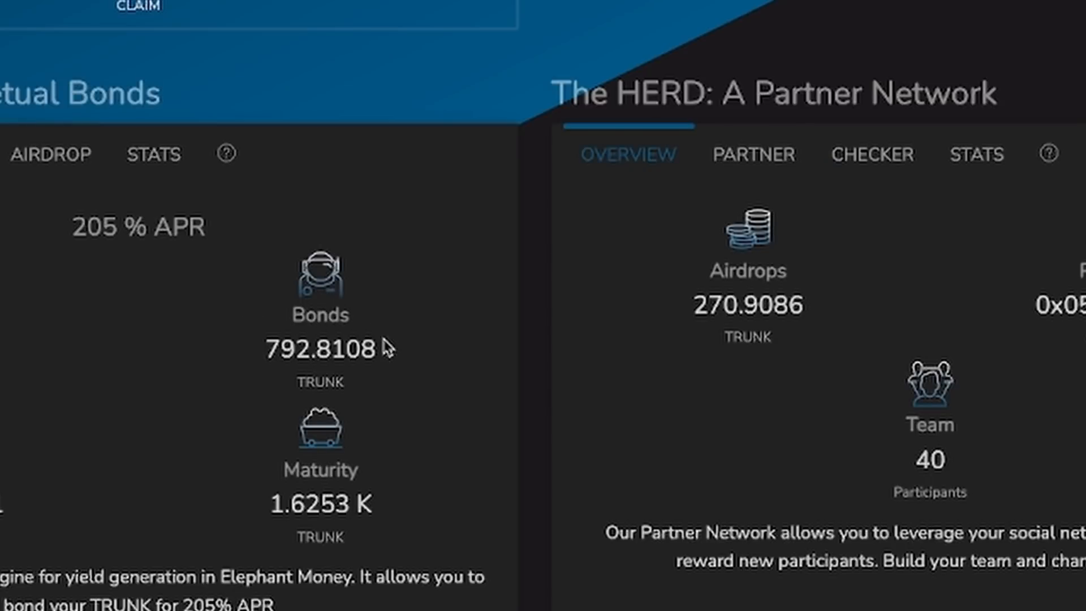
pyautogui.moveTo(392, 357)
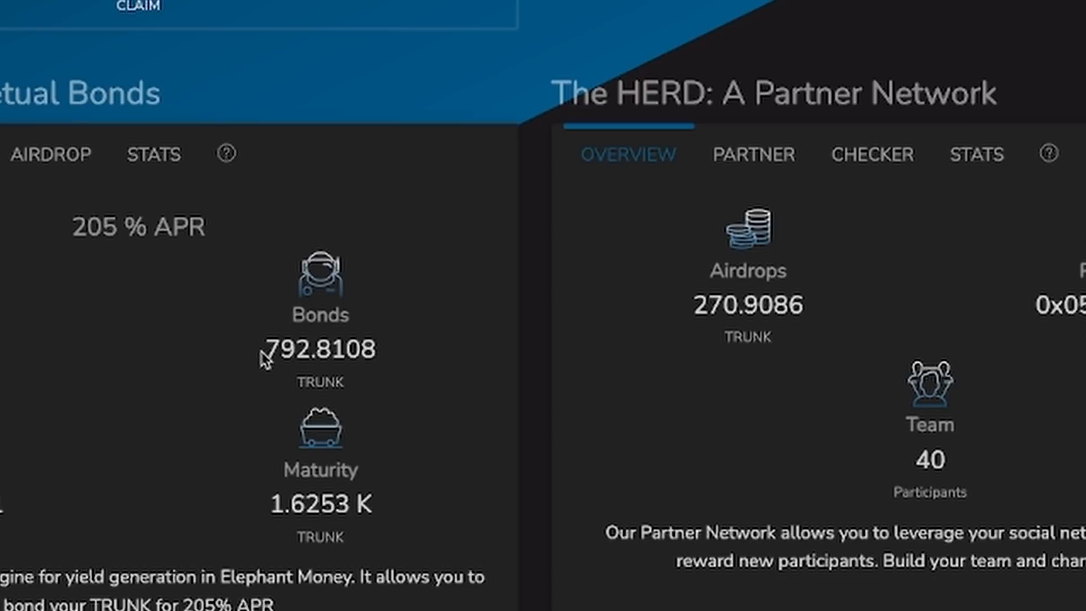
pyautogui.moveTo(381, 353)
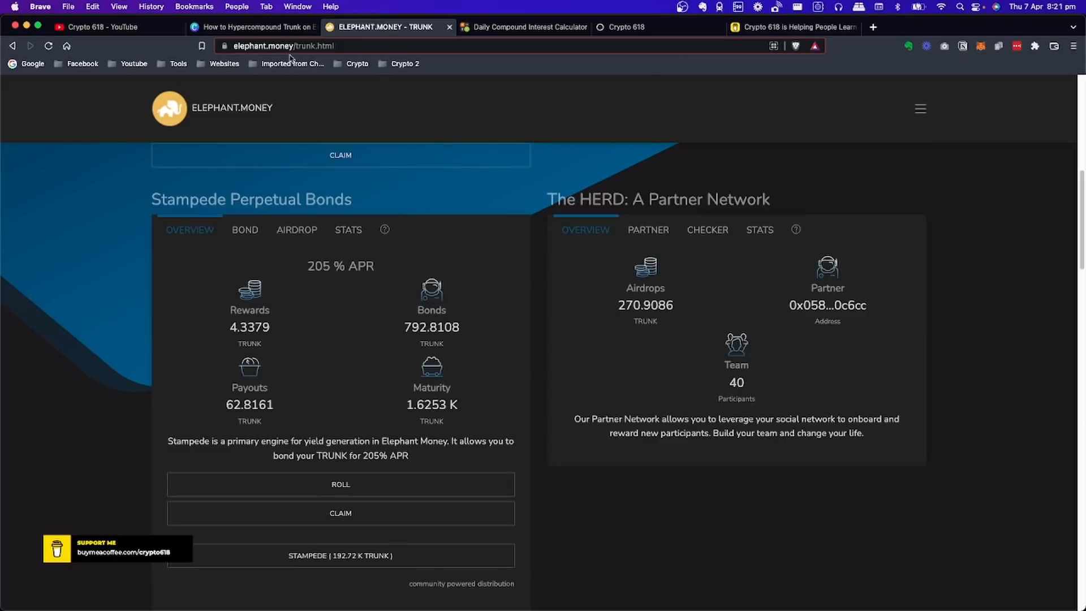
pyautogui.moveTo(408, 327)
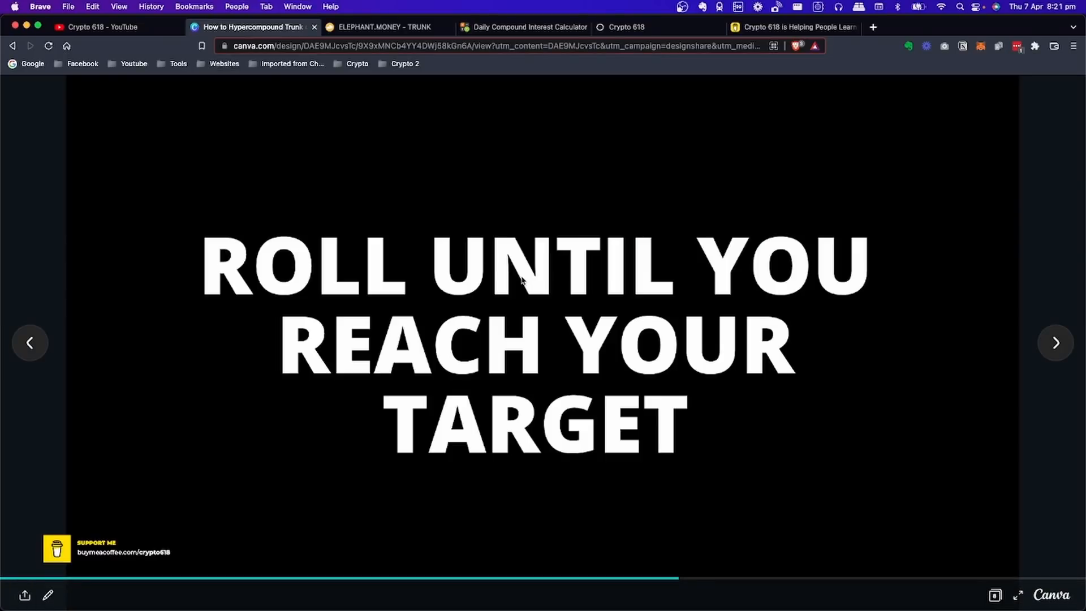
# - Advance the deck to the ROLL AND CLAIM ONCE A WEEK slide
pyautogui.click(1055, 342)
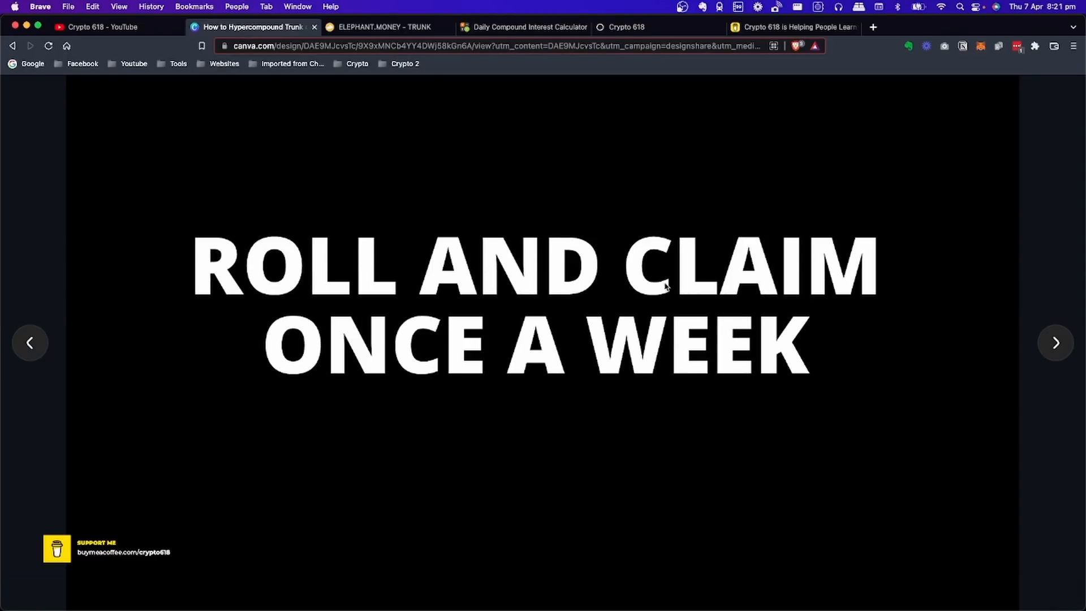
pyautogui.moveTo(585, 352)
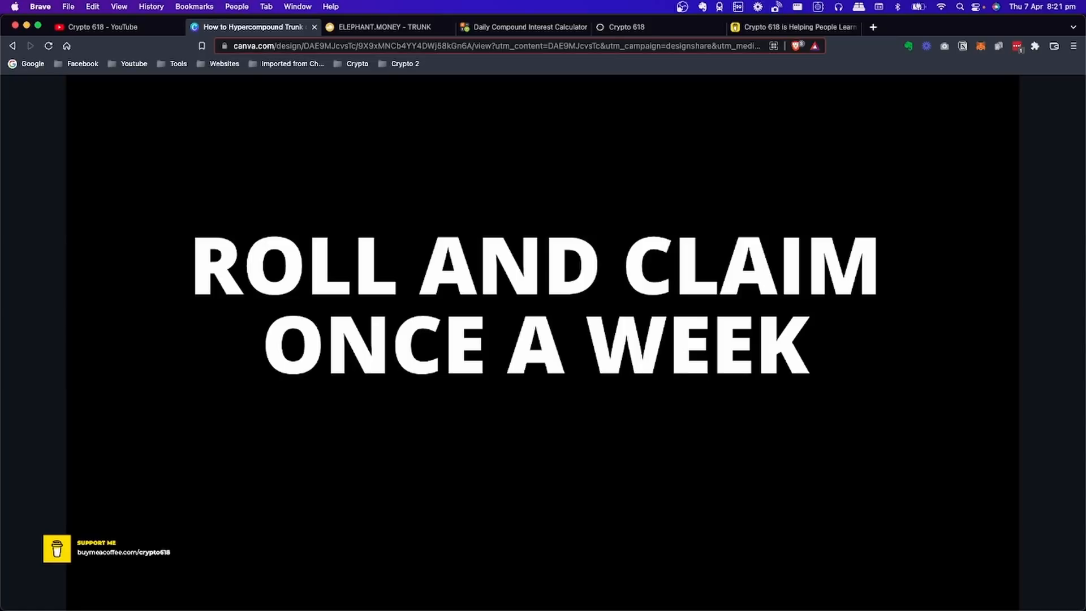
# - Return to the Elephant.Money Stampede overview showing 4.3402 TRUNK rewards
pyautogui.click(384, 27)
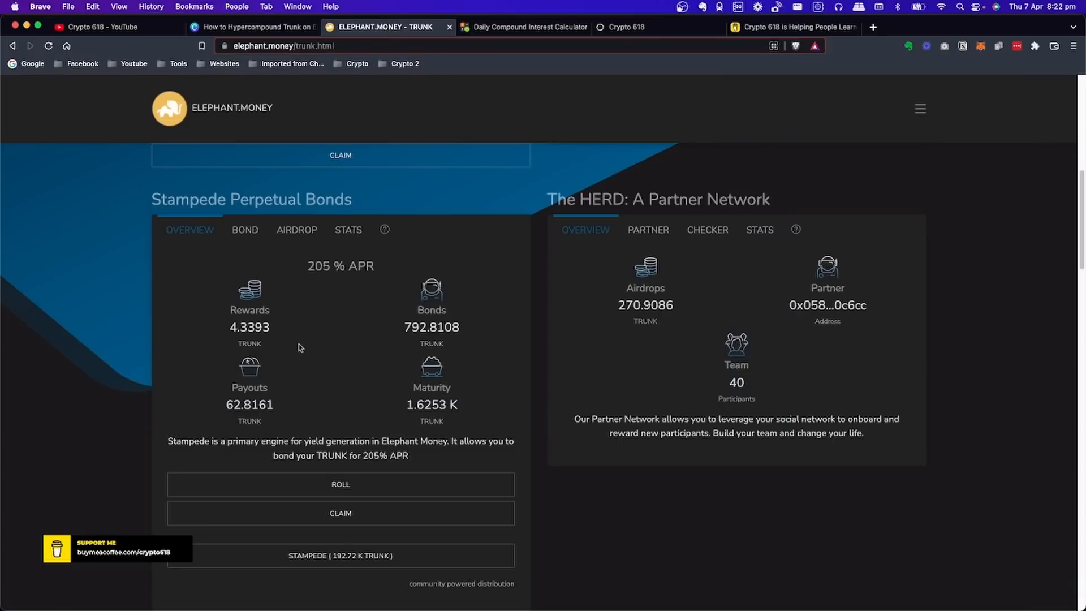
pyautogui.moveTo(353, 361)
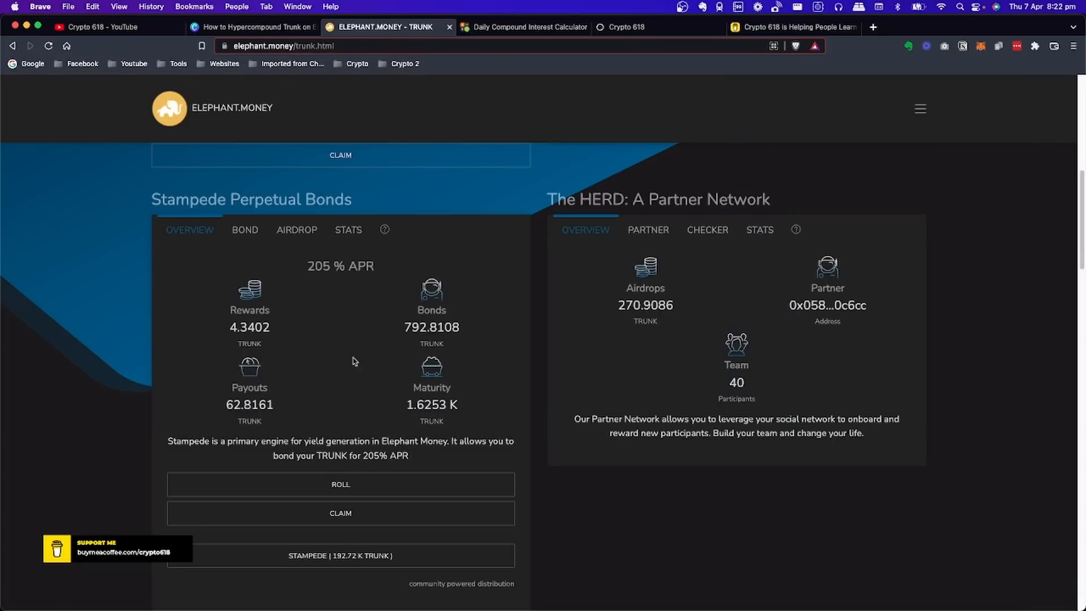
pyautogui.moveTo(228, 405)
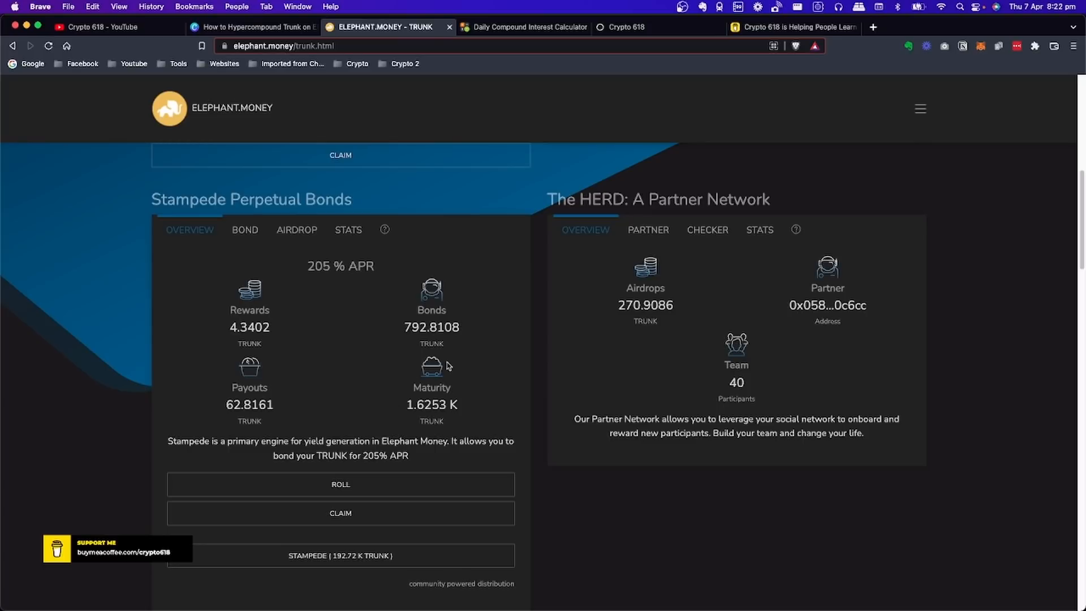
pyautogui.moveTo(399, 386)
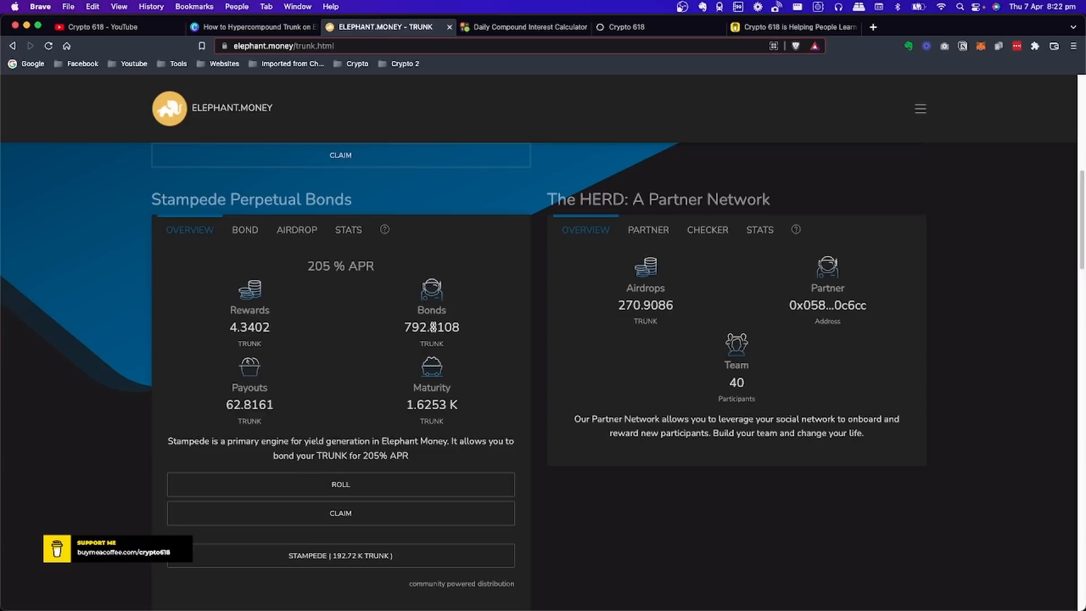
pyautogui.moveTo(405, 398)
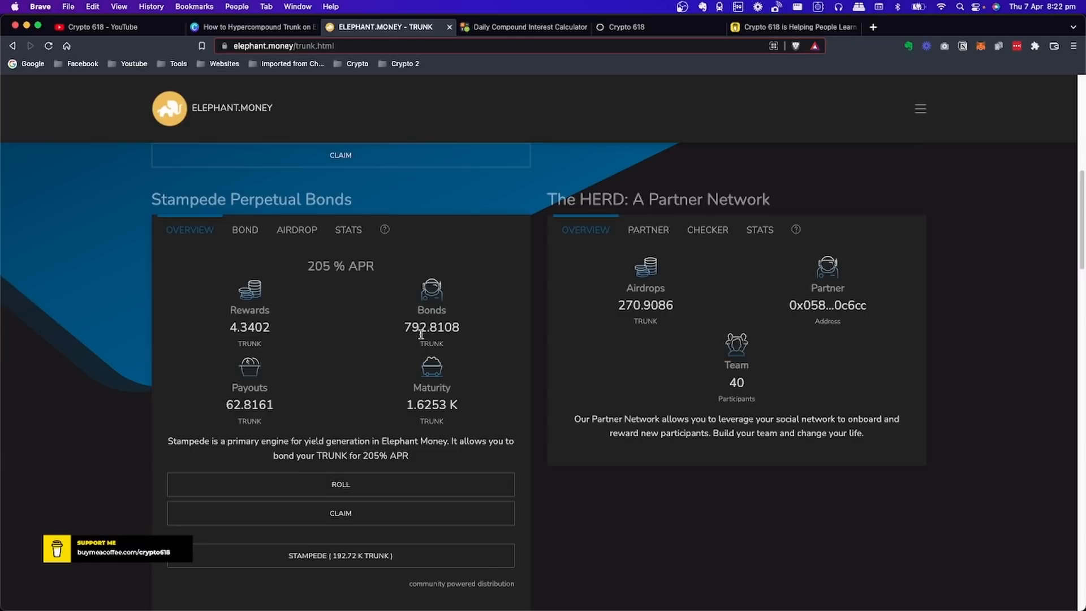
pyautogui.moveTo(416, 401)
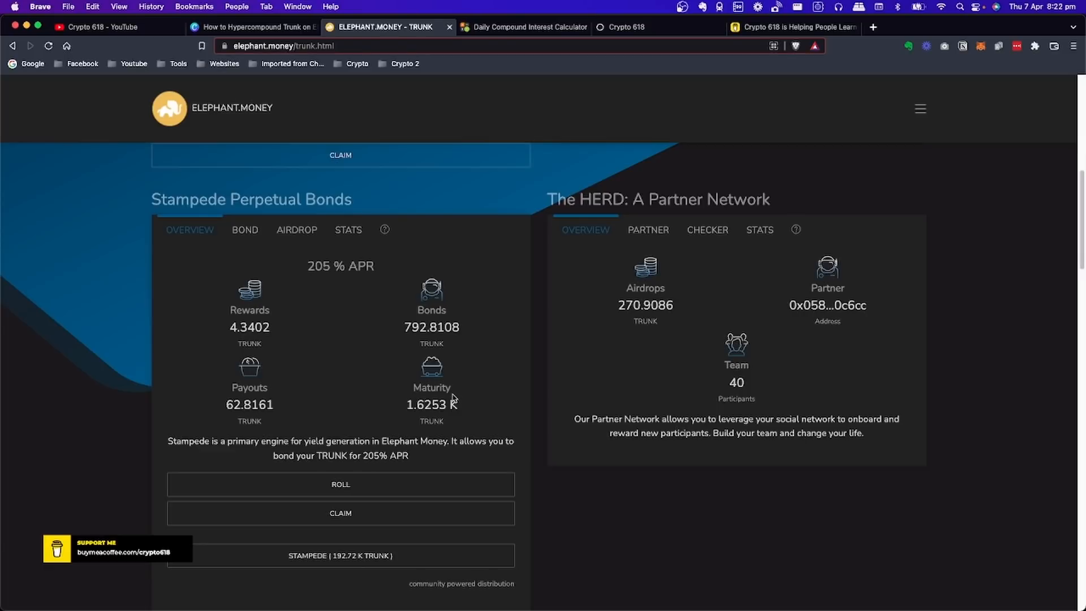
pyautogui.moveTo(339, 401)
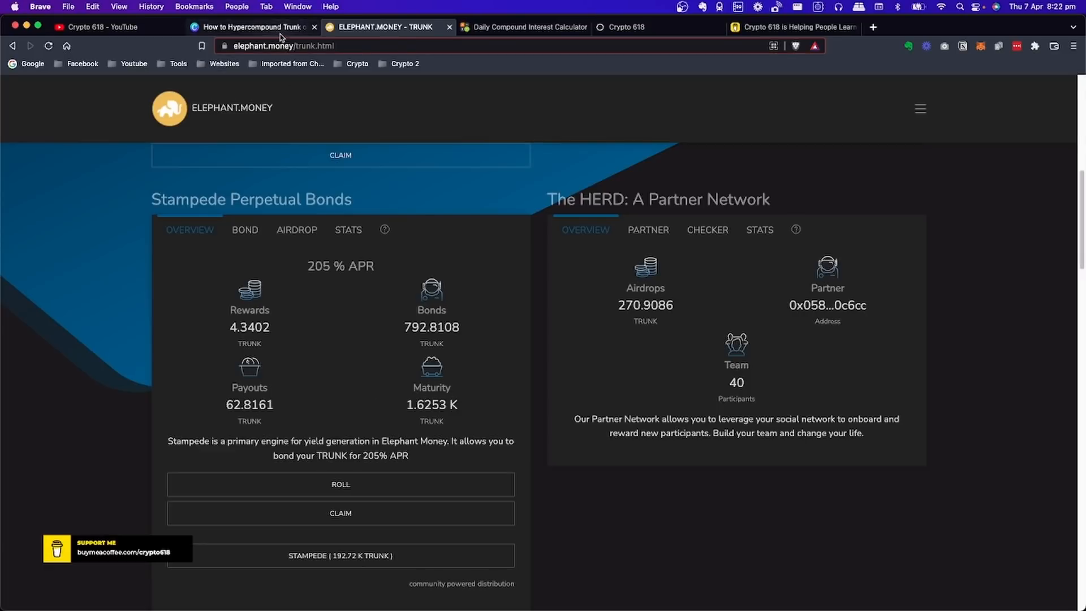
# - Bring the Canva presentation back to the front
pyautogui.click(249, 26)
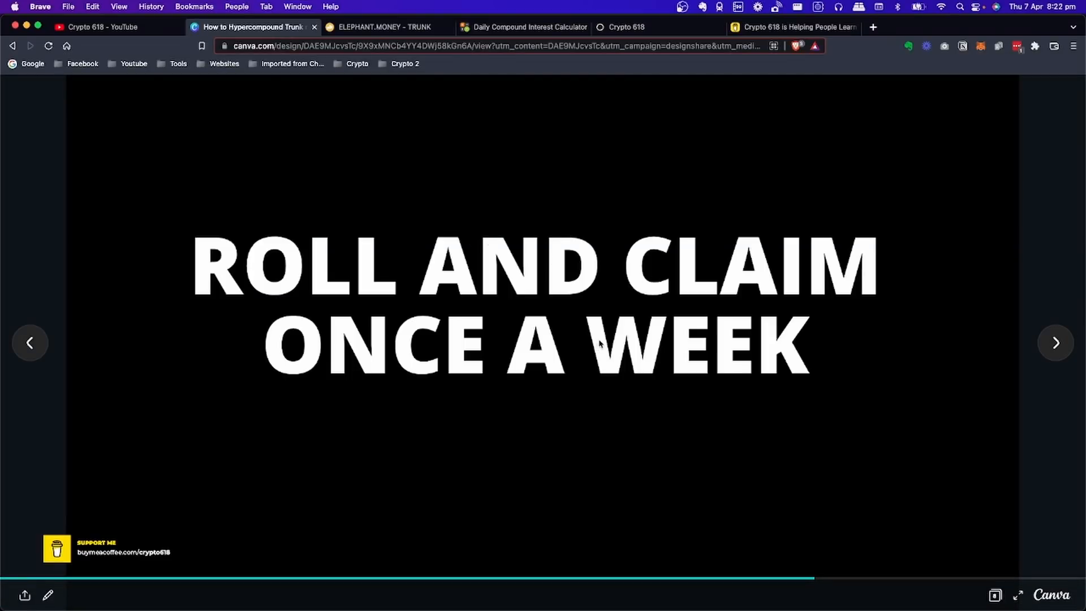
pyautogui.moveTo(584, 340)
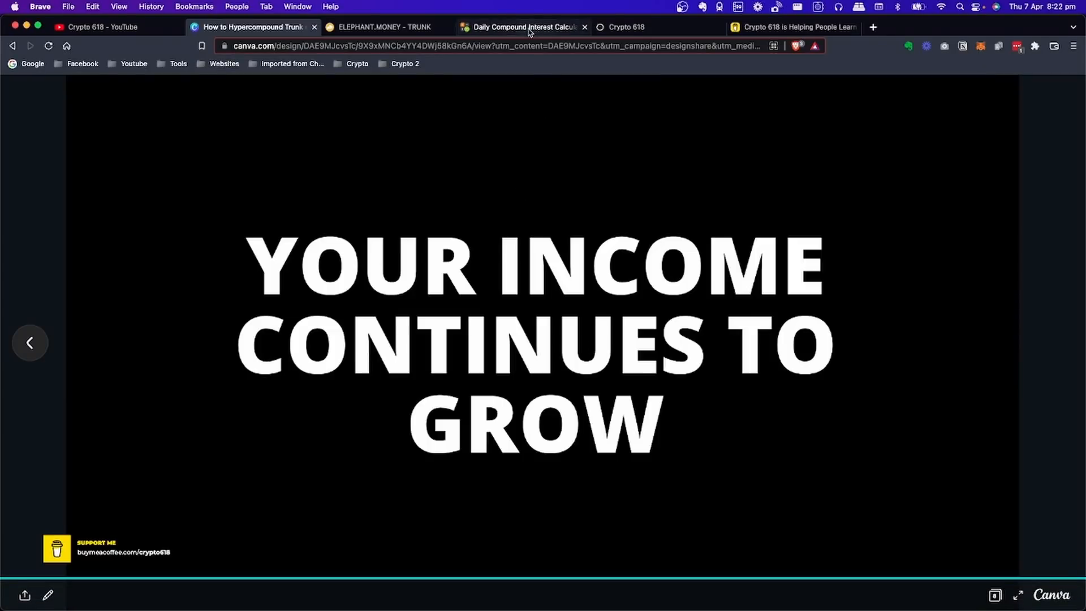
# - Review the calculator form: $20,000 at 0.56% daily, 4 years, weekends included, 80% reinvest
pyautogui.click(522, 28)
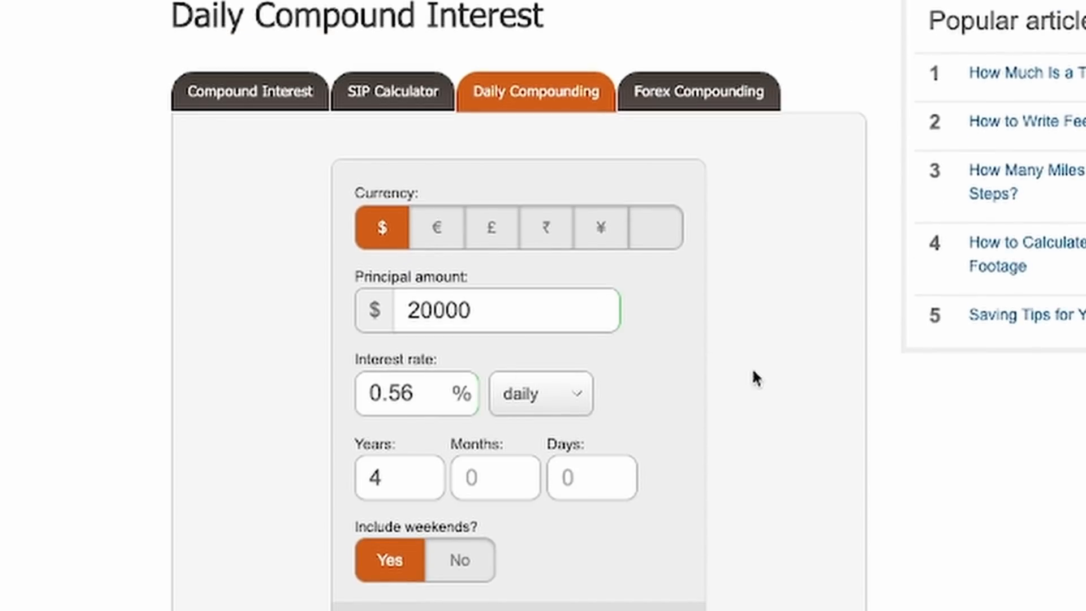
pyautogui.scroll(-3)
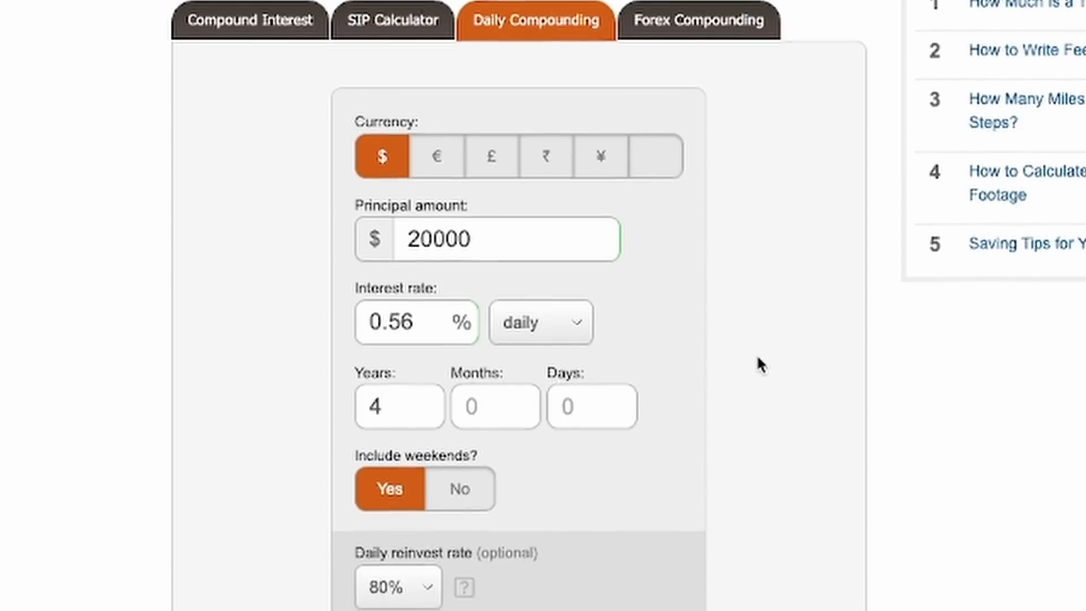
pyautogui.scroll(-3)
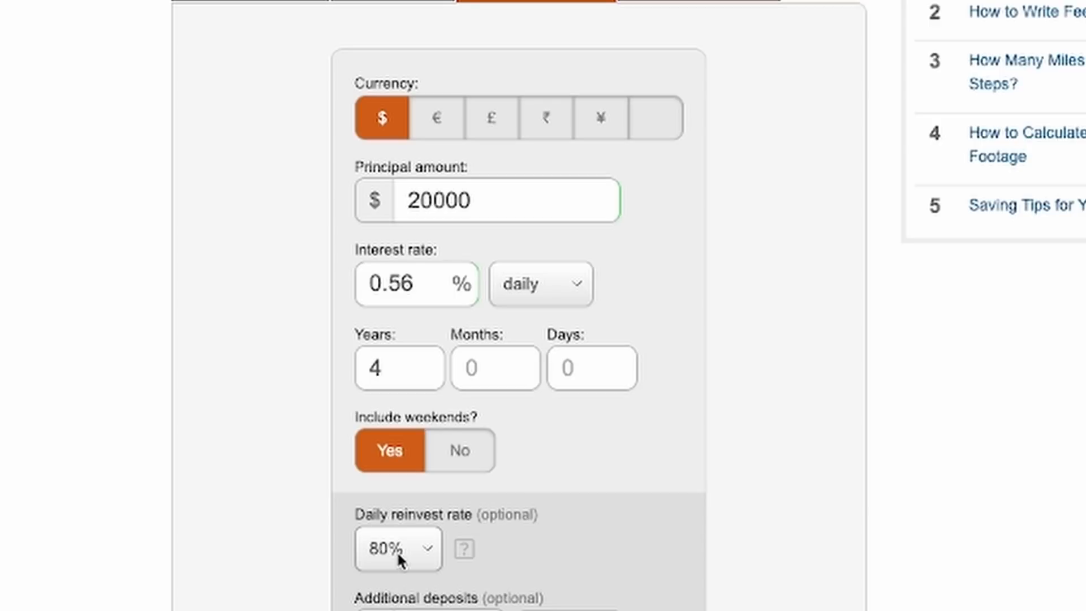
pyautogui.moveTo(510, 552)
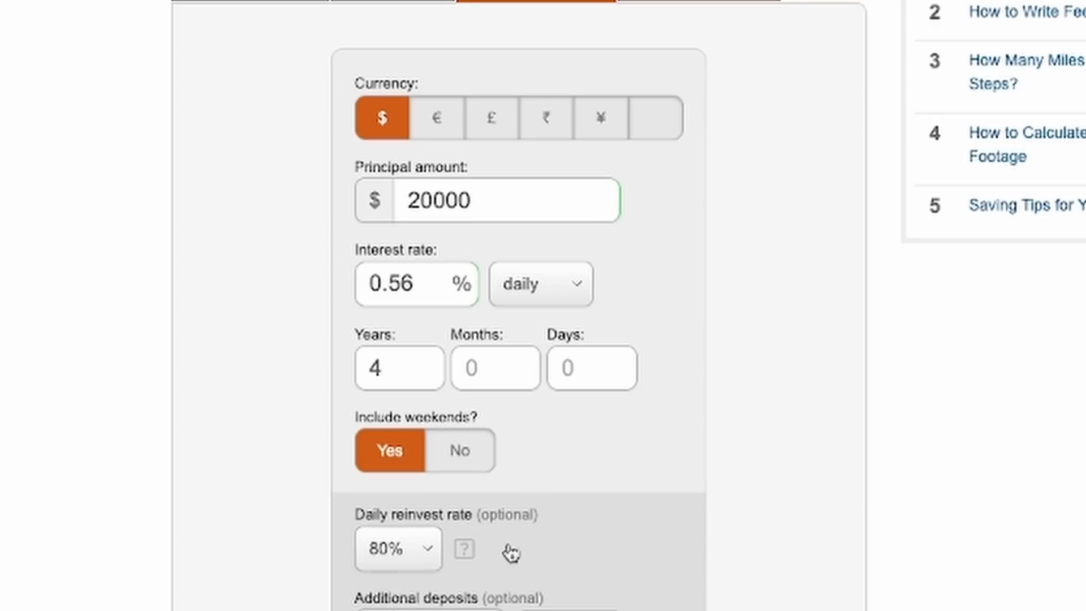
pyautogui.scroll(-3)
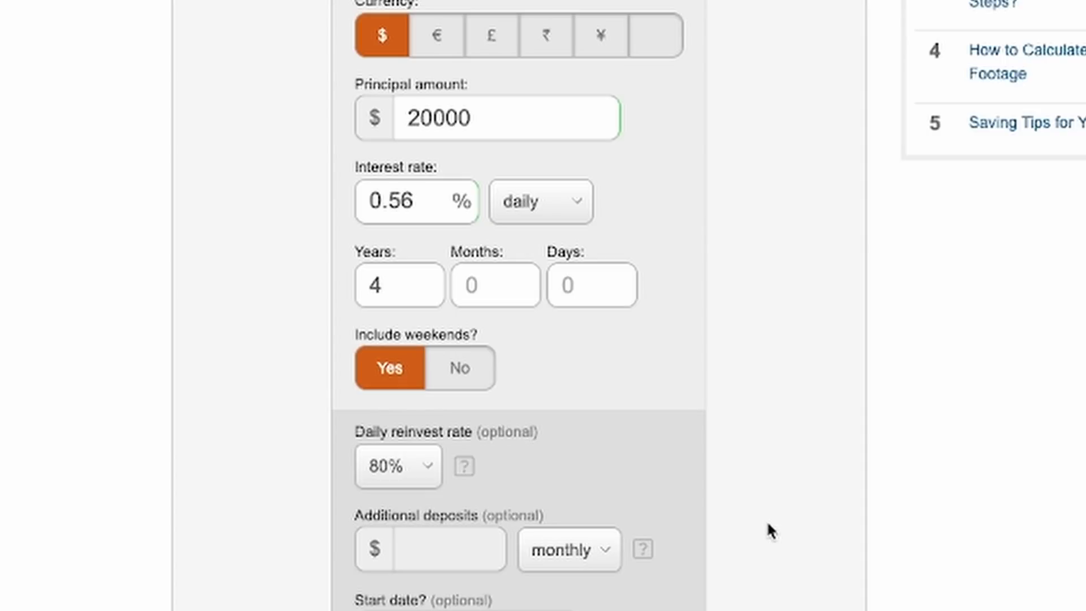
pyautogui.moveTo(425, 465)
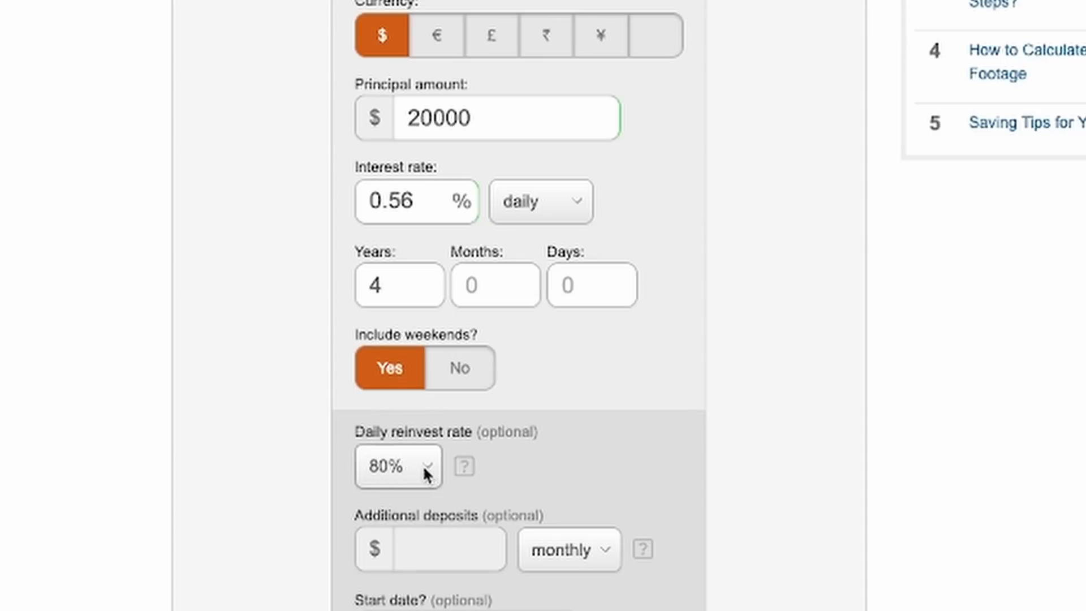
pyautogui.moveTo(574, 442)
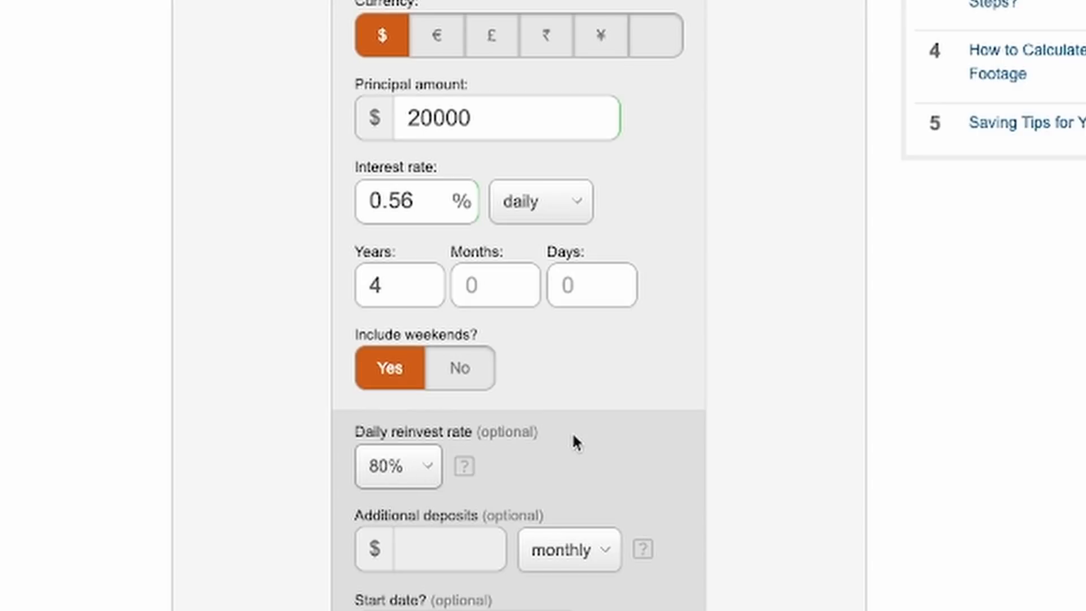
pyautogui.moveTo(447, 264)
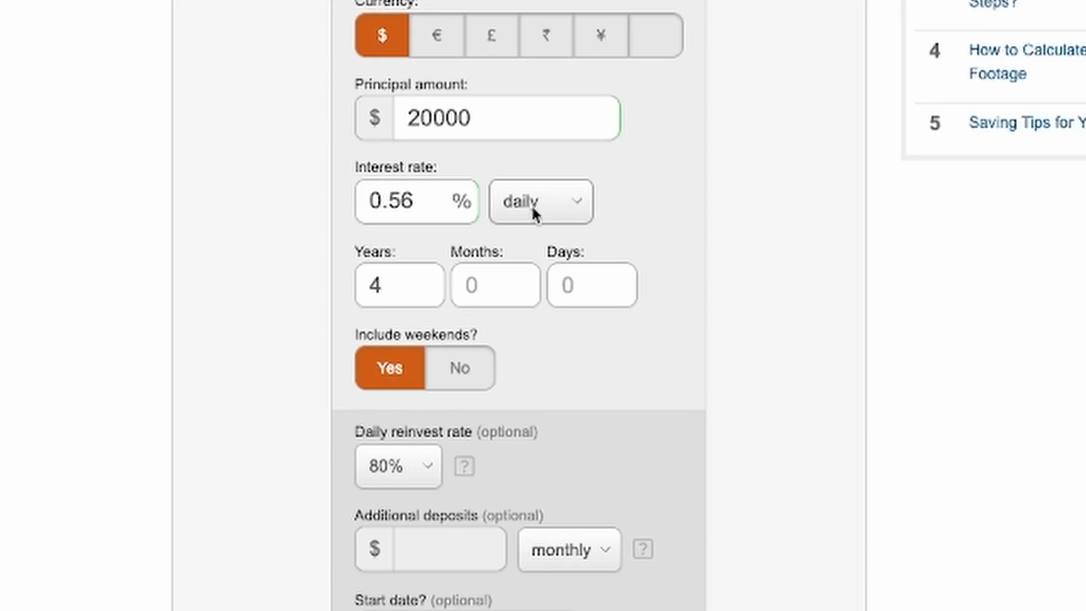
pyautogui.scroll(-3)
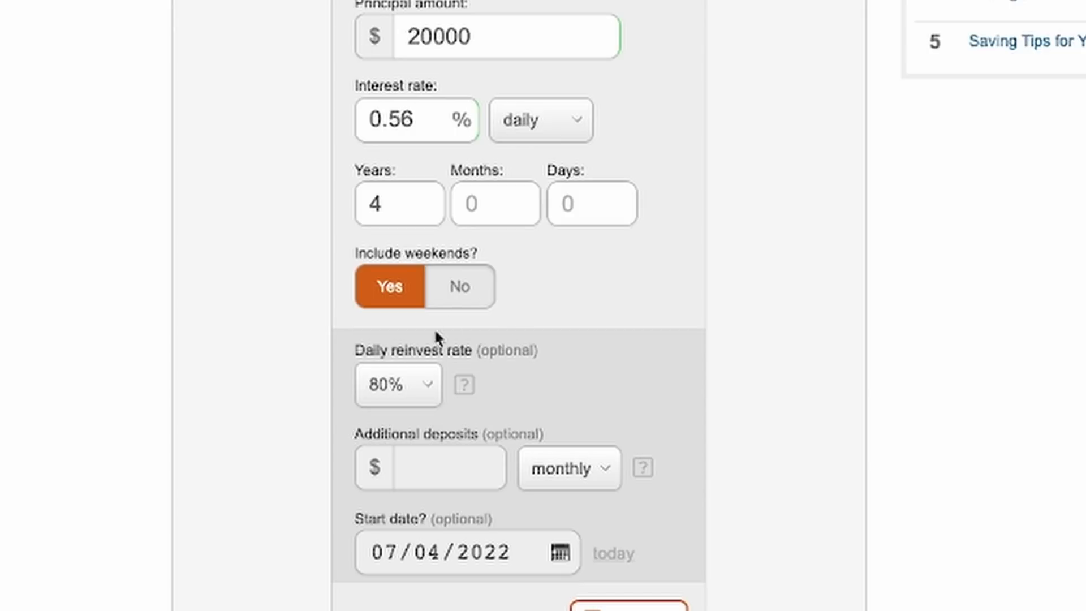
pyautogui.moveTo(728, 357)
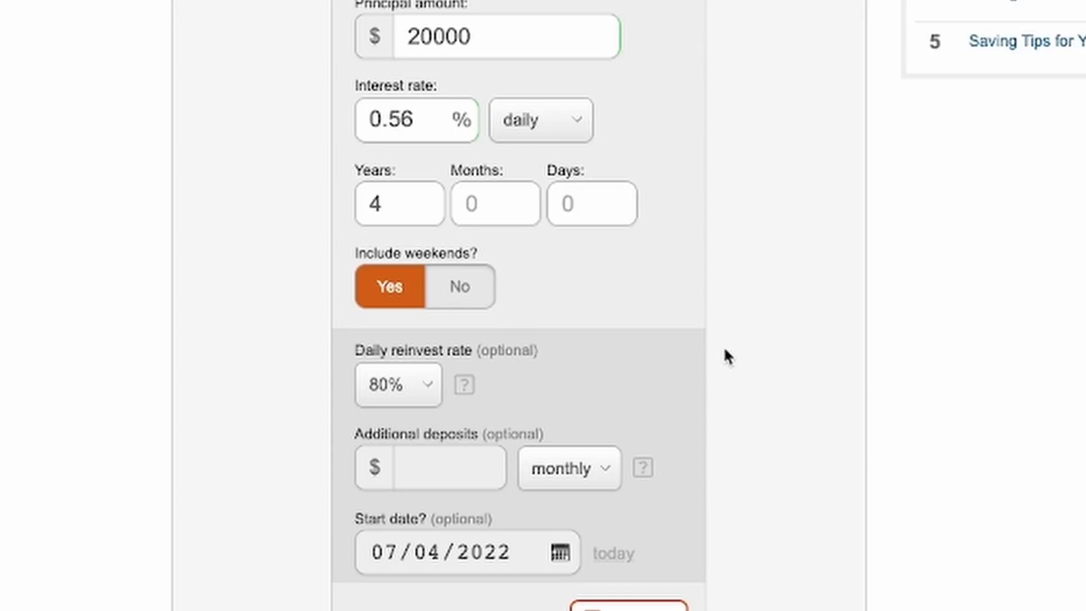
pyautogui.scroll(-3)
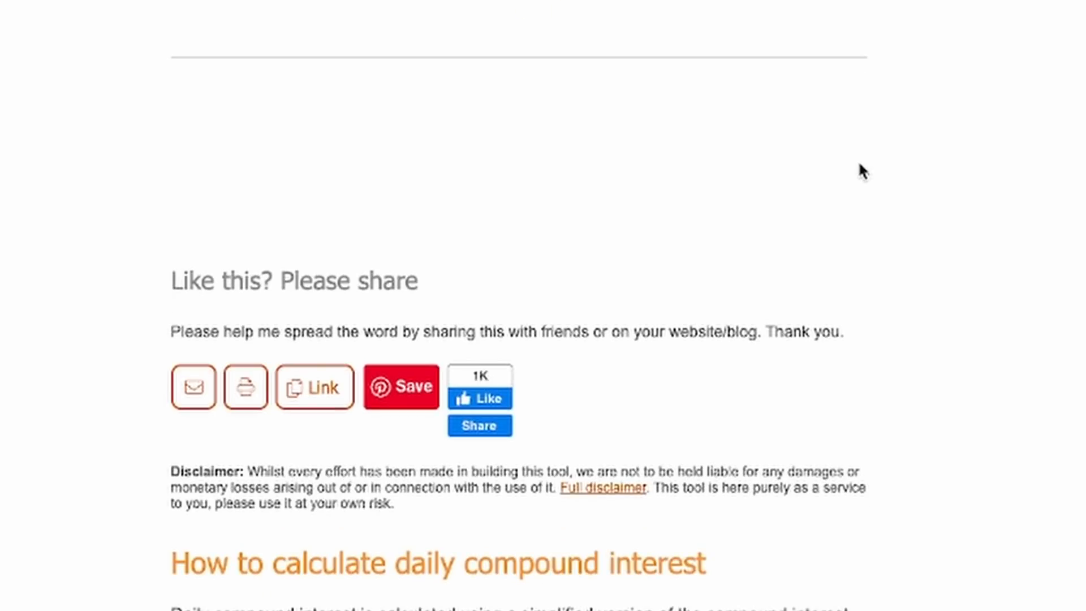
pyautogui.moveTo(837, 145)
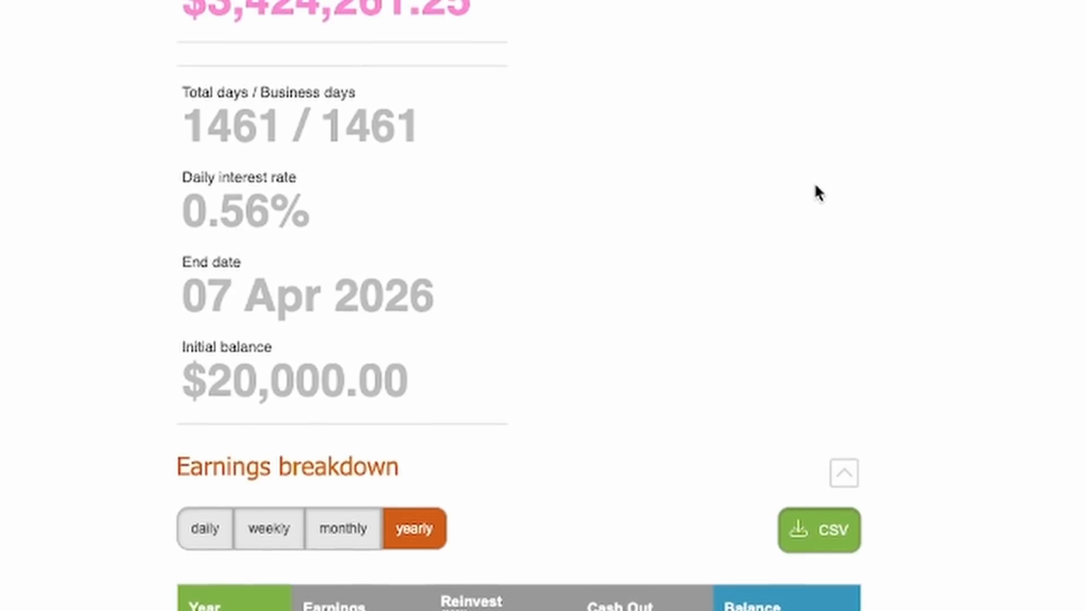
pyautogui.moveTo(450, 400)
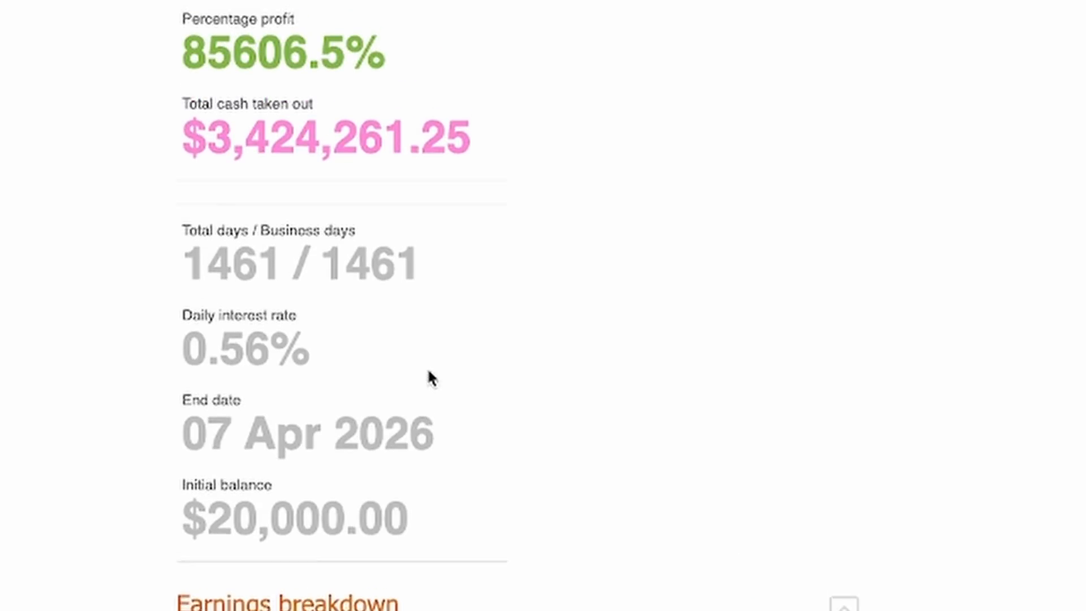
# - Review the projection results: $13,717,044.86 value and $3,424,261.25 cash taken out
pyautogui.scroll(3)
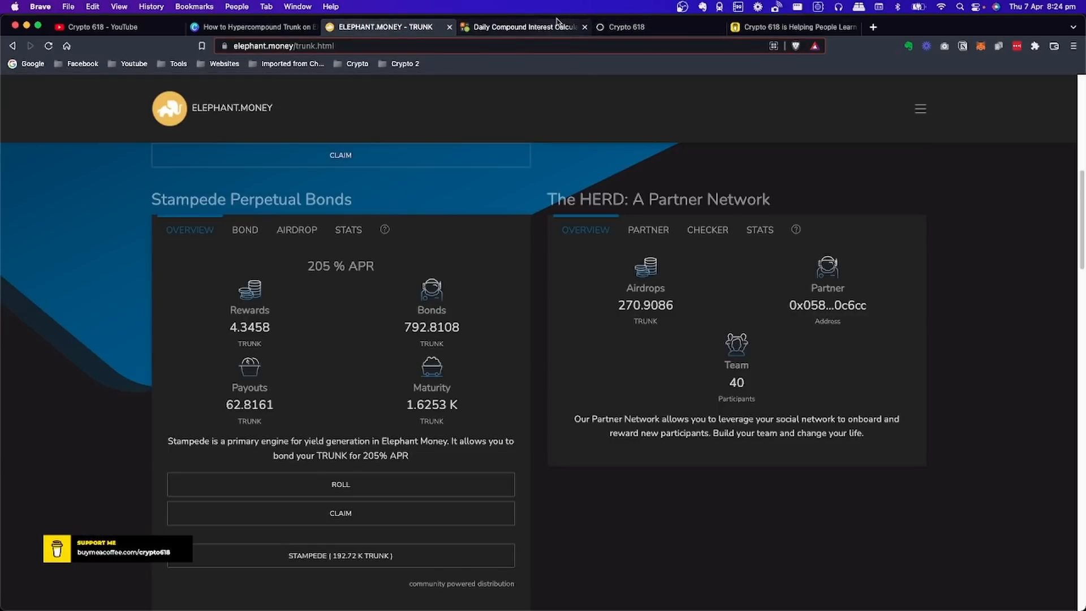
pyautogui.click(522, 27)
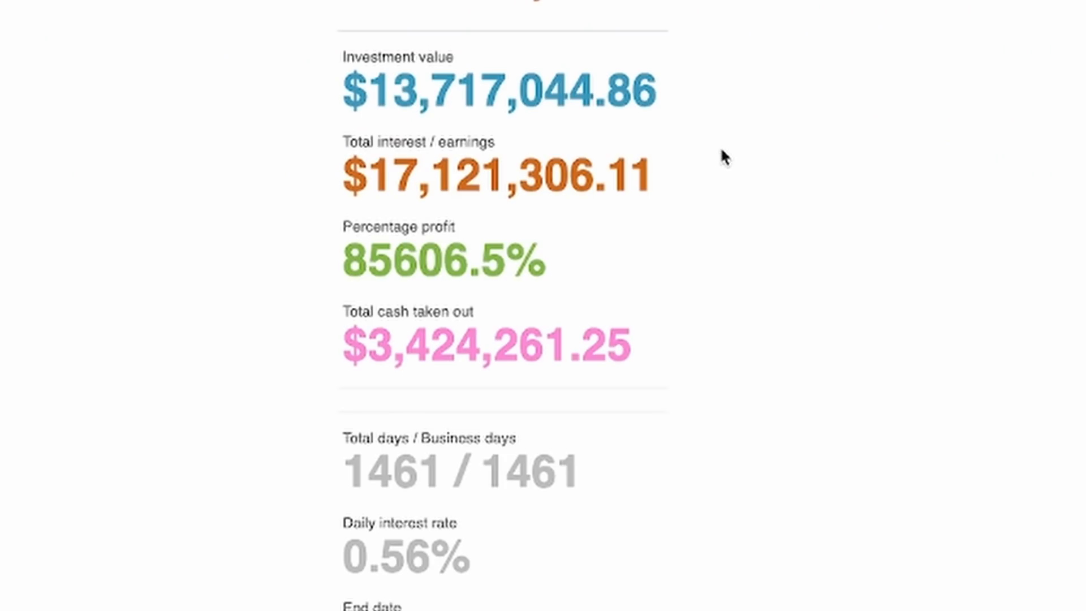
pyautogui.moveTo(728, 193)
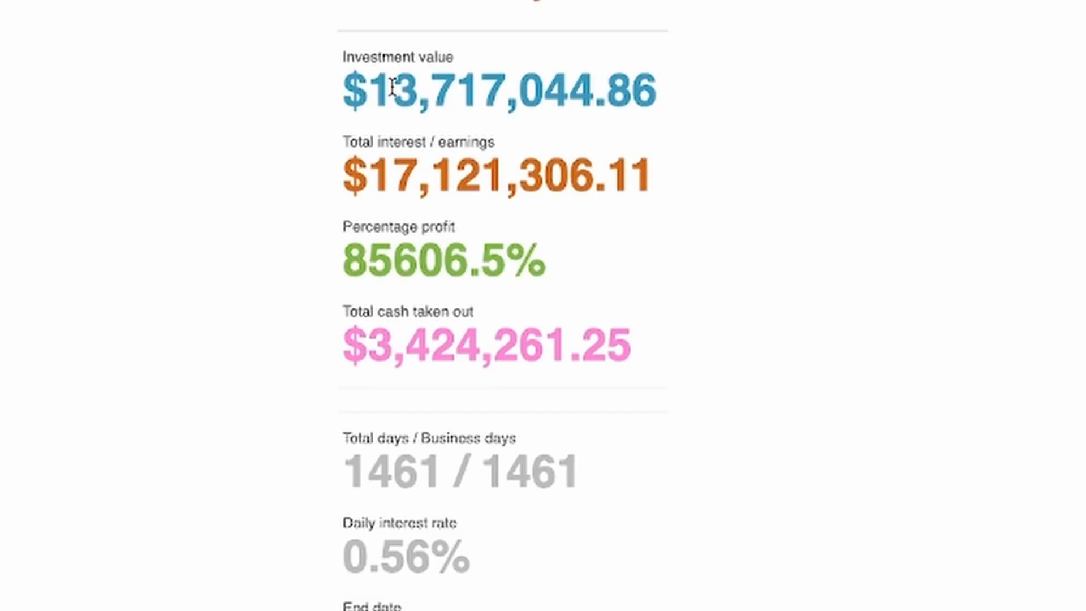
pyautogui.moveTo(451, 21)
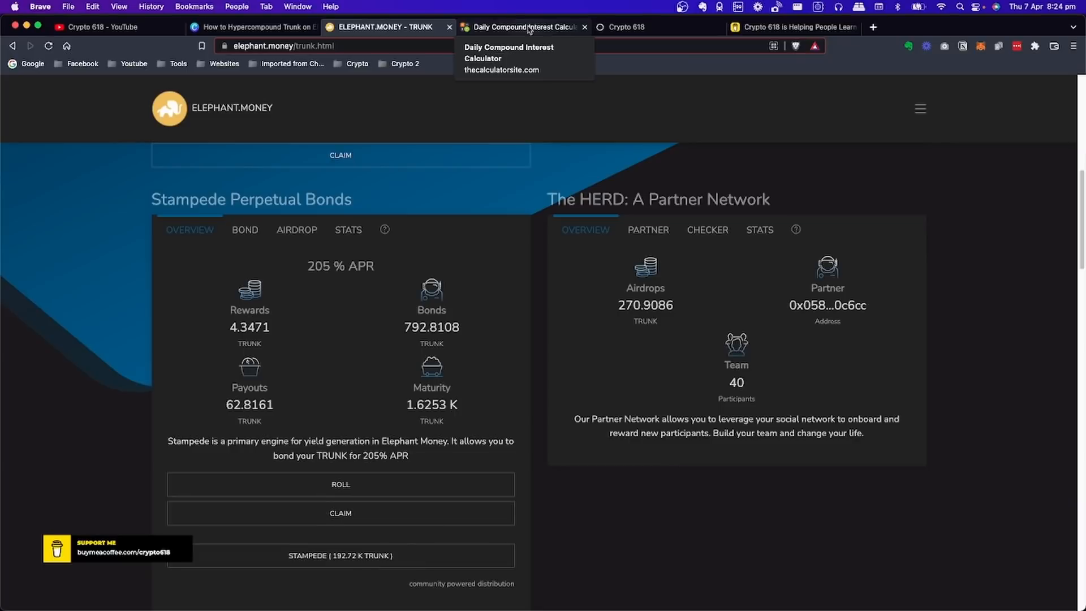
# - Return to the calculator results showing $13,717,044.86 investment value and $17,121,306.11 earnings
pyautogui.click(523, 27)
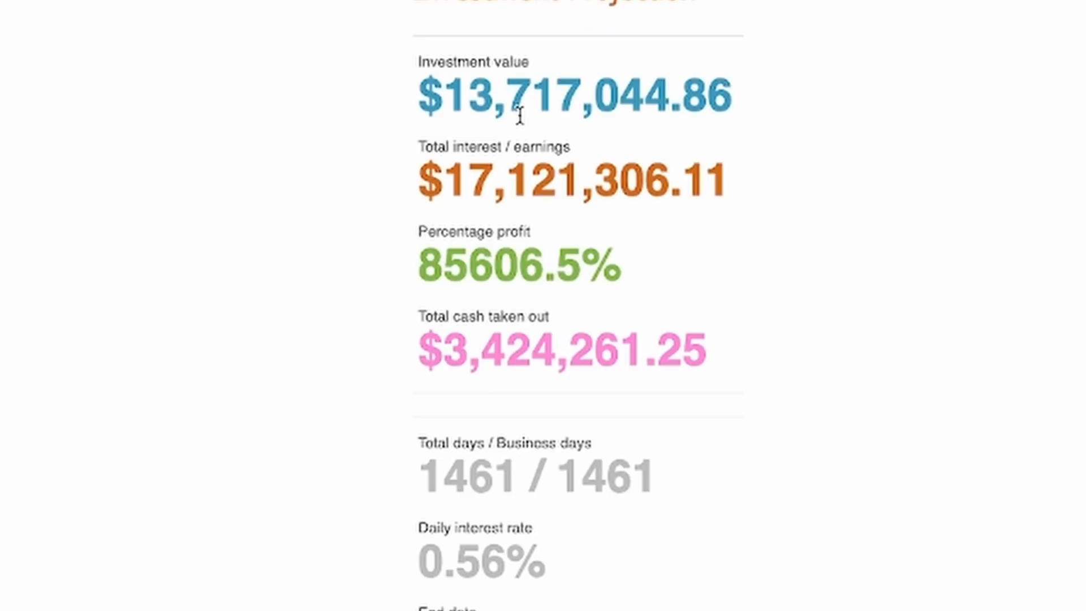
pyautogui.moveTo(504, 128)
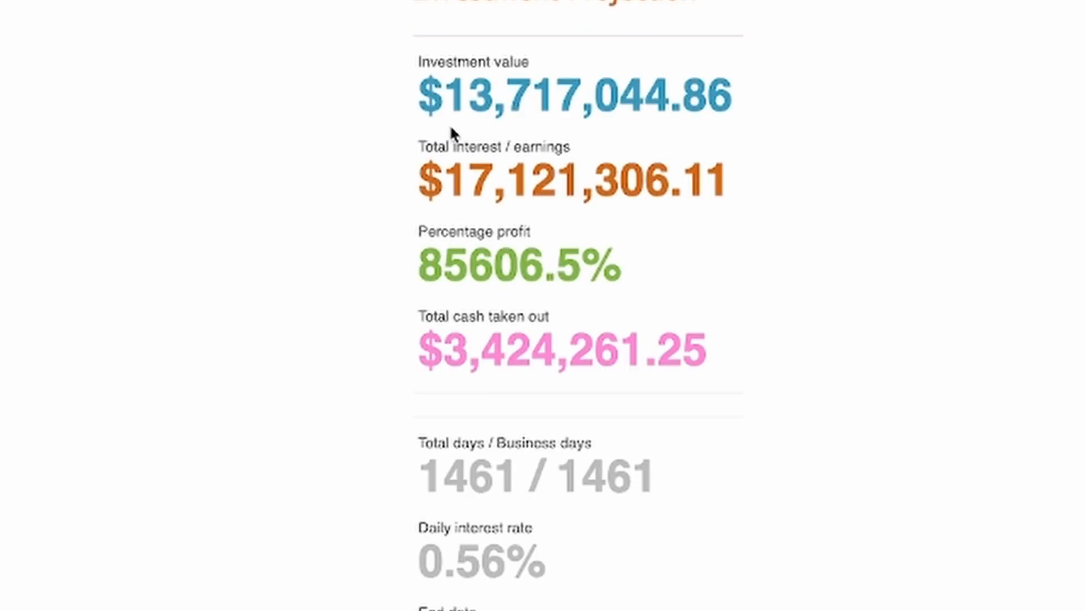
pyautogui.moveTo(523, 131)
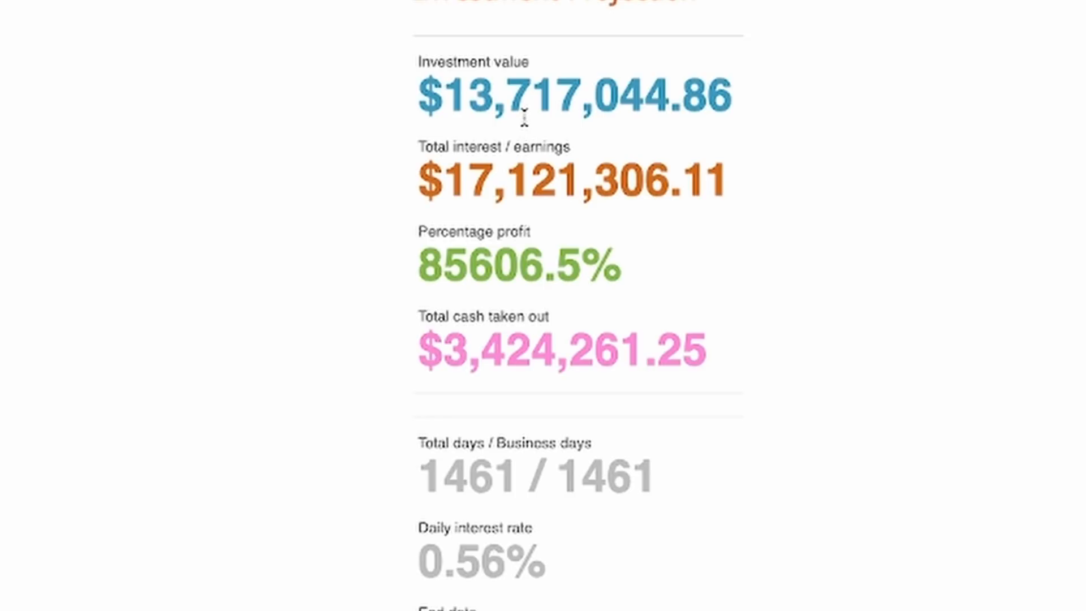
pyautogui.moveTo(454, 205)
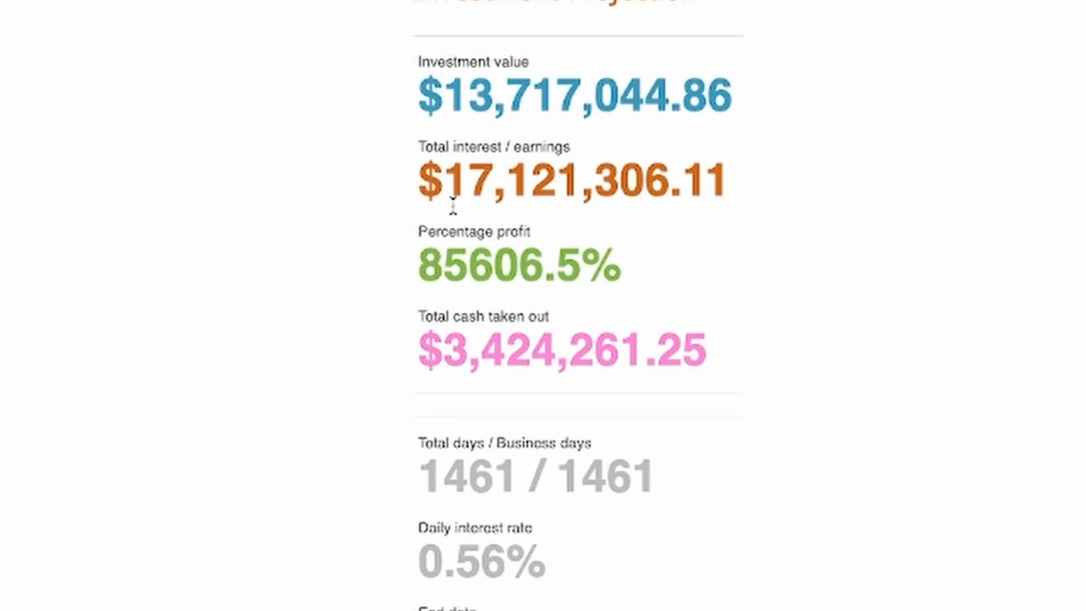
pyautogui.moveTo(674, 245)
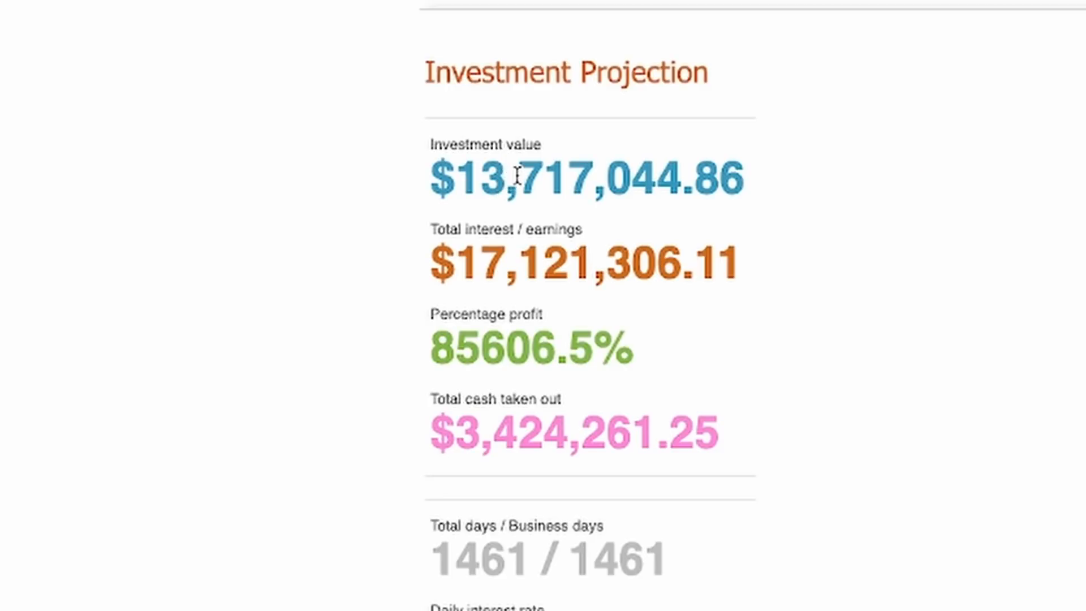
pyautogui.moveTo(546, 160)
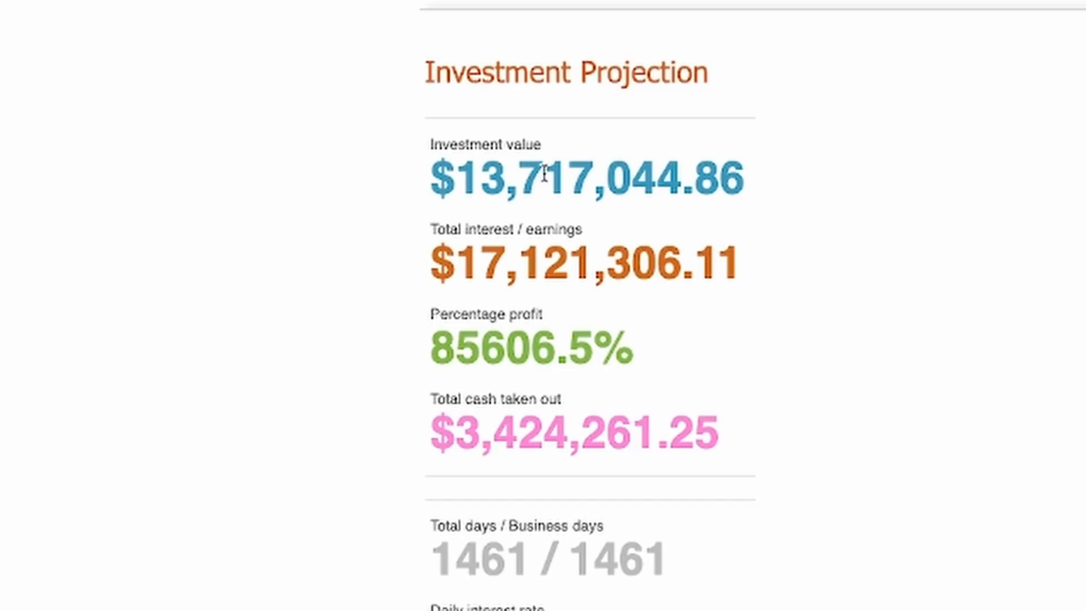
pyautogui.moveTo(486, 265)
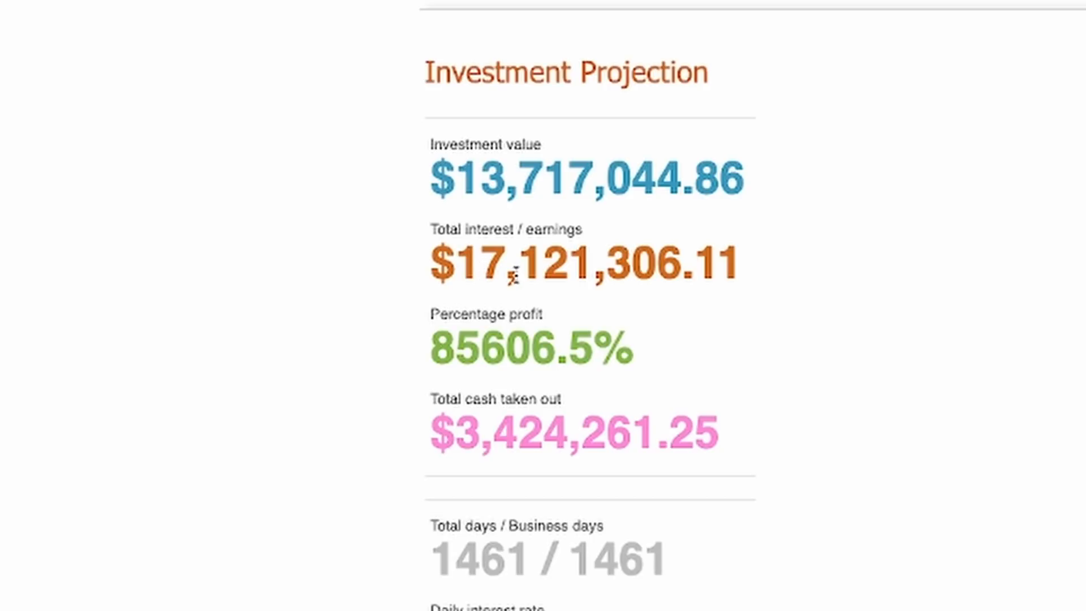
pyautogui.moveTo(764, 272)
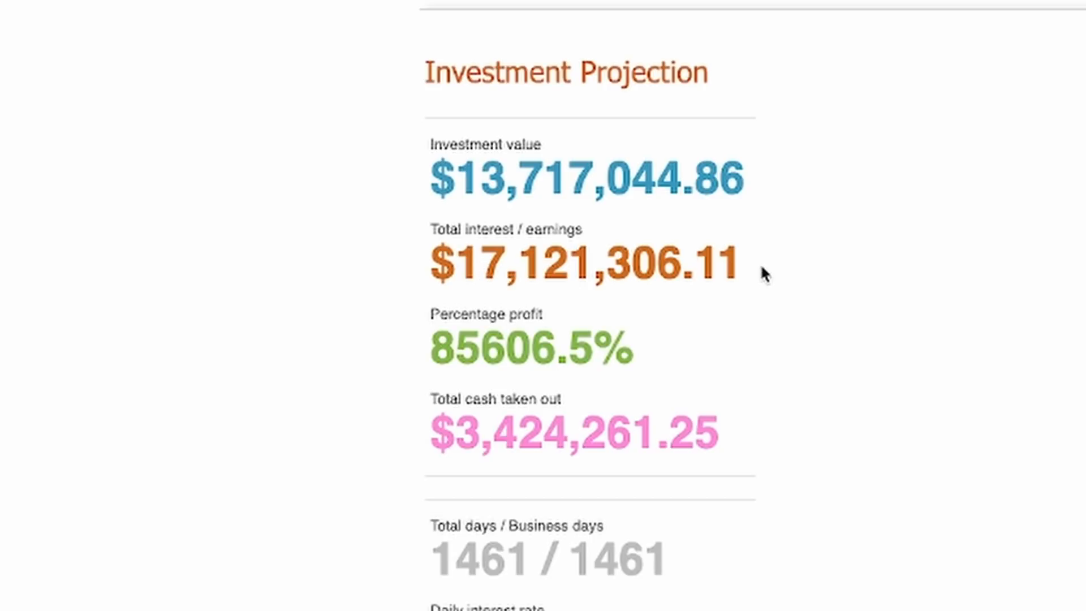
pyautogui.moveTo(794, 155)
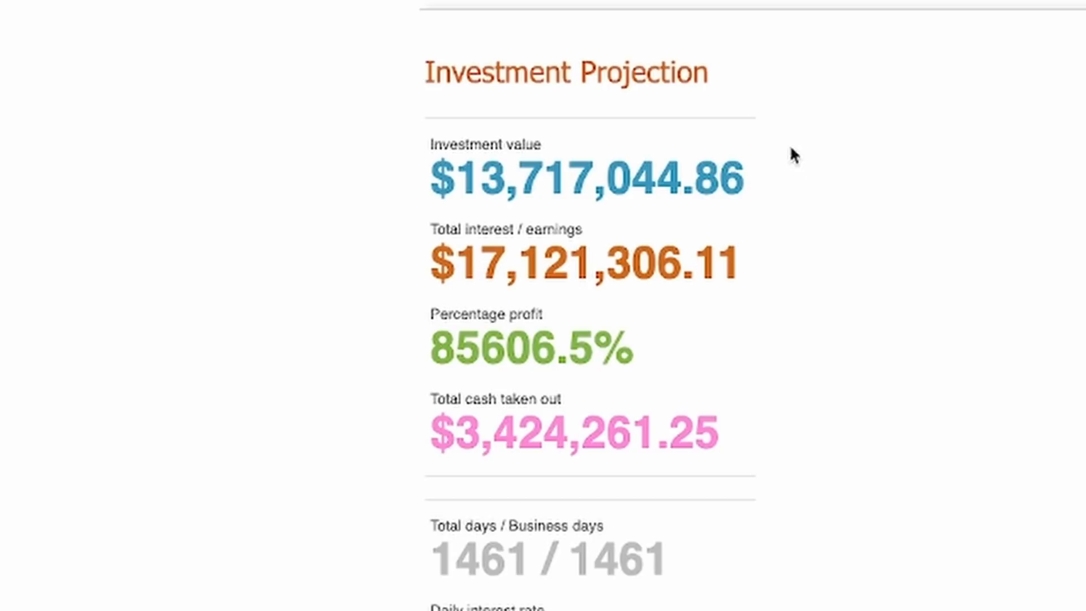
# - Scroll down to the yearly earnings breakdown totalling $3,424,261.25 cashed out
pyautogui.scroll(-3)
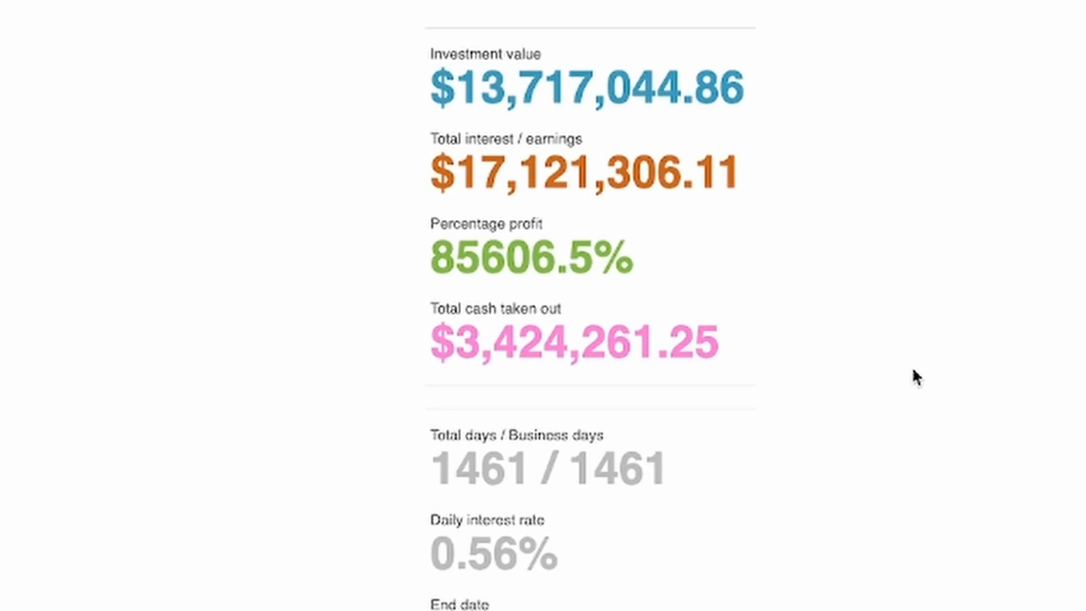
pyautogui.moveTo(730, 371)
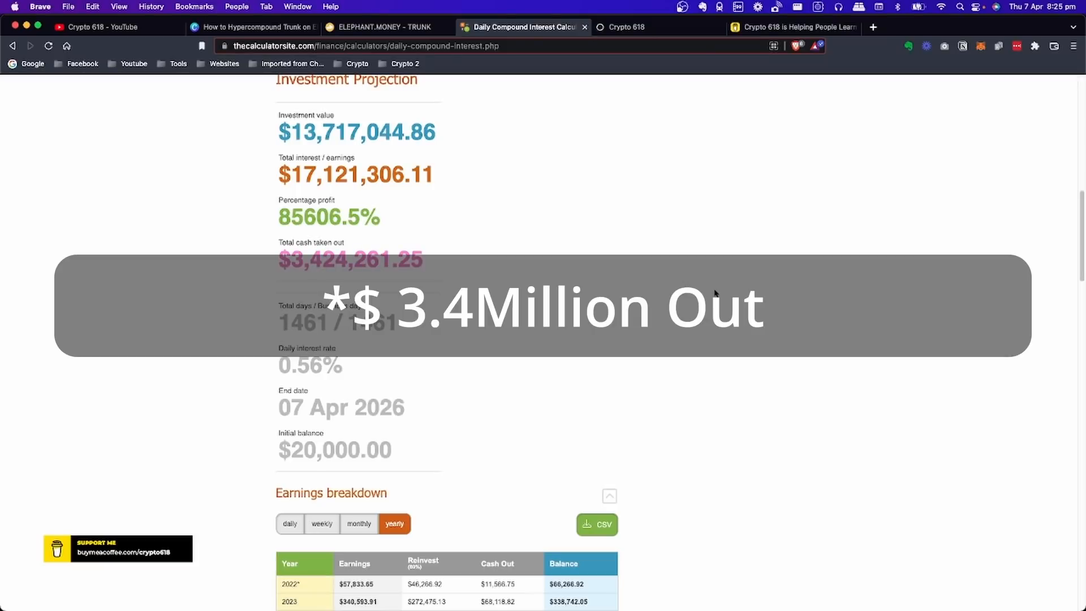
pyautogui.scroll(-3)
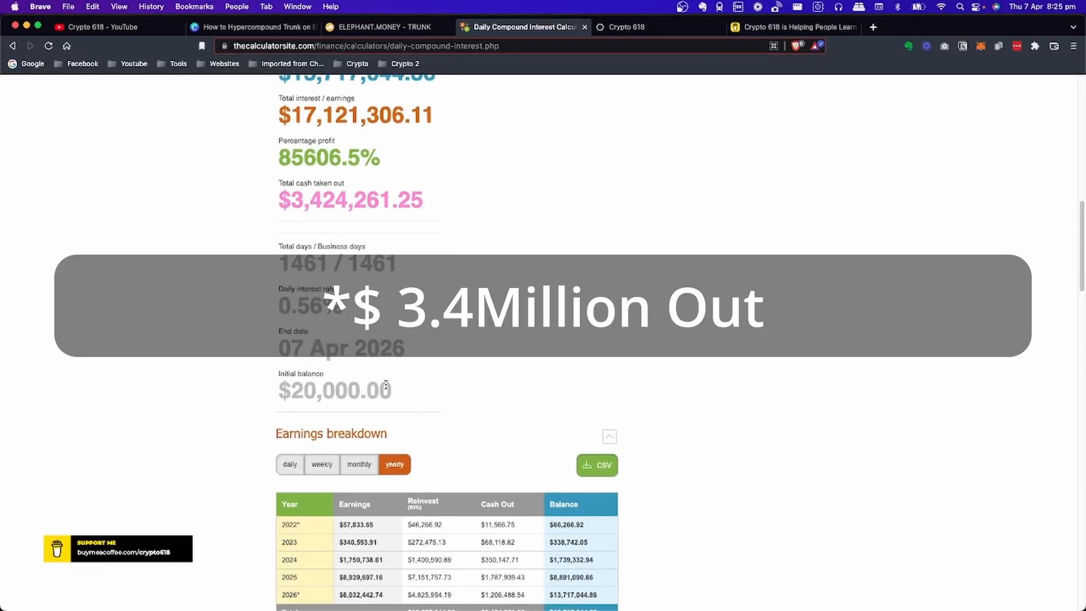
pyautogui.scroll(-3)
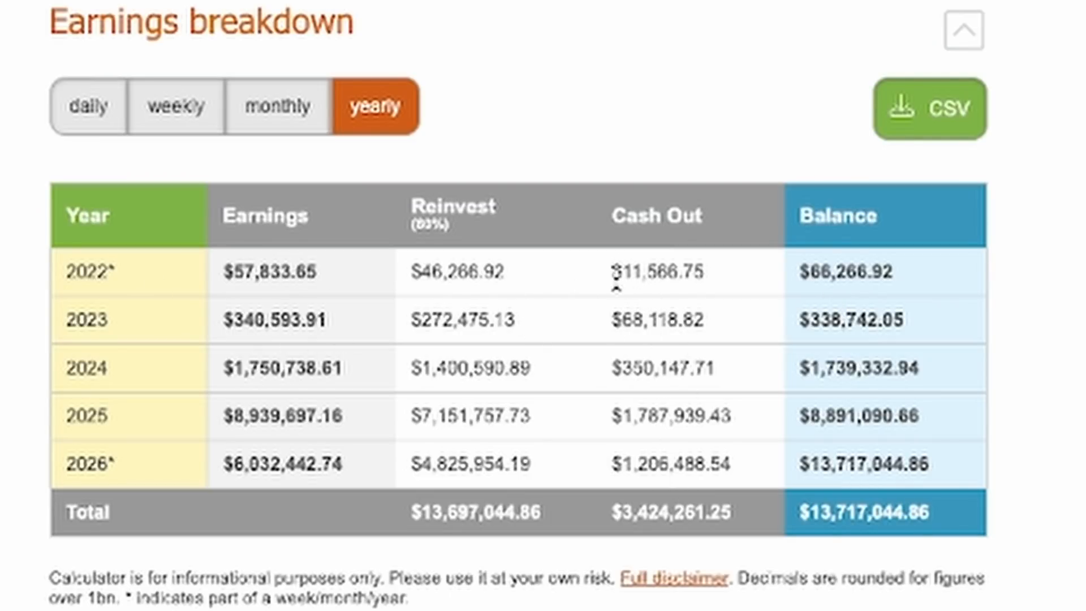
pyautogui.moveTo(681, 279)
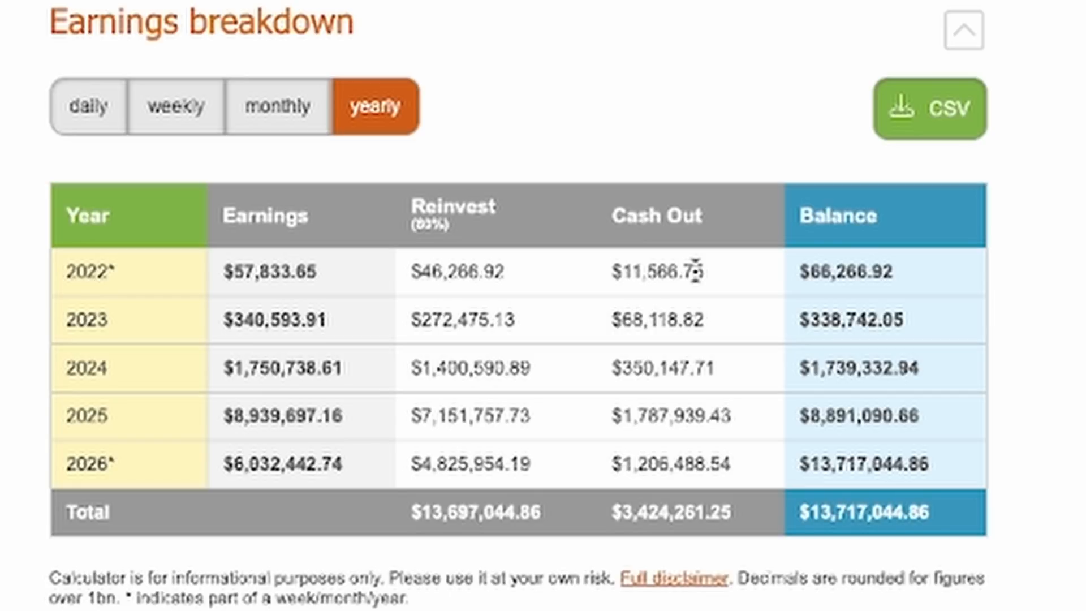
pyautogui.moveTo(681, 294)
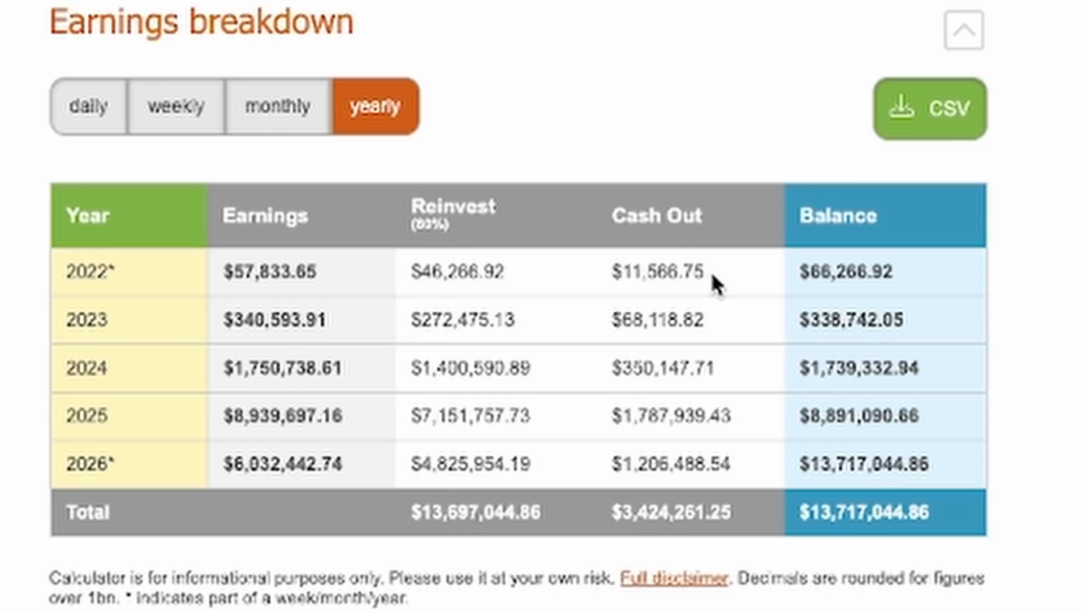
pyautogui.moveTo(711, 280)
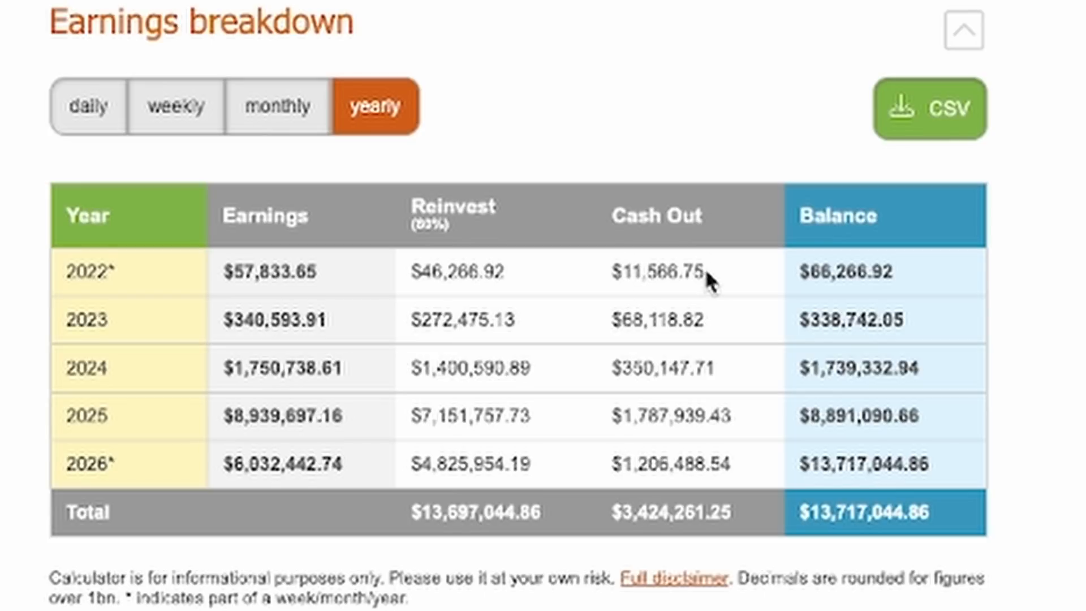
pyautogui.moveTo(754, 277)
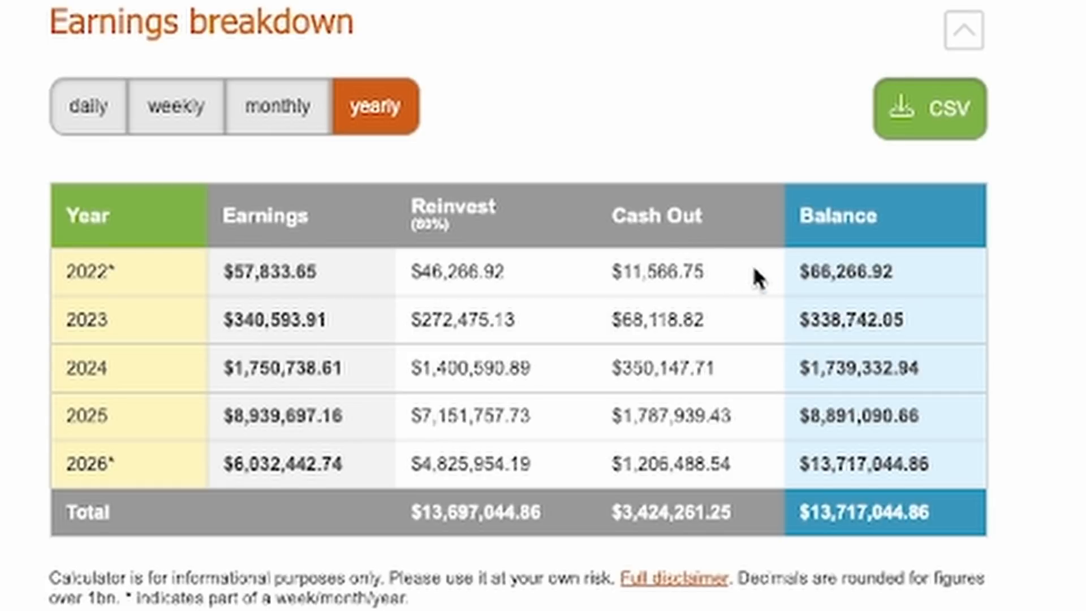
pyautogui.moveTo(736, 334)
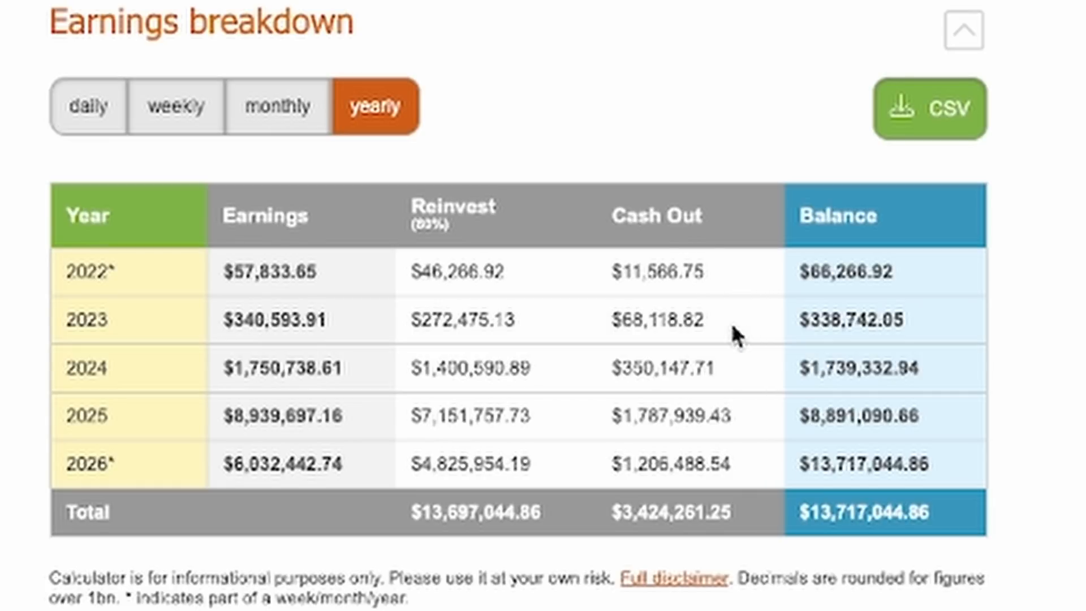
pyautogui.moveTo(721, 328)
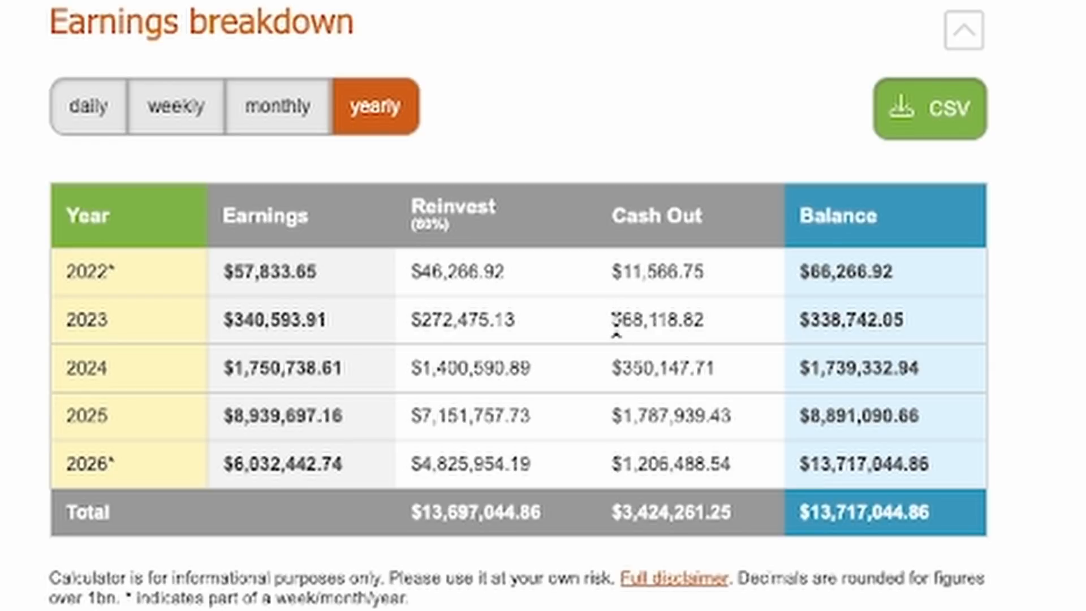
pyautogui.moveTo(803, 320)
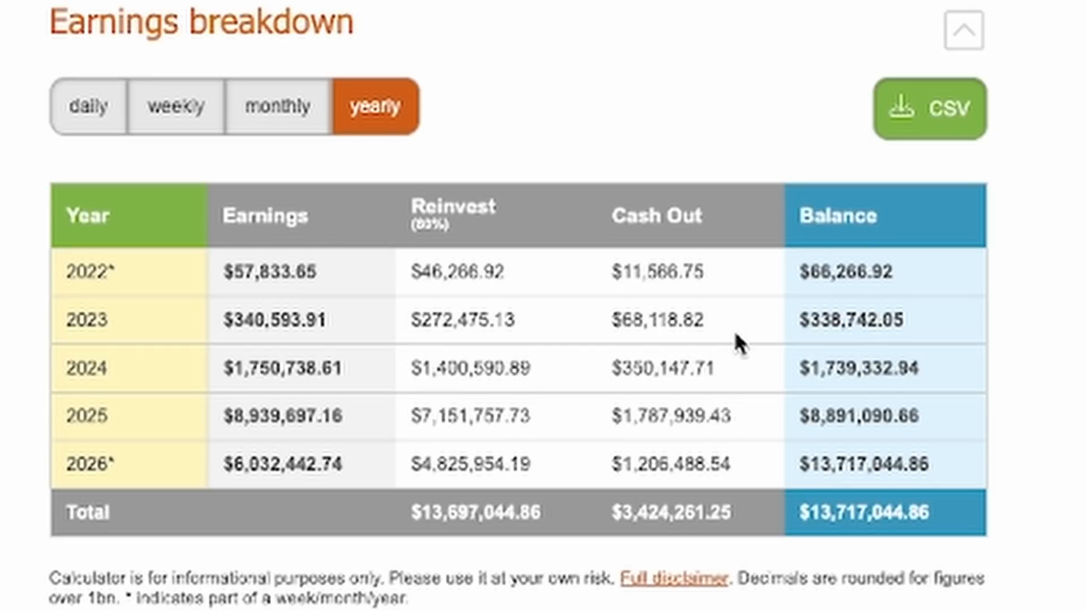
pyautogui.moveTo(781, 316)
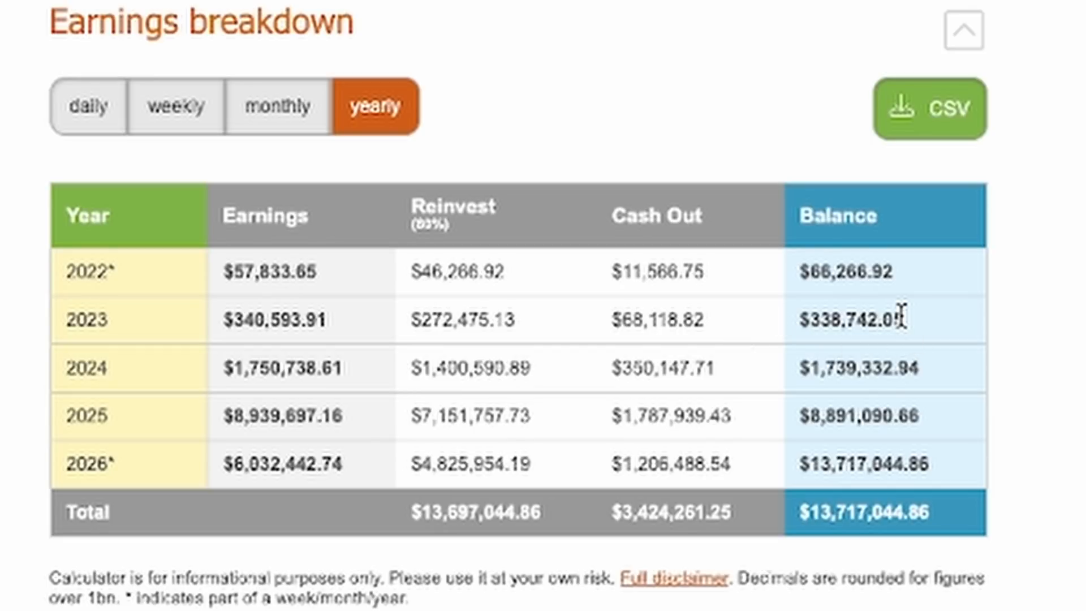
# - Glance at the Elephant.Money trunk page and return to the yearly breakdown
pyautogui.click(385, 26)
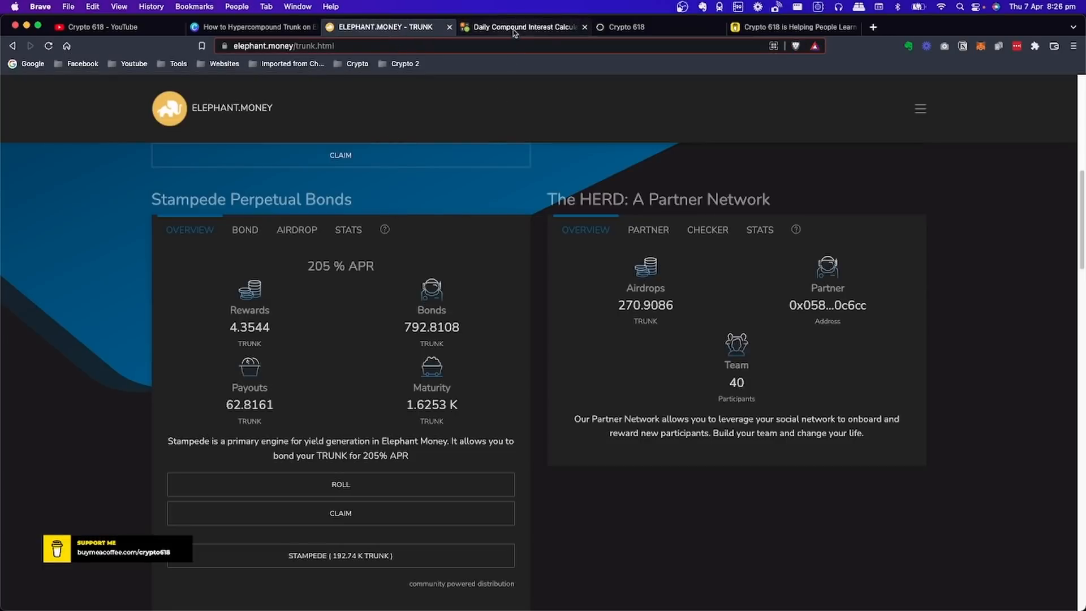
pyautogui.click(520, 27)
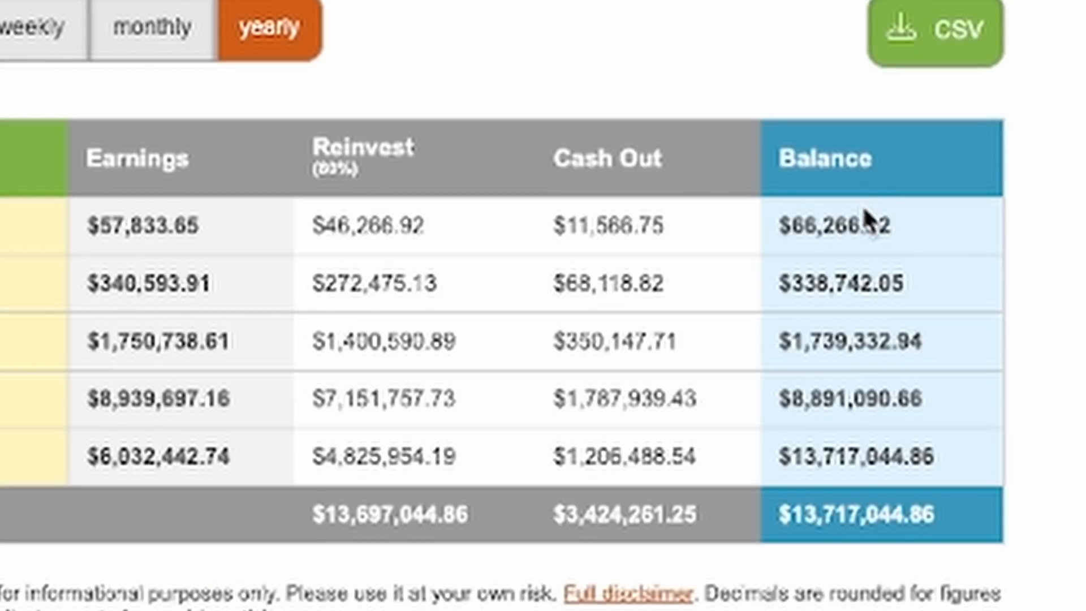
pyautogui.moveTo(807, 291)
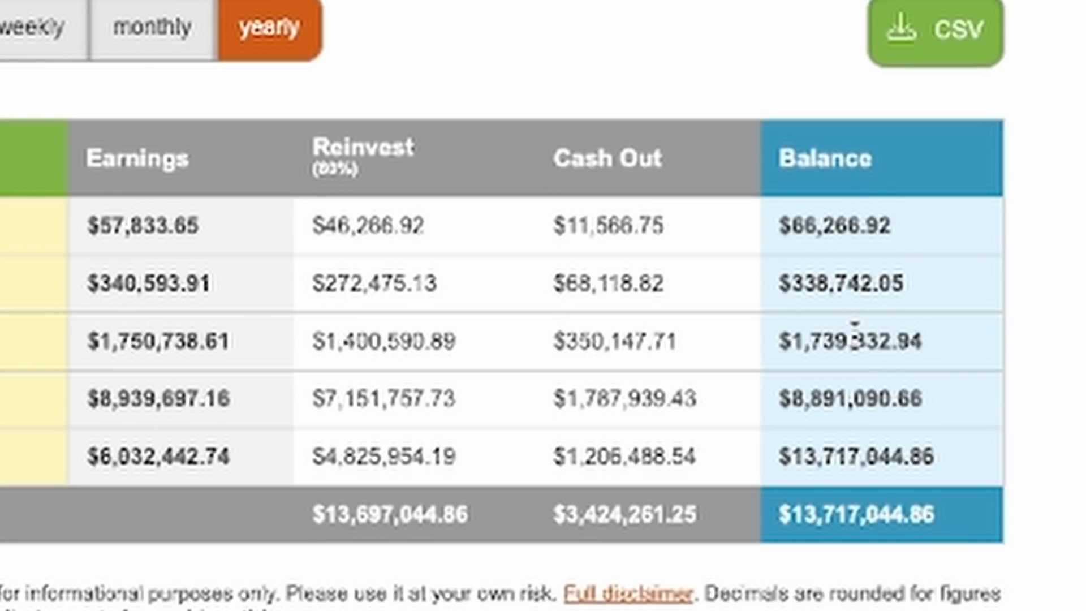
pyautogui.moveTo(917, 371)
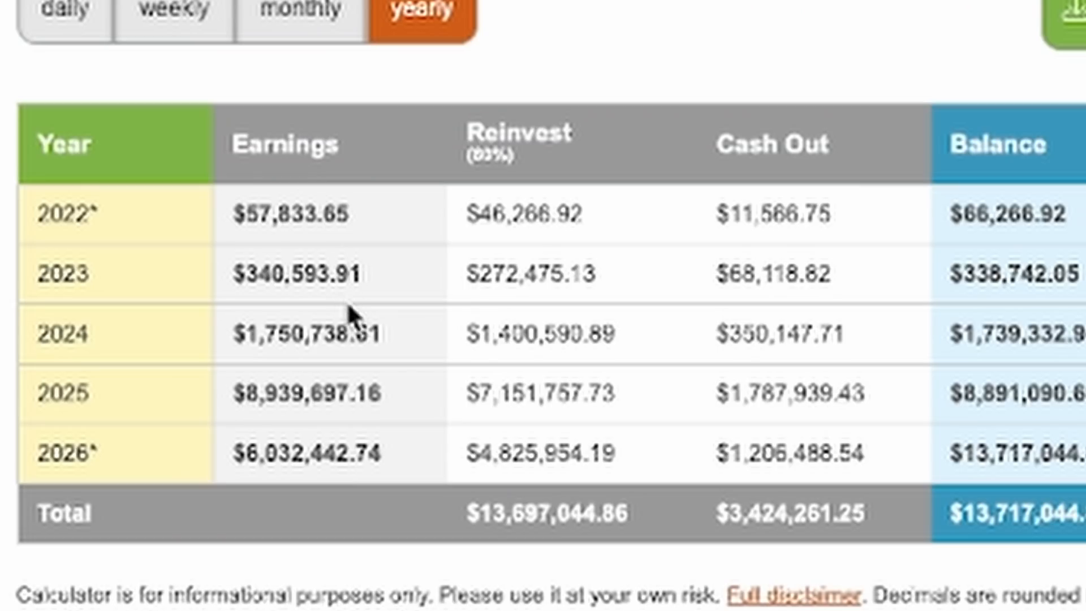
pyautogui.moveTo(803, 215)
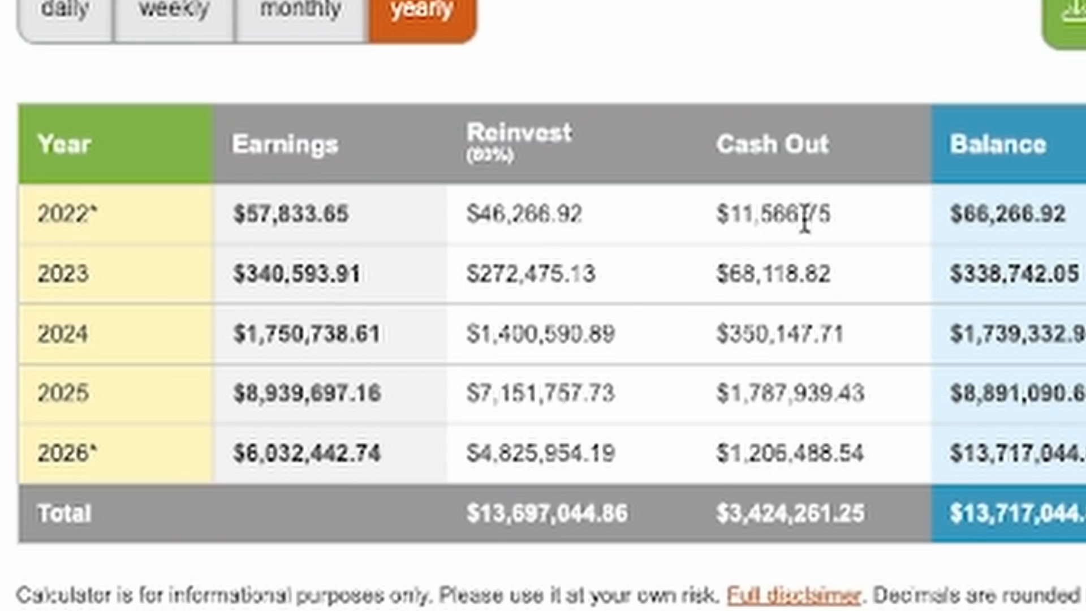
pyautogui.moveTo(825, 270)
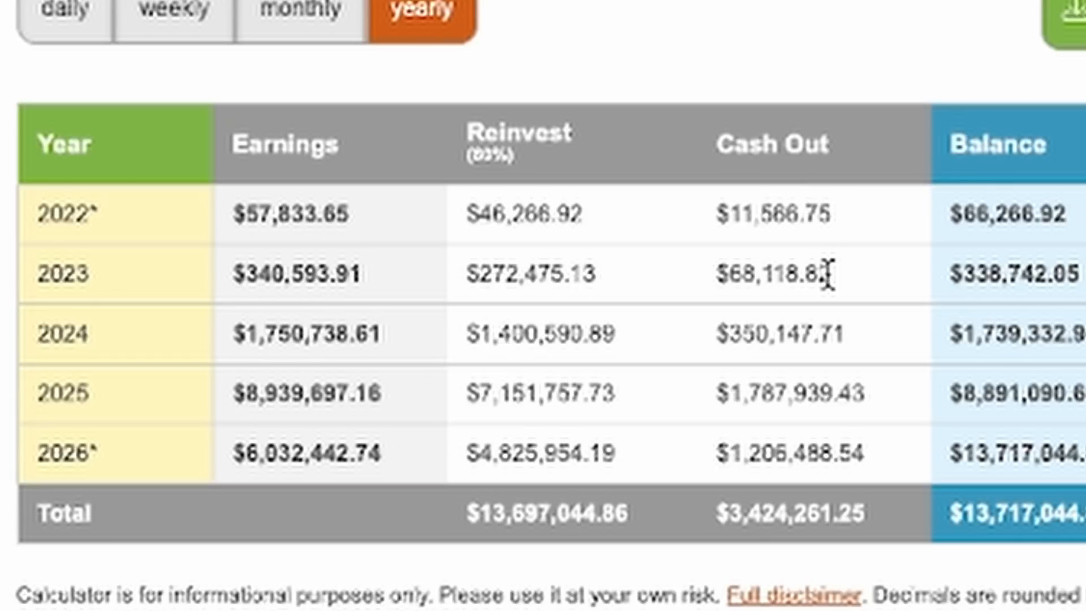
pyautogui.moveTo(869, 353)
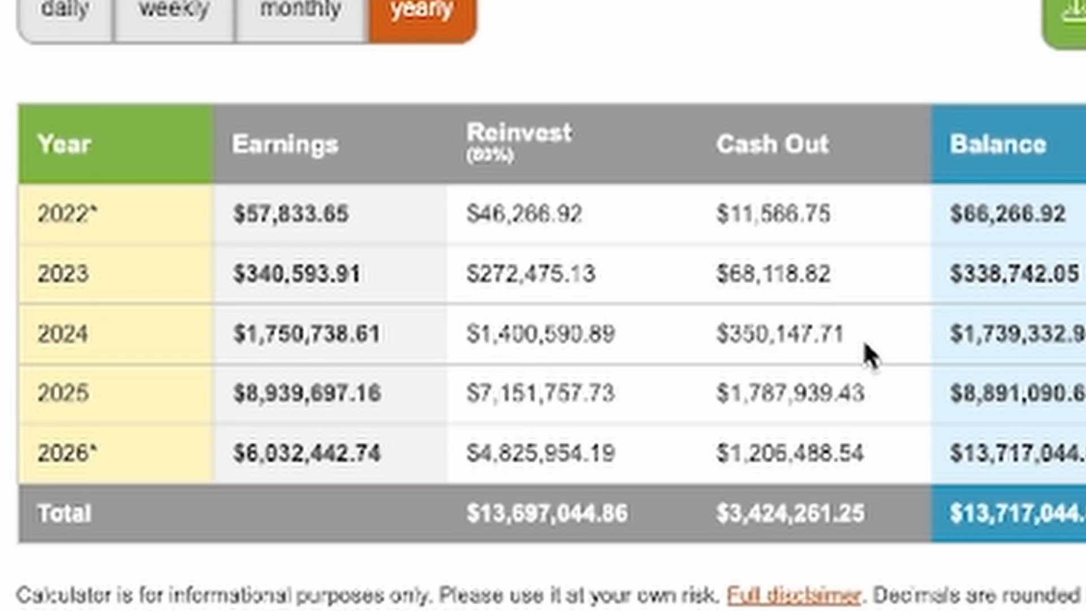
pyautogui.moveTo(869, 346)
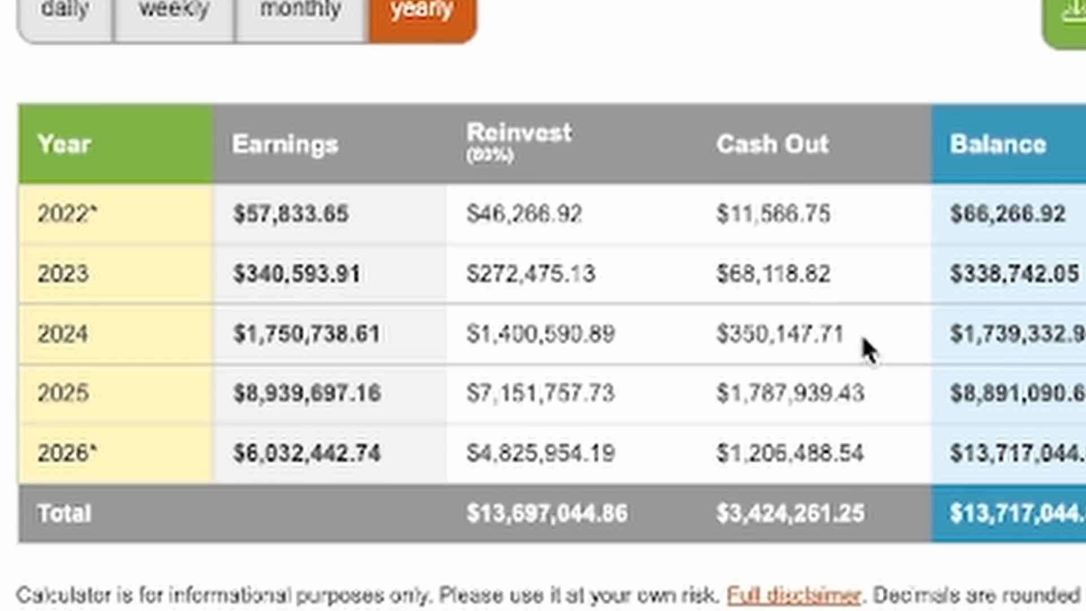
pyautogui.moveTo(874, 406)
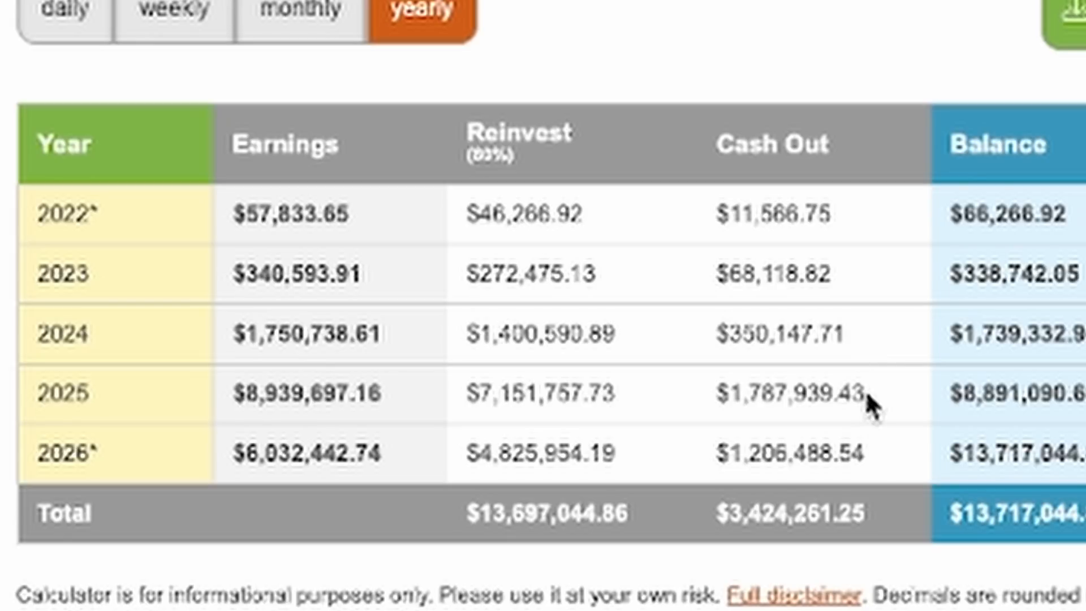
pyautogui.moveTo(883, 408)
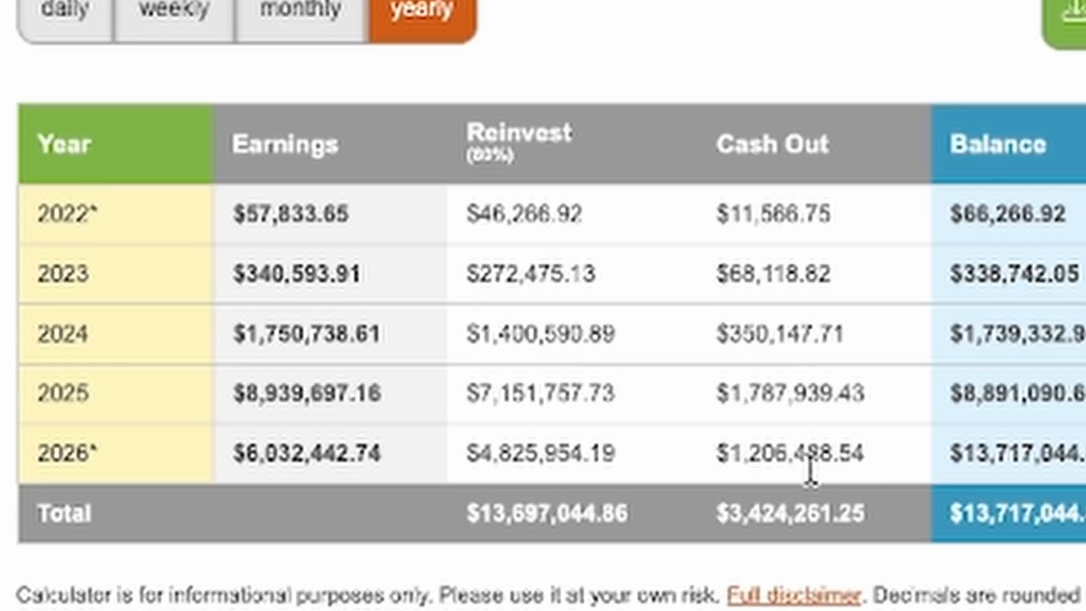
pyautogui.moveTo(65, 493)
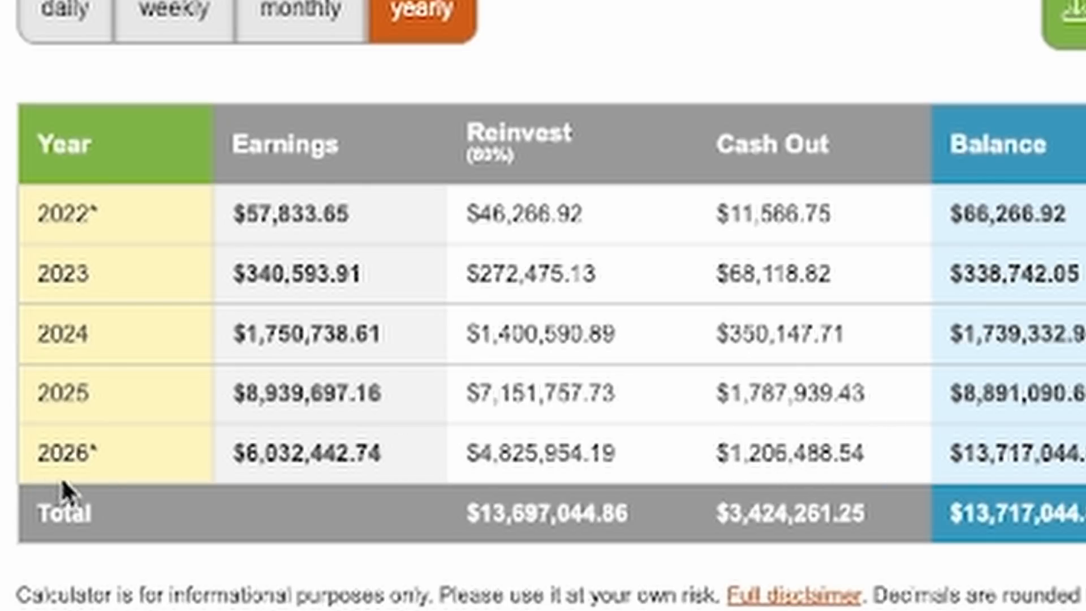
pyautogui.moveTo(754, 408)
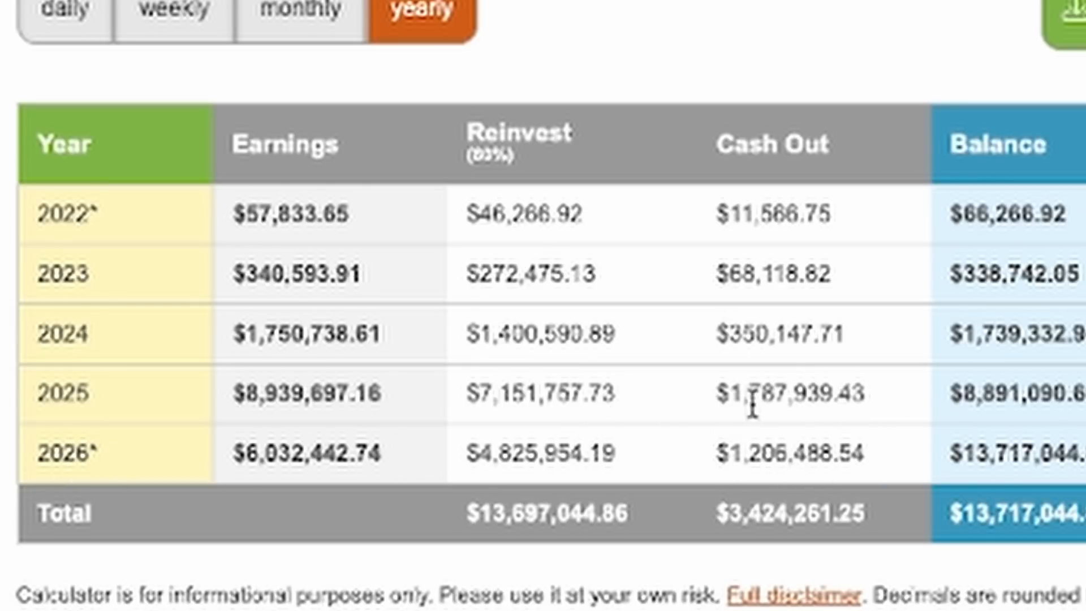
pyautogui.moveTo(928, 471)
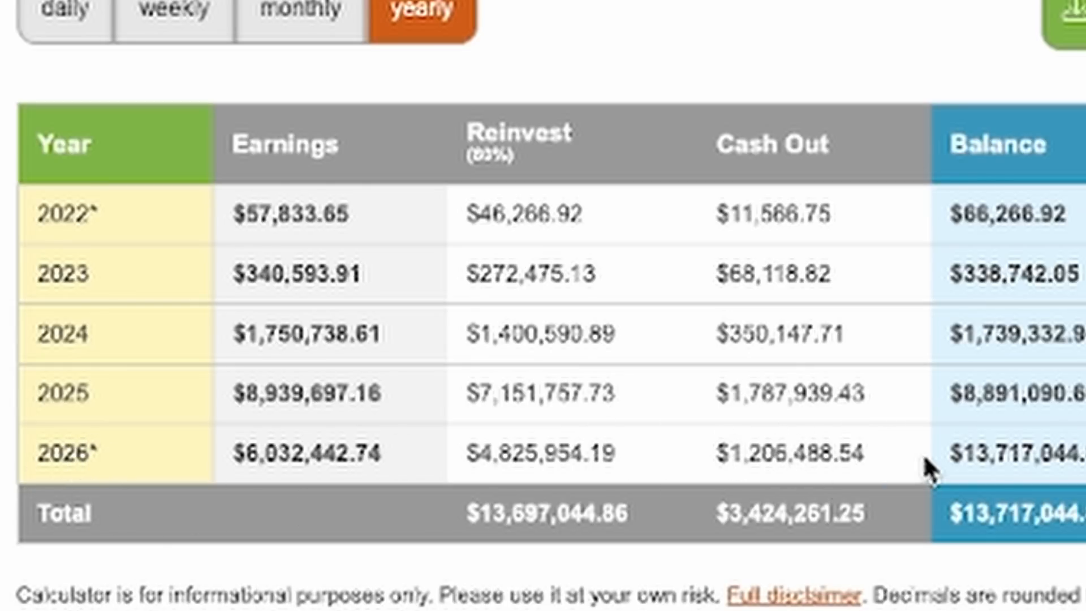
pyautogui.moveTo(797, 419)
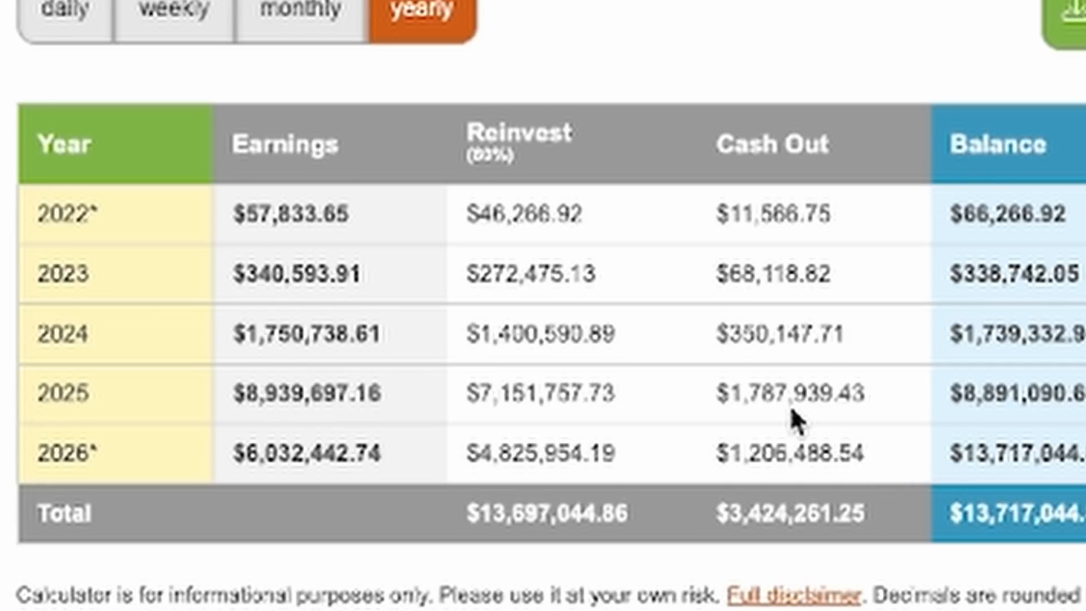
pyautogui.moveTo(758, 440)
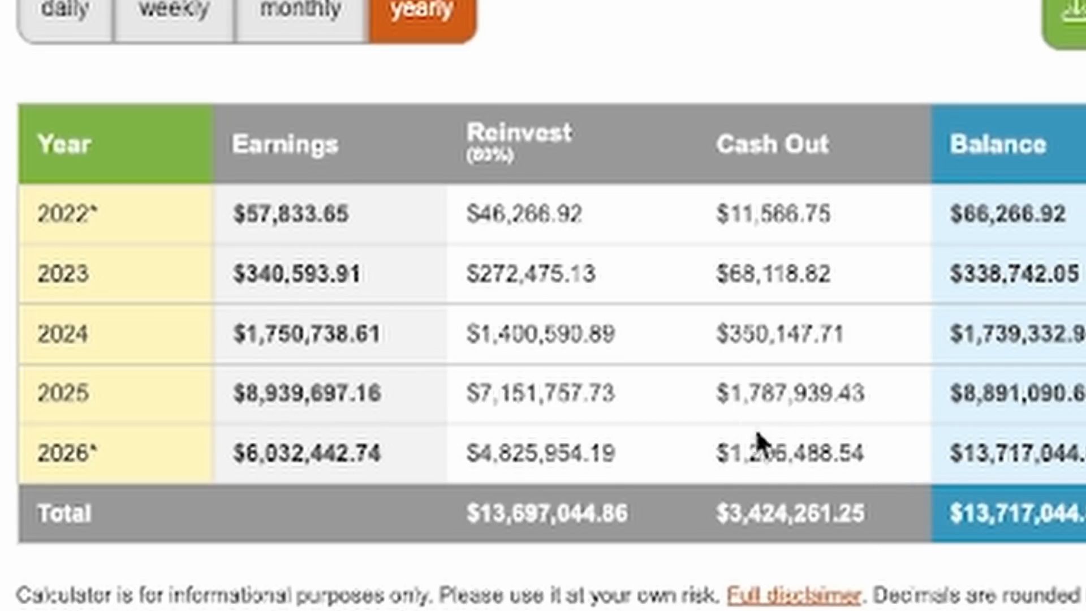
pyautogui.moveTo(767, 442)
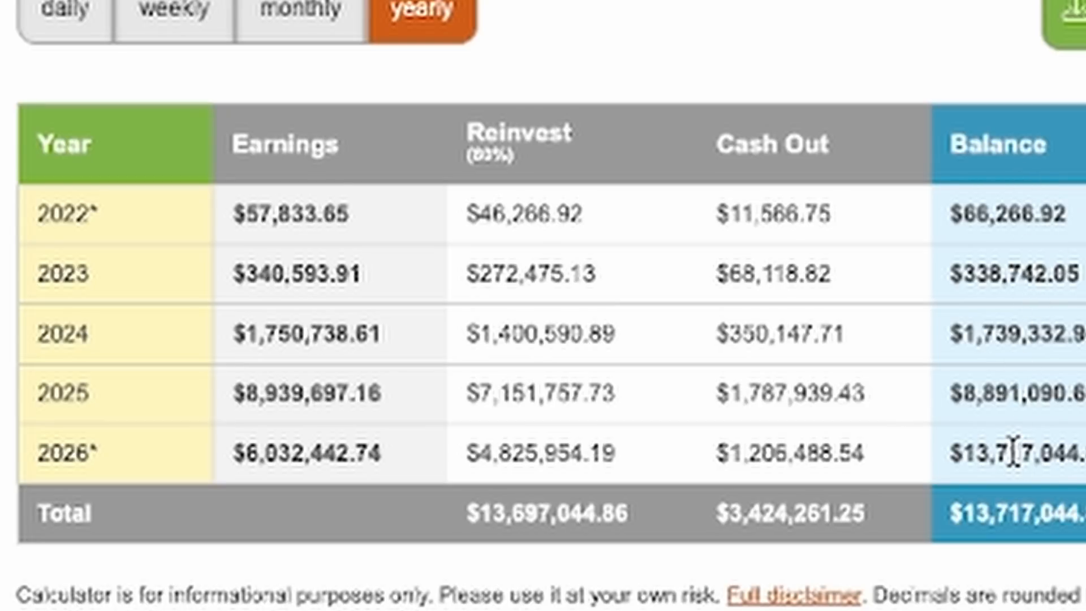
pyautogui.moveTo(758, 261)
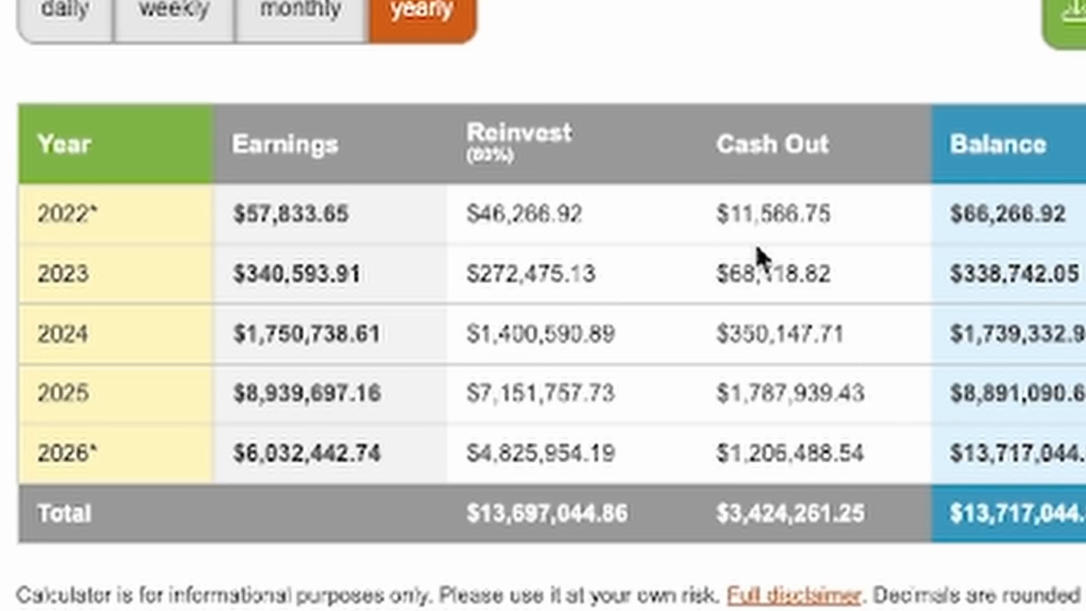
pyautogui.moveTo(796, 483)
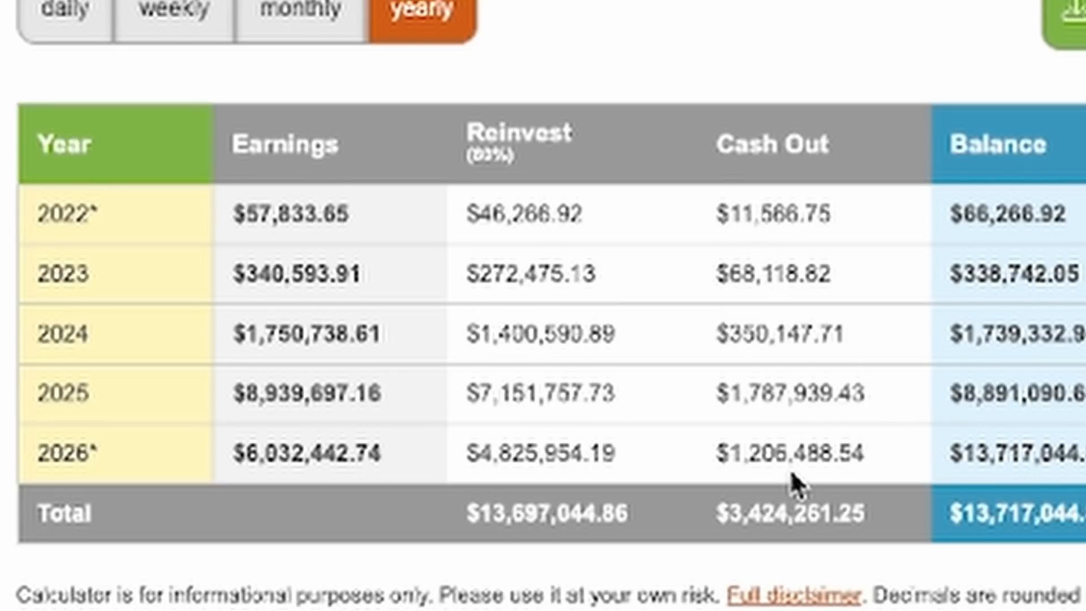
pyautogui.moveTo(779, 240)
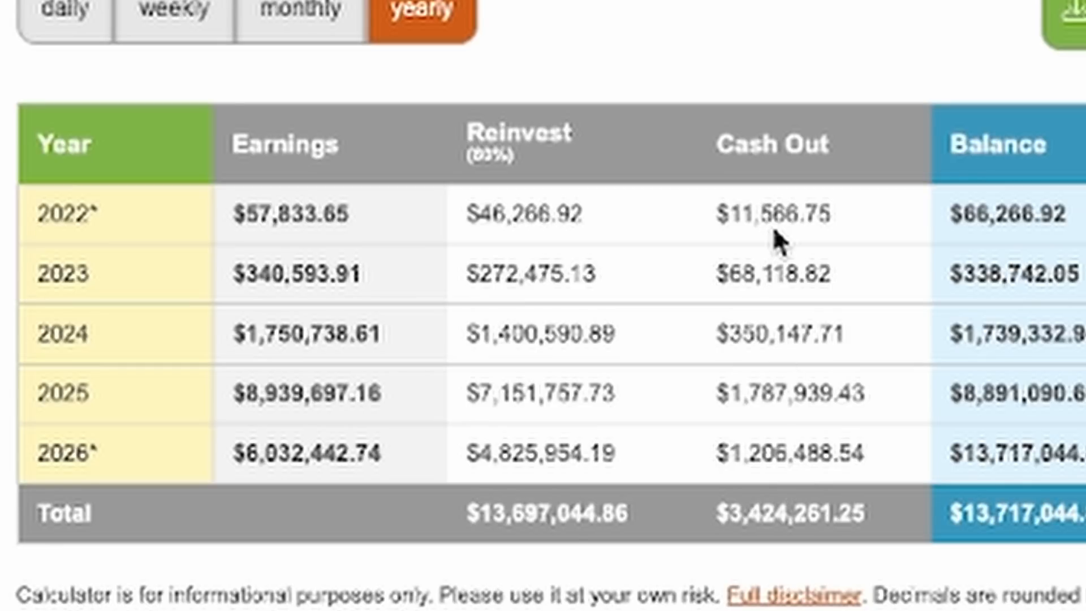
pyautogui.moveTo(778, 304)
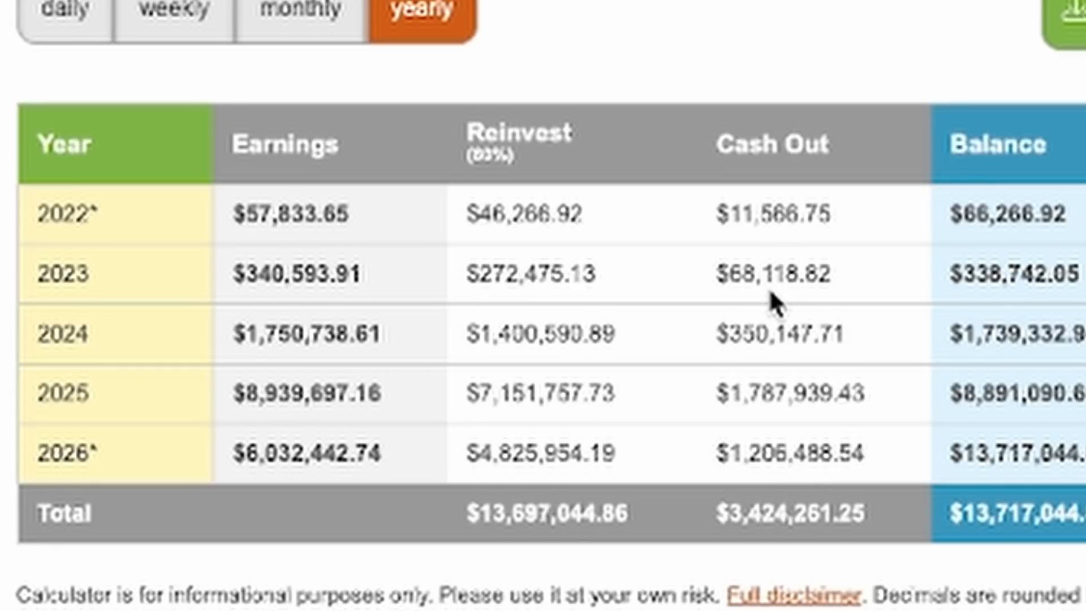
pyautogui.moveTo(492, 332)
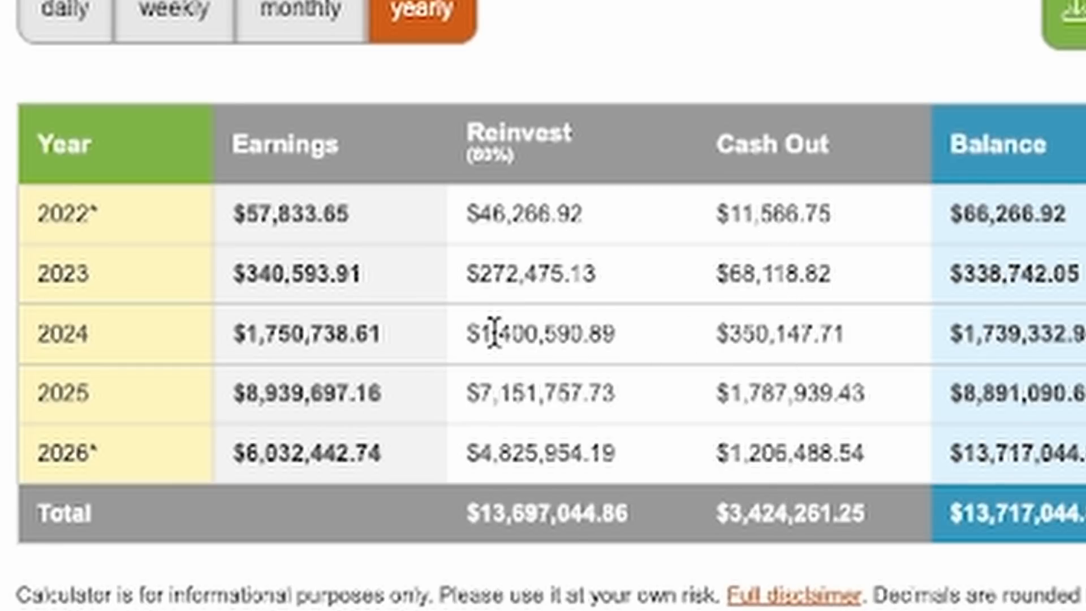
pyautogui.moveTo(857, 376)
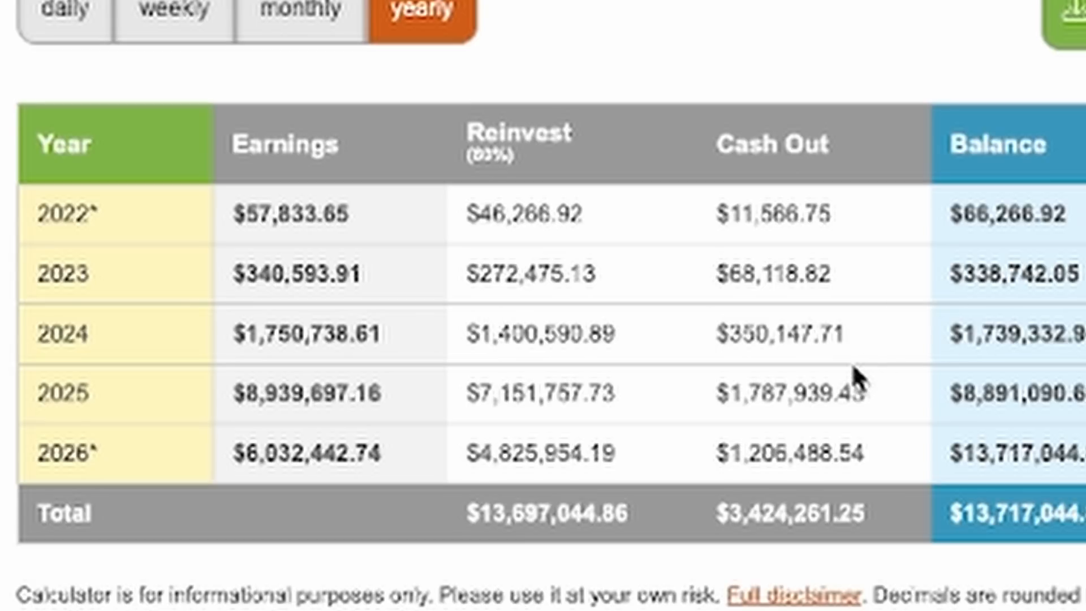
pyautogui.moveTo(854, 365)
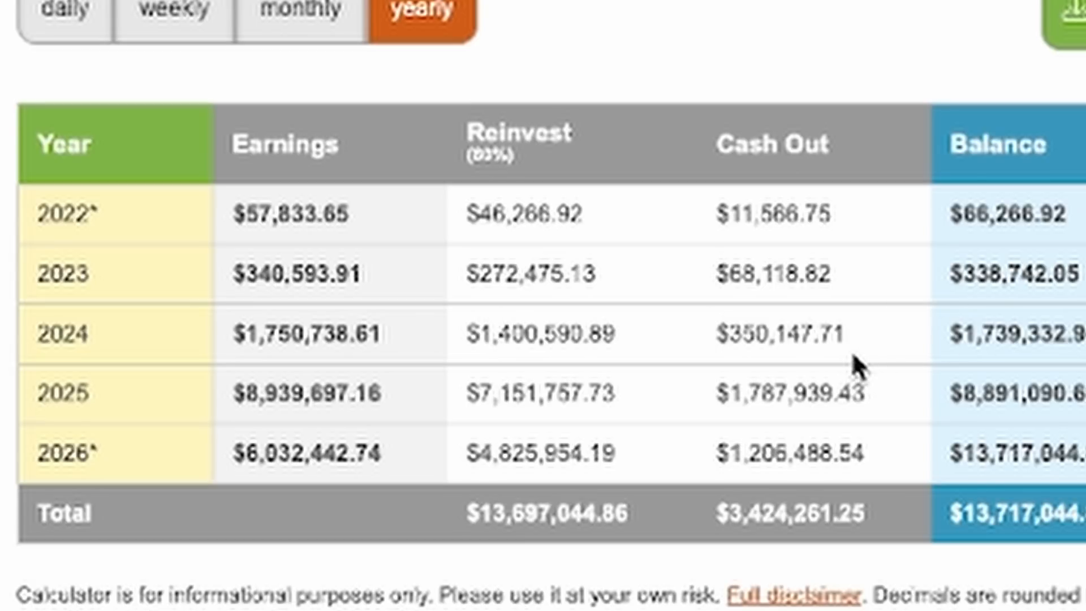
pyautogui.moveTo(859, 367)
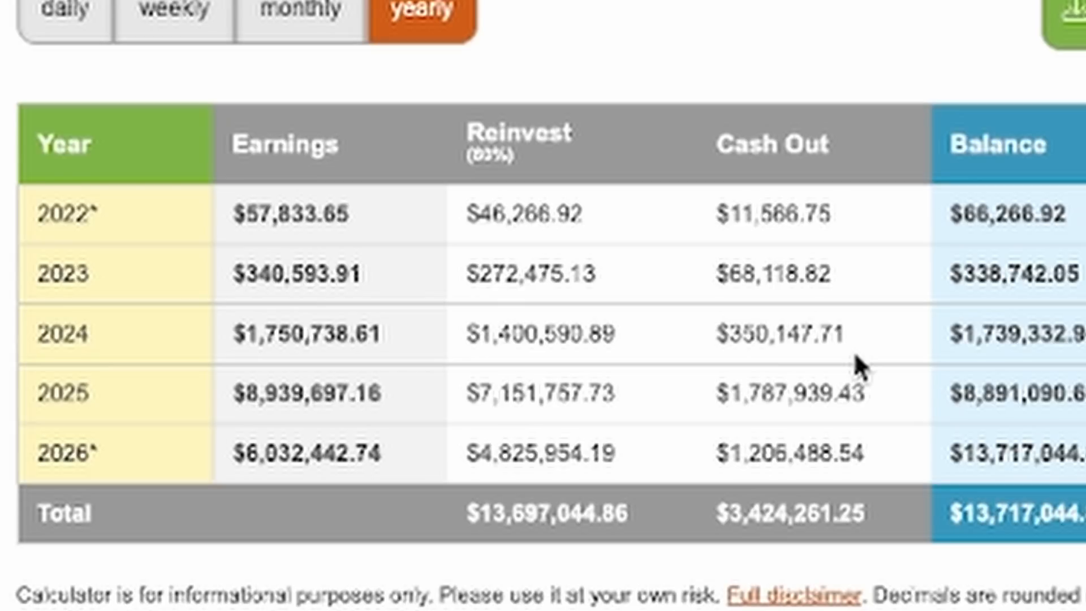
pyautogui.moveTo(876, 381)
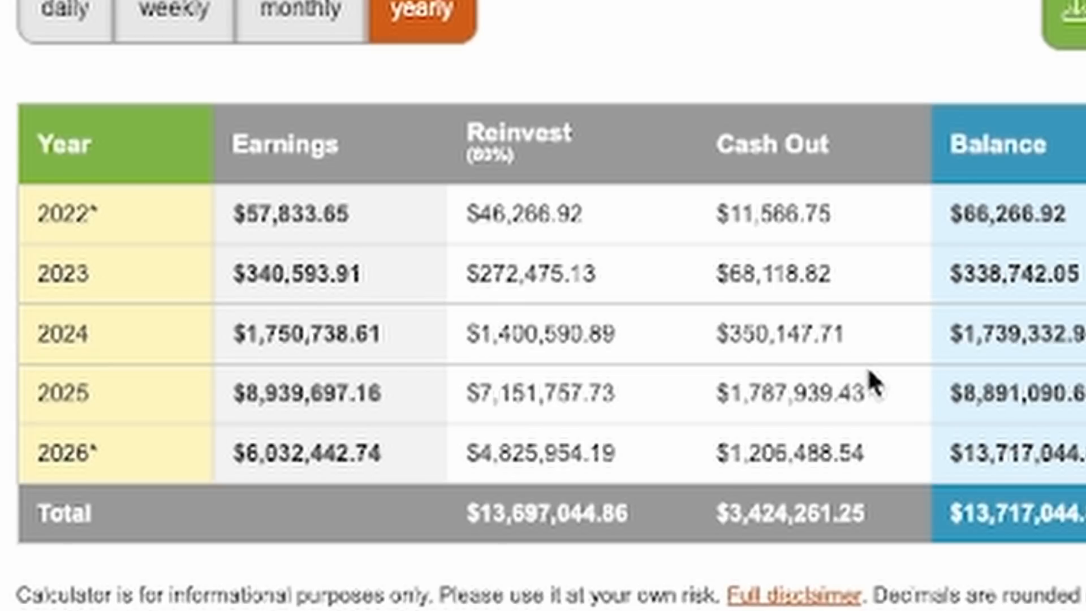
pyautogui.moveTo(871, 378)
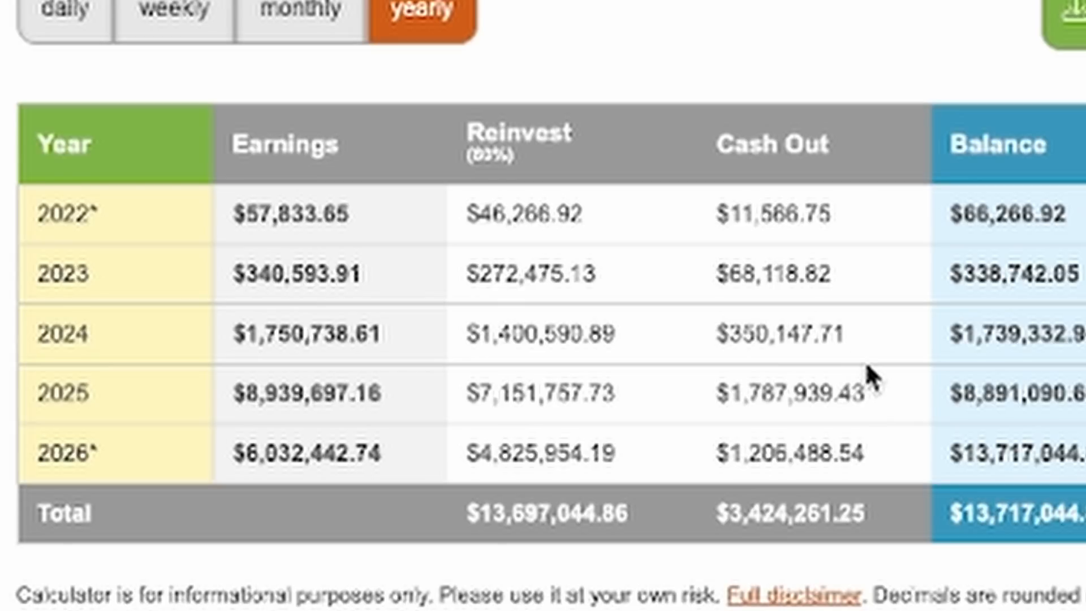
pyautogui.moveTo(855, 486)
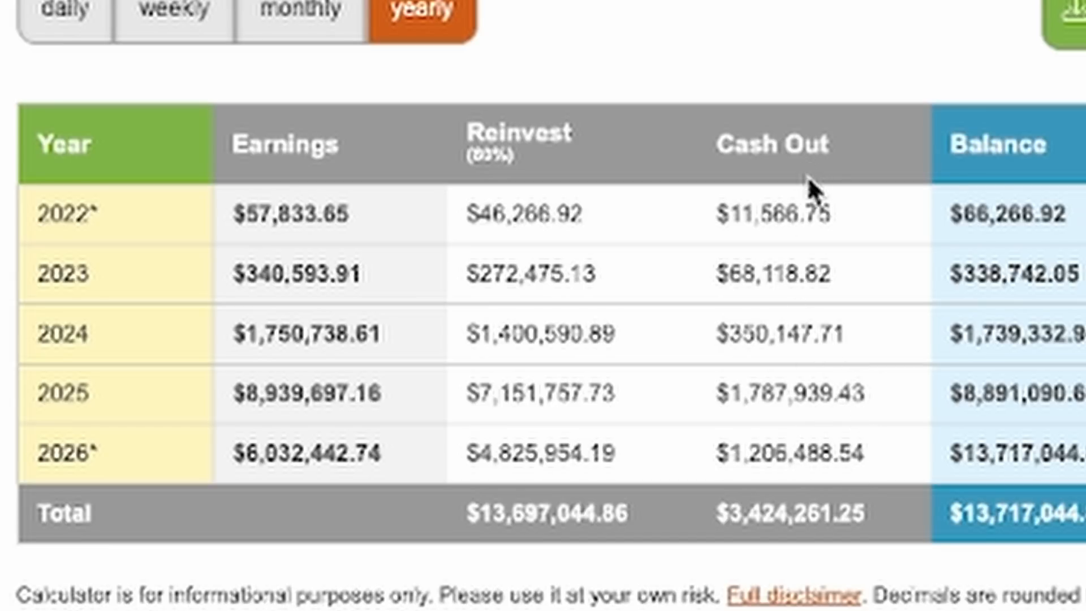
pyautogui.moveTo(869, 485)
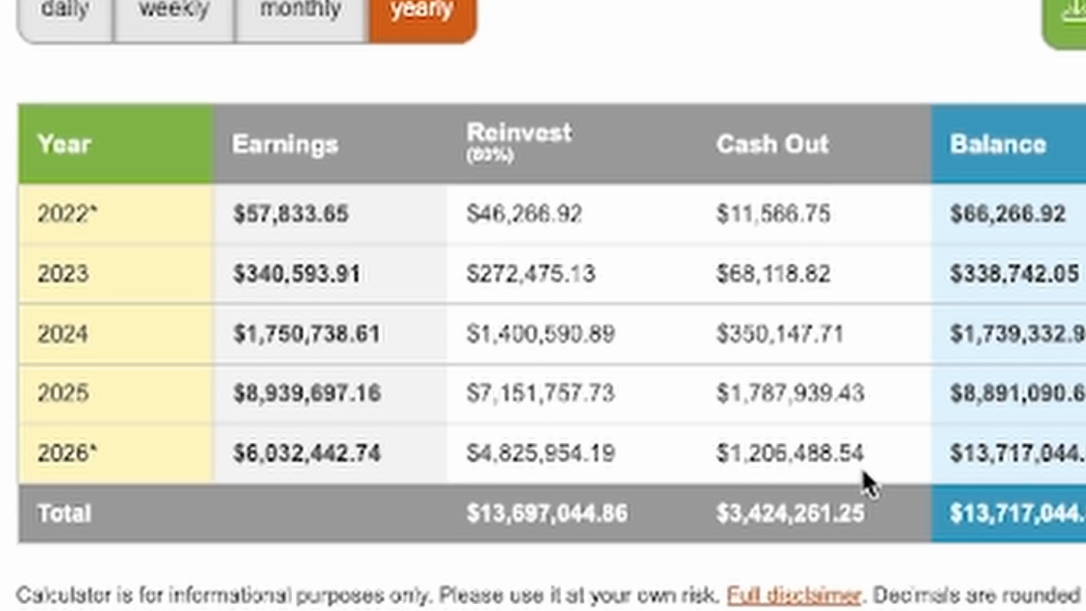
pyautogui.moveTo(880, 222)
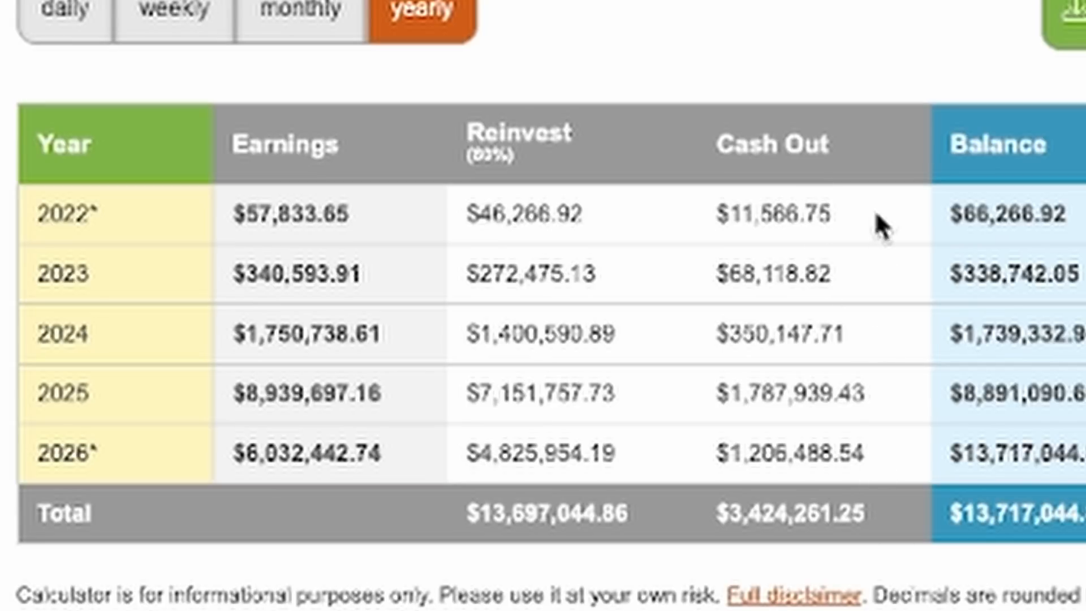
pyautogui.moveTo(867, 320)
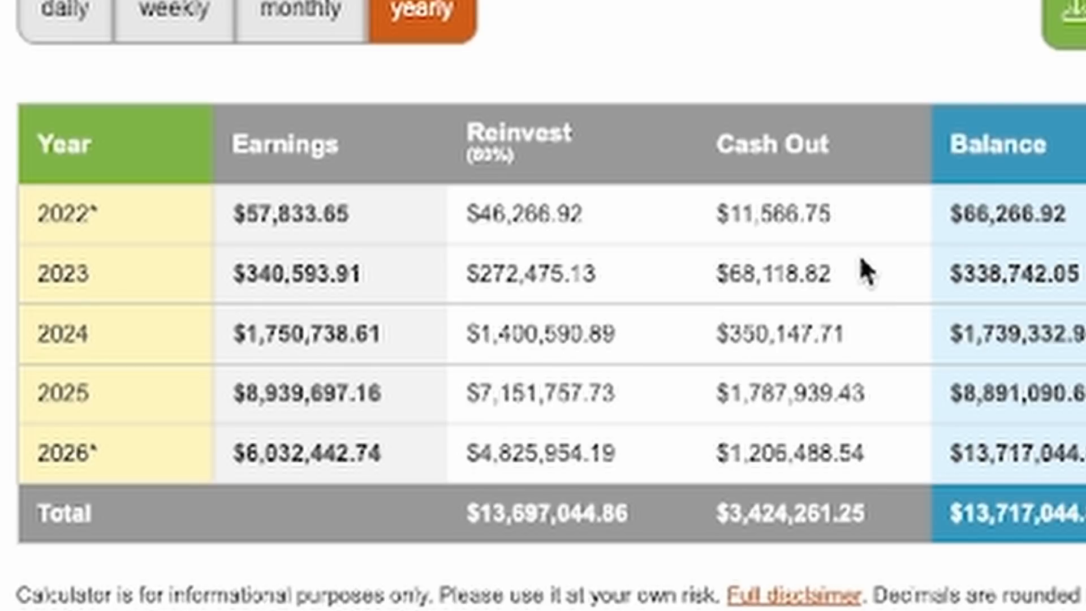
pyautogui.moveTo(840, 334)
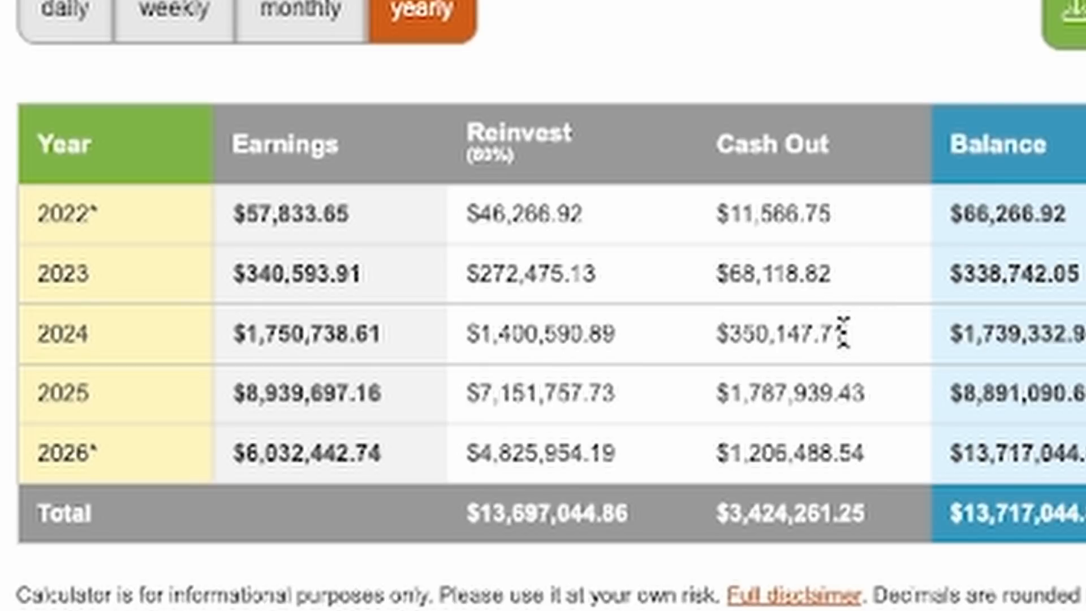
pyautogui.moveTo(1081, 239)
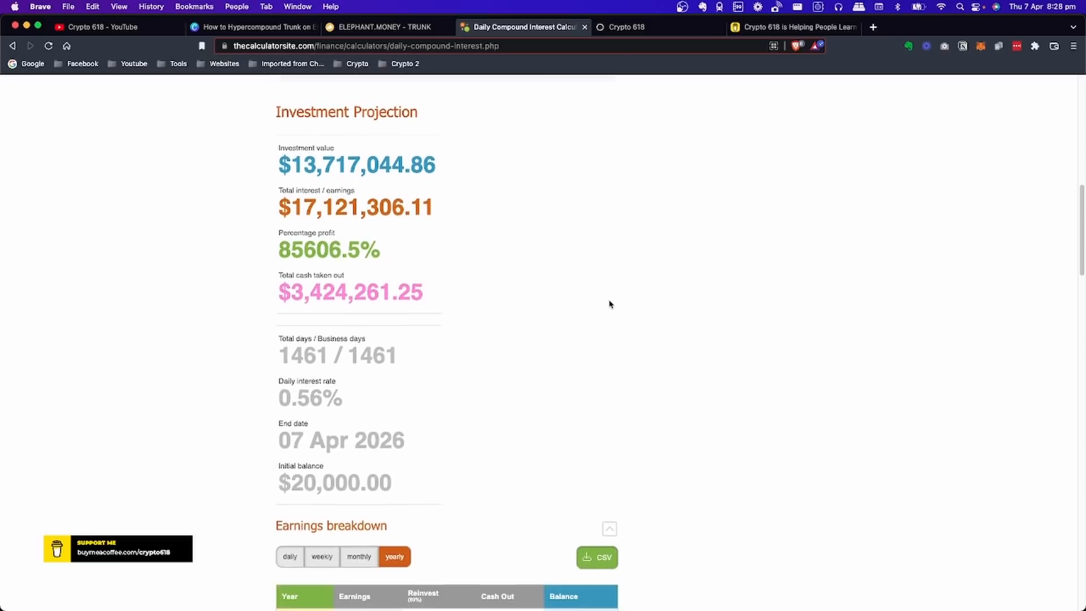
# - Change the daily reinvest rate from 80% to 50%, keeping the other inputs
pyautogui.scroll(-3)
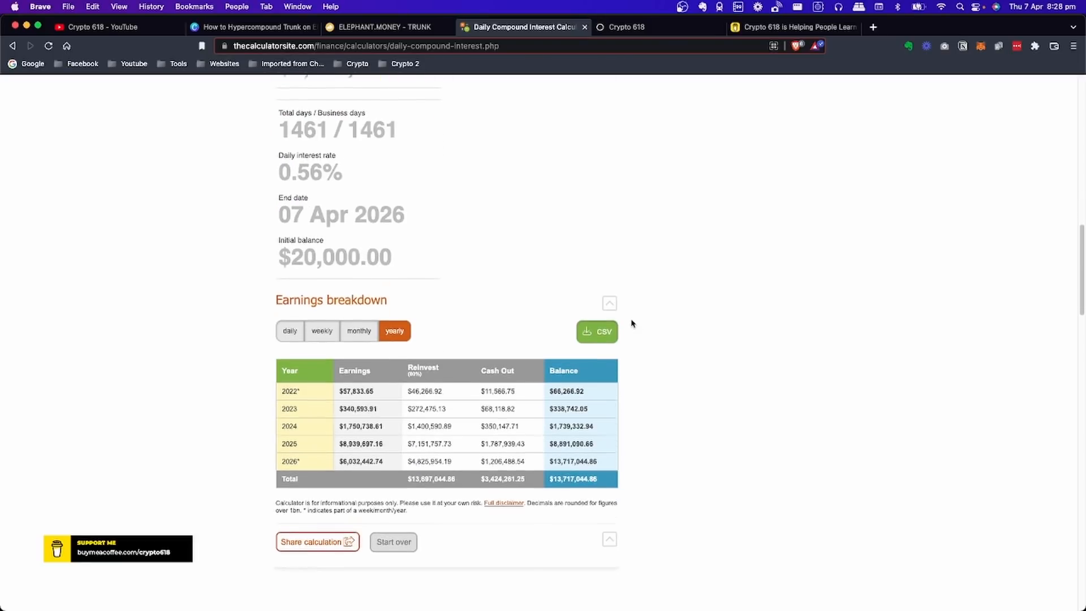
pyautogui.scroll(-3)
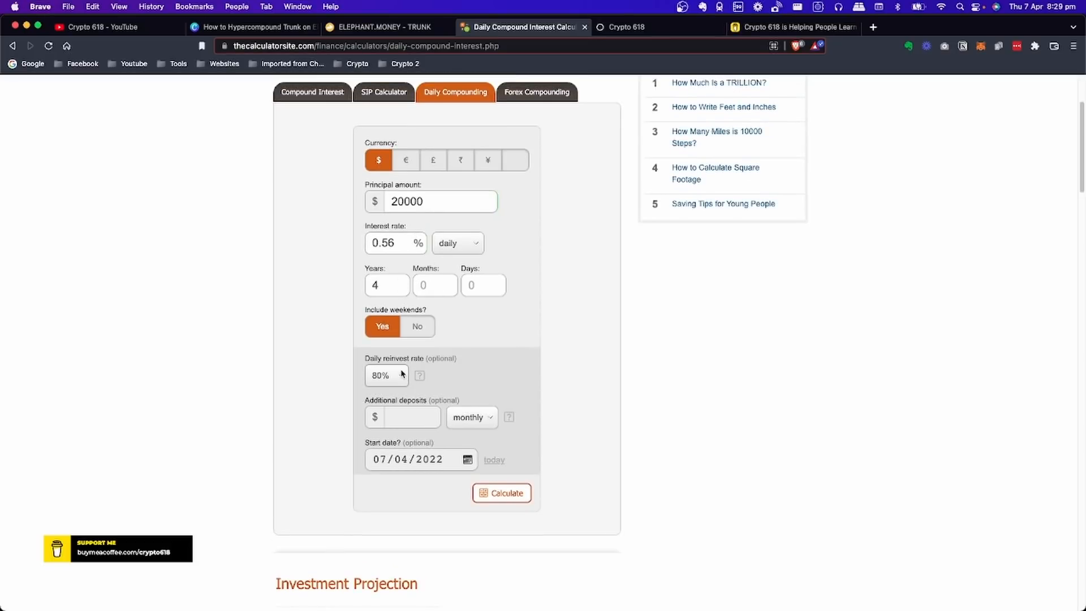
pyautogui.click(386, 375)
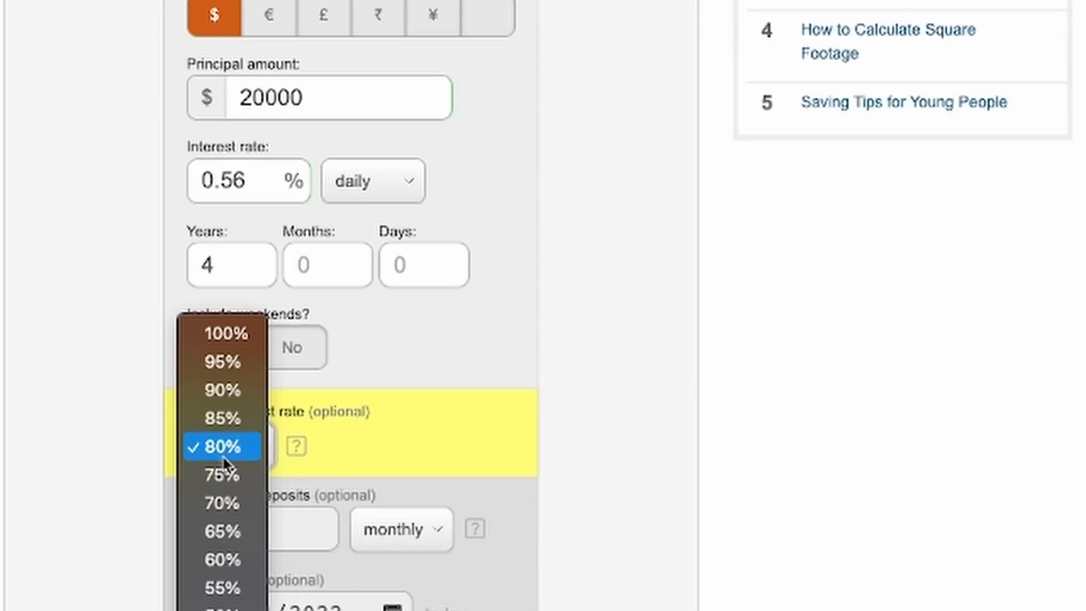
pyautogui.click(222, 446)
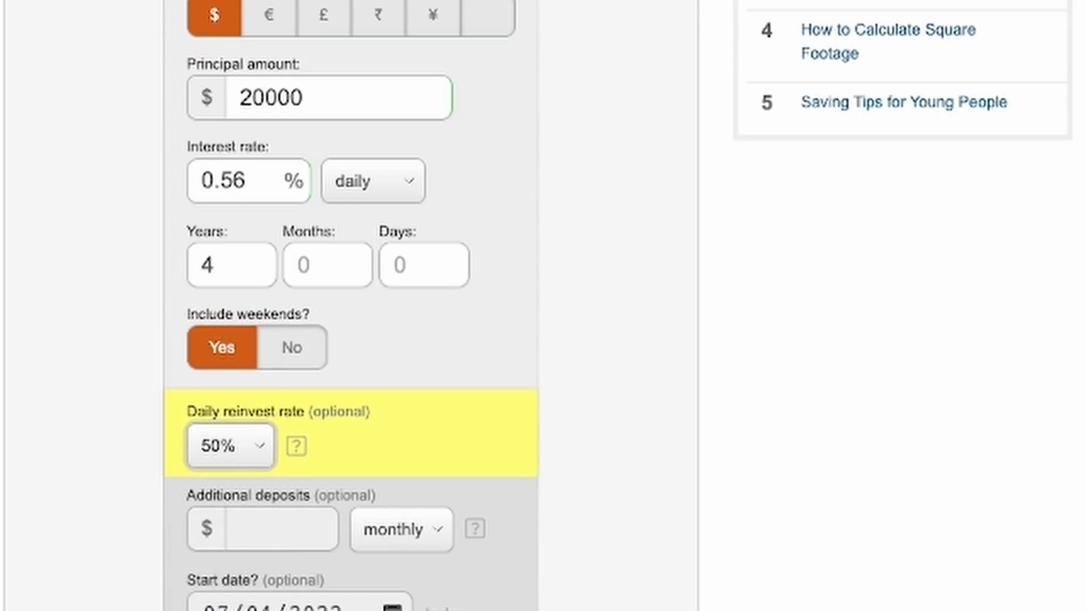
pyautogui.moveTo(580, 521)
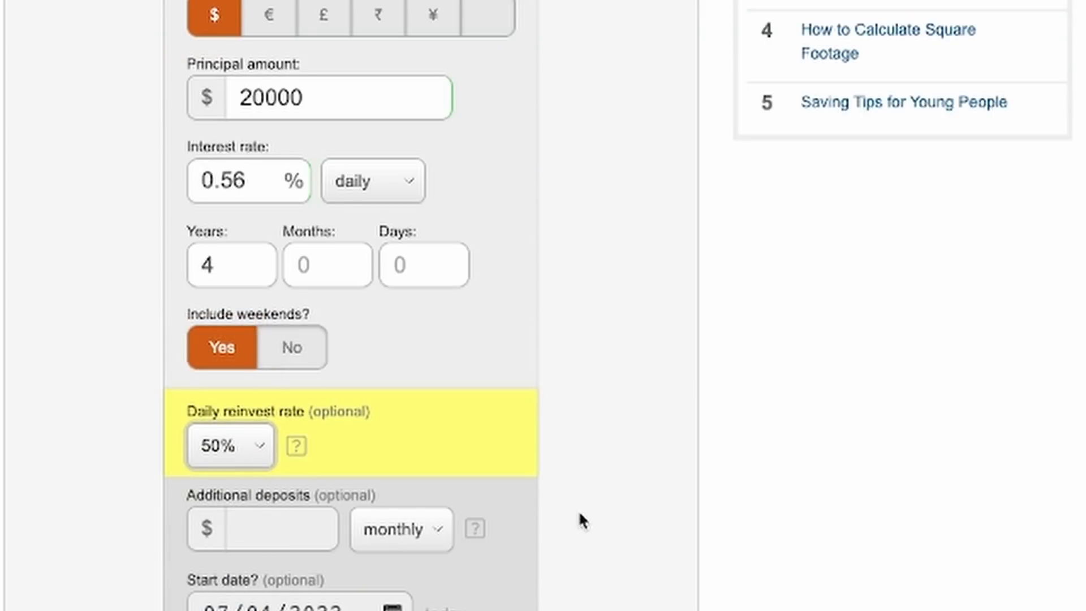
# - Scroll through the 50% projection showing $1,188,938.08 value and $1,168,938.14 cash taken out
pyautogui.scroll(-3)
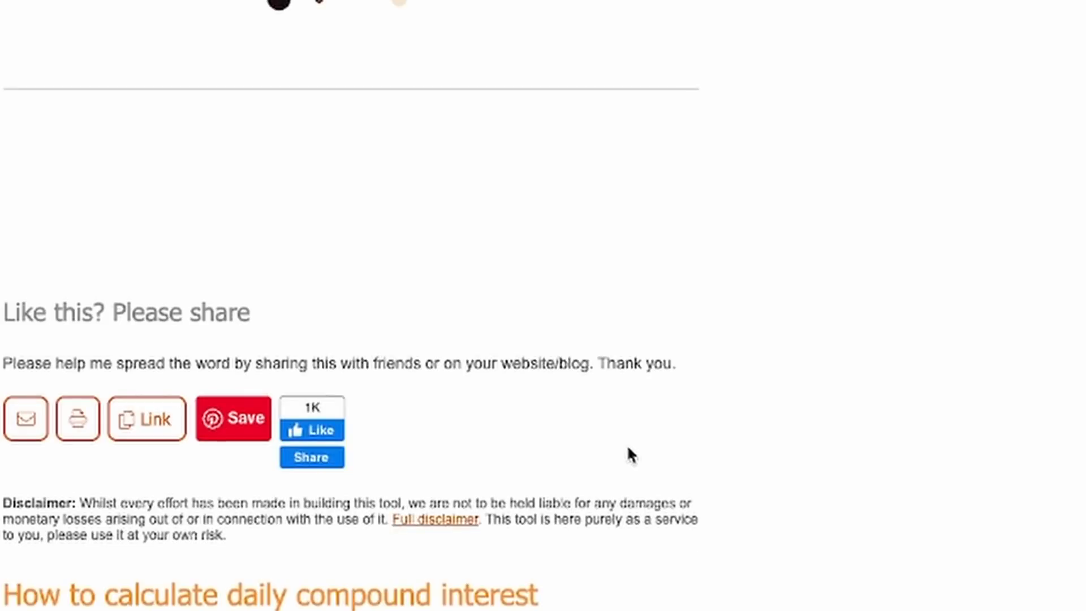
pyautogui.moveTo(724, 332)
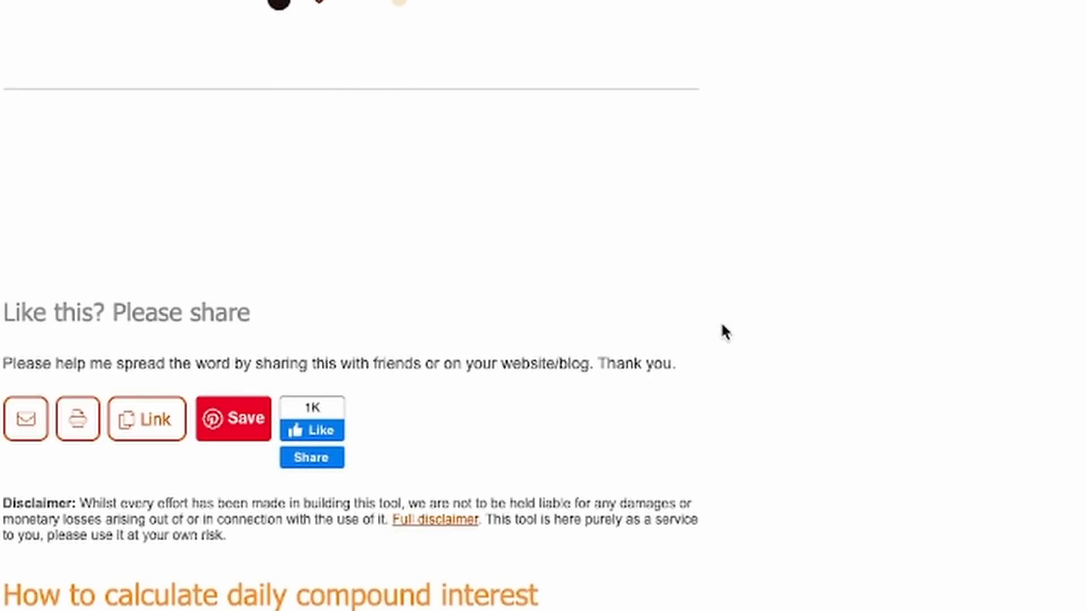
pyautogui.moveTo(735, 301)
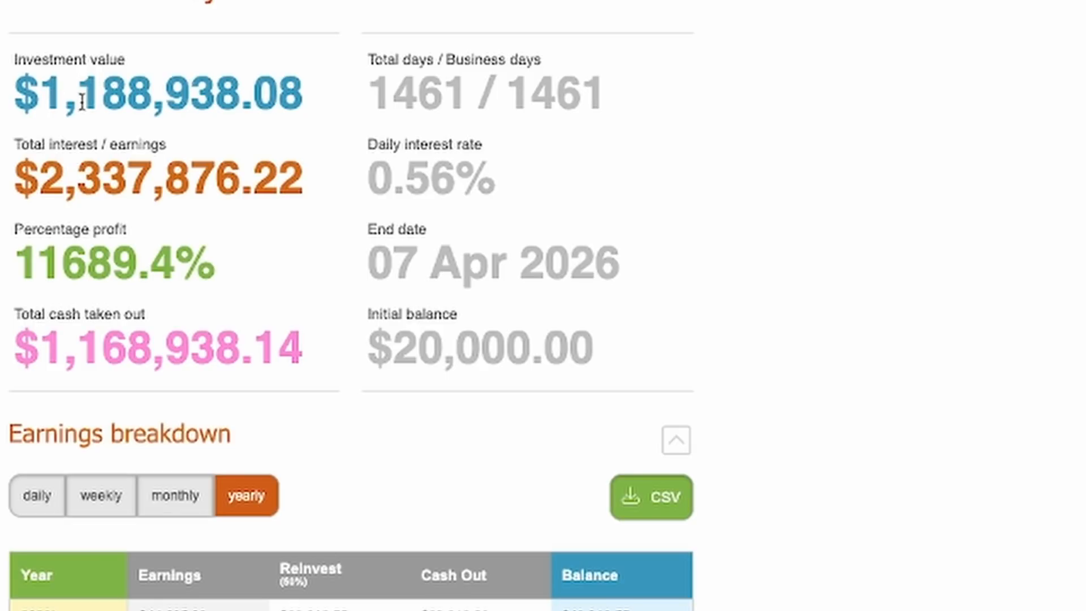
pyautogui.moveTo(57, 180)
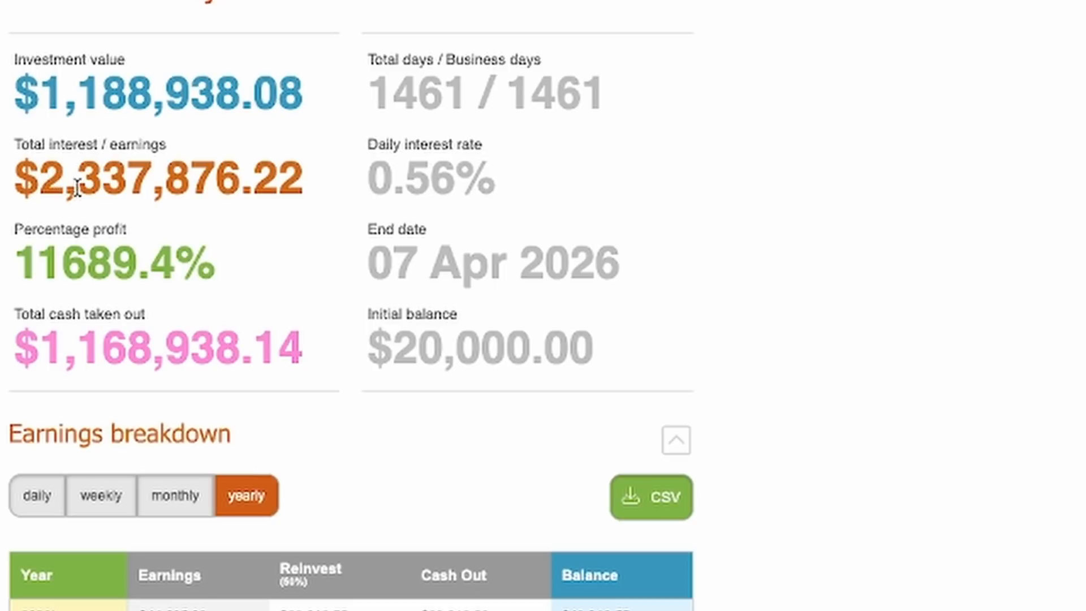
pyautogui.moveTo(72, 108)
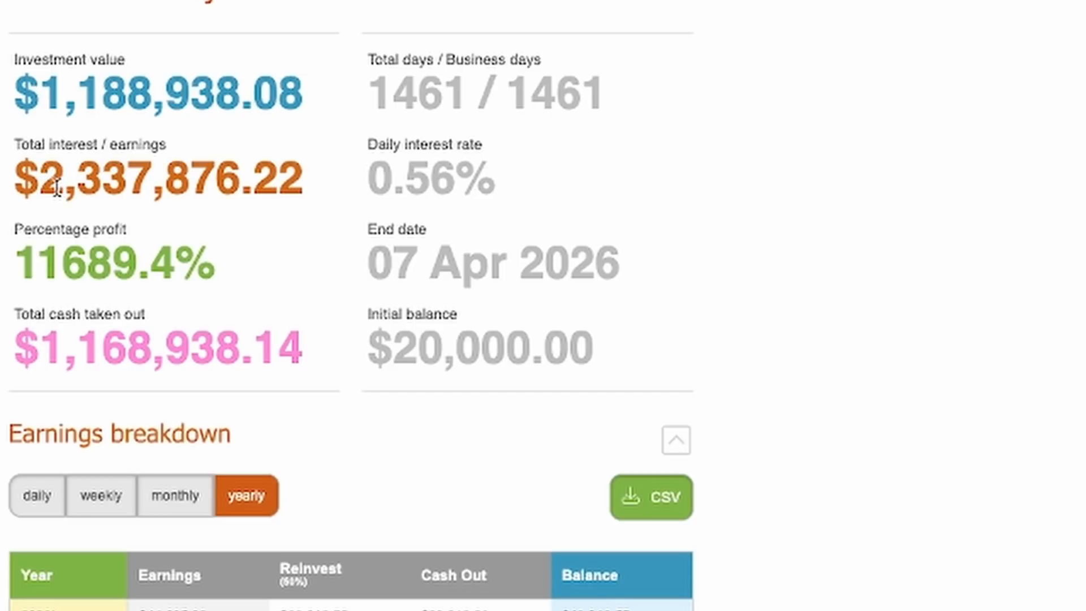
pyautogui.moveTo(169, 183)
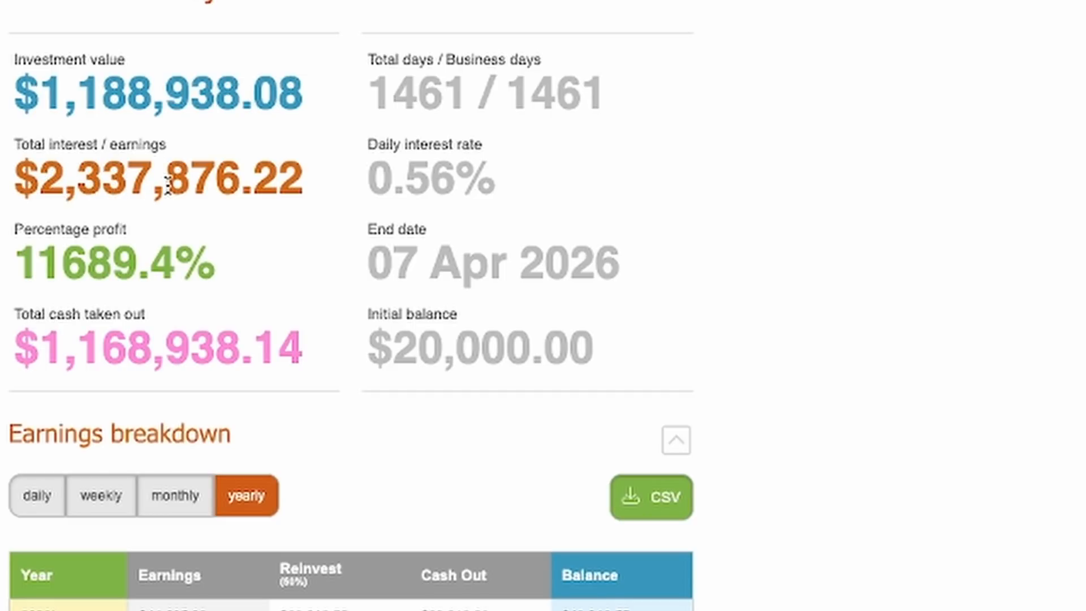
pyautogui.moveTo(166, 142)
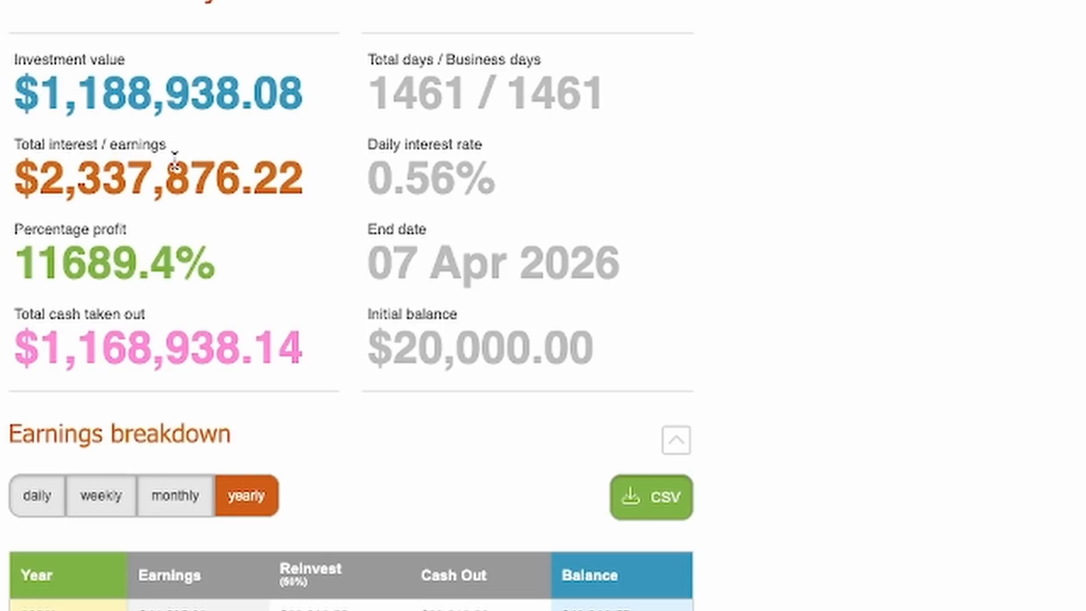
pyautogui.moveTo(471, 246)
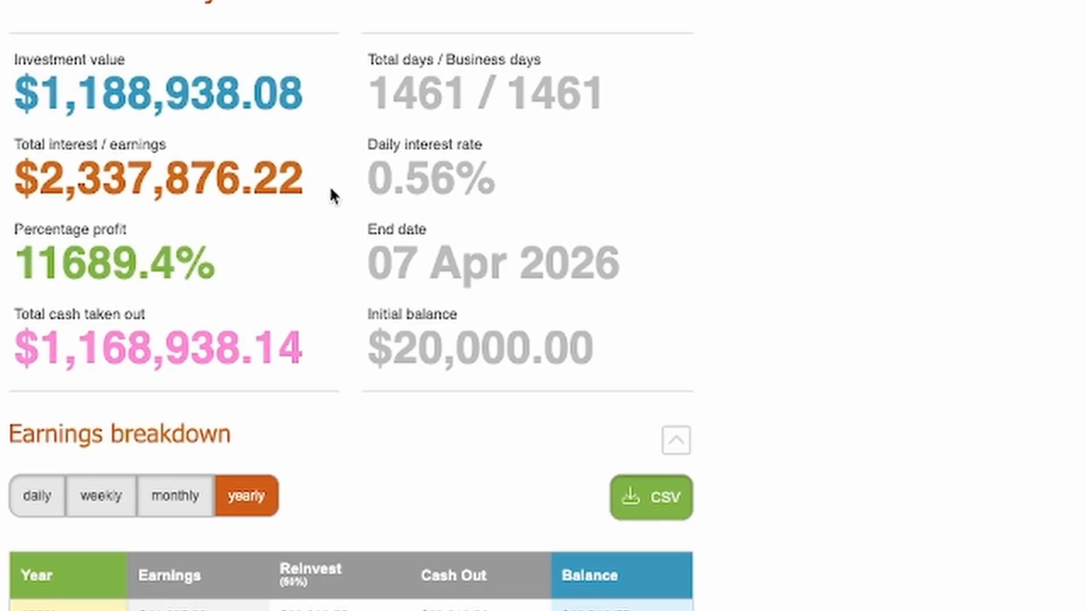
pyautogui.moveTo(331, 184)
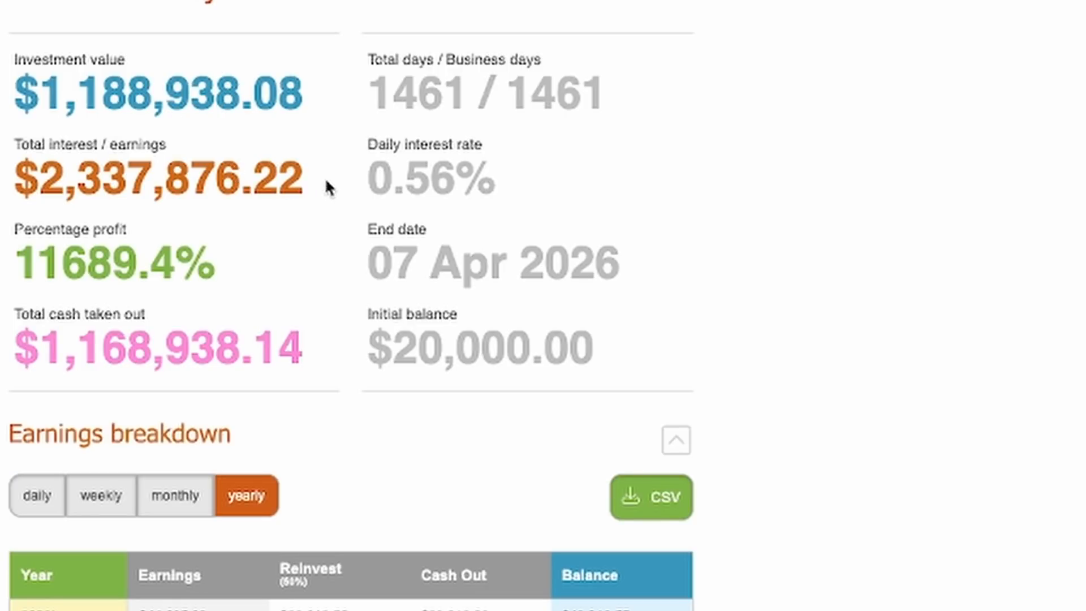
pyautogui.moveTo(748, 333)
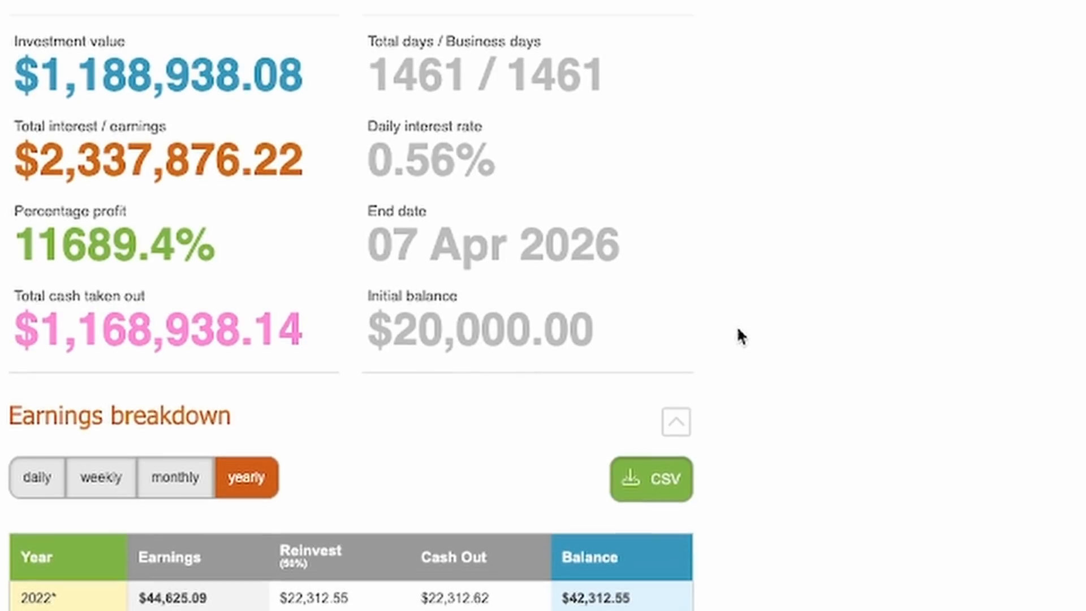
pyautogui.scroll(-3)
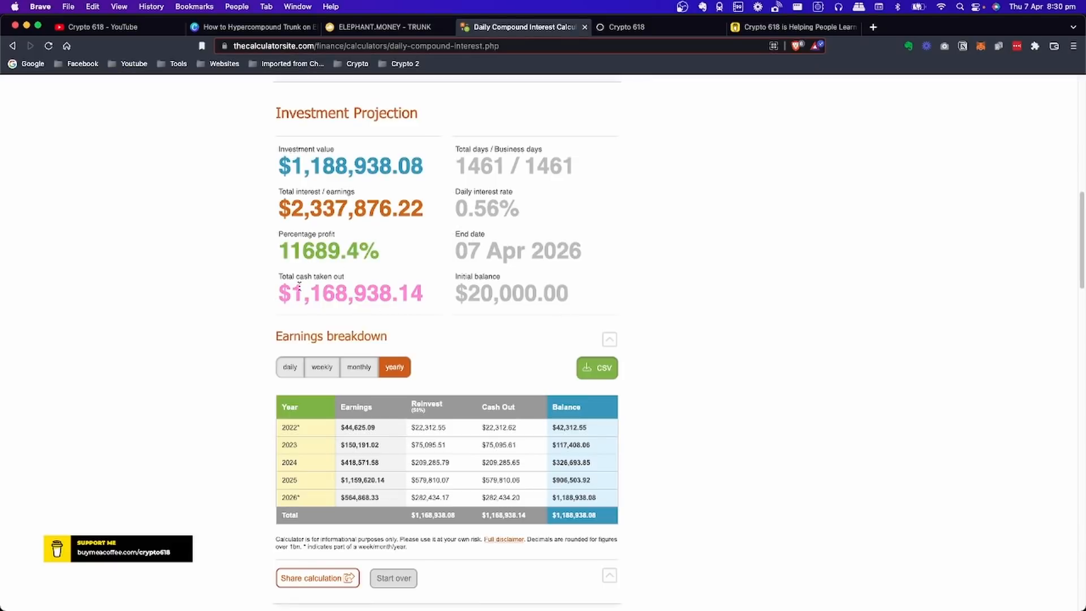
pyautogui.moveTo(310, 226)
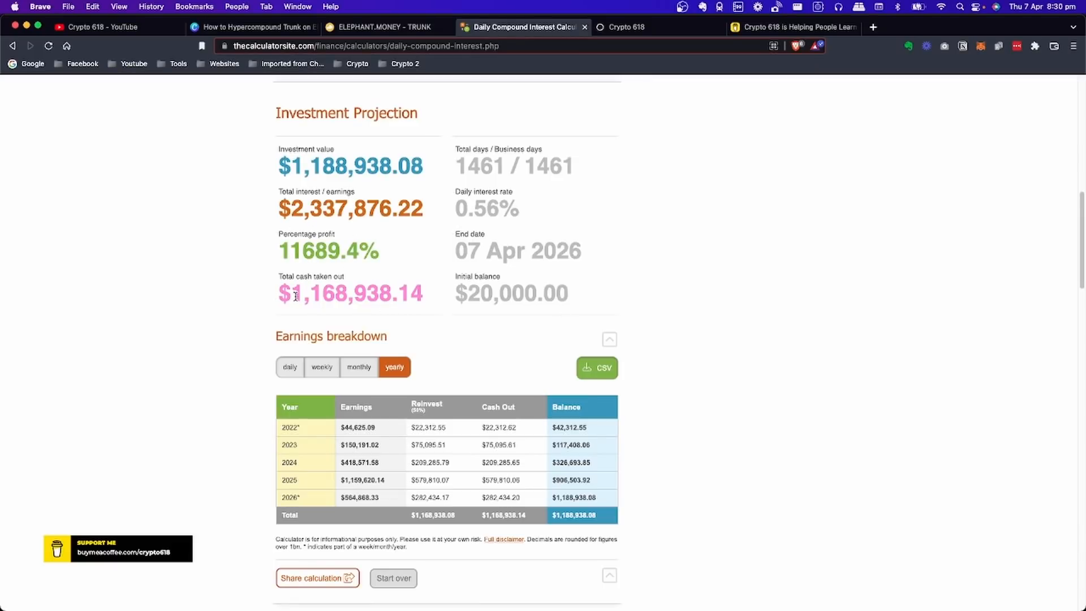
pyautogui.moveTo(428, 296)
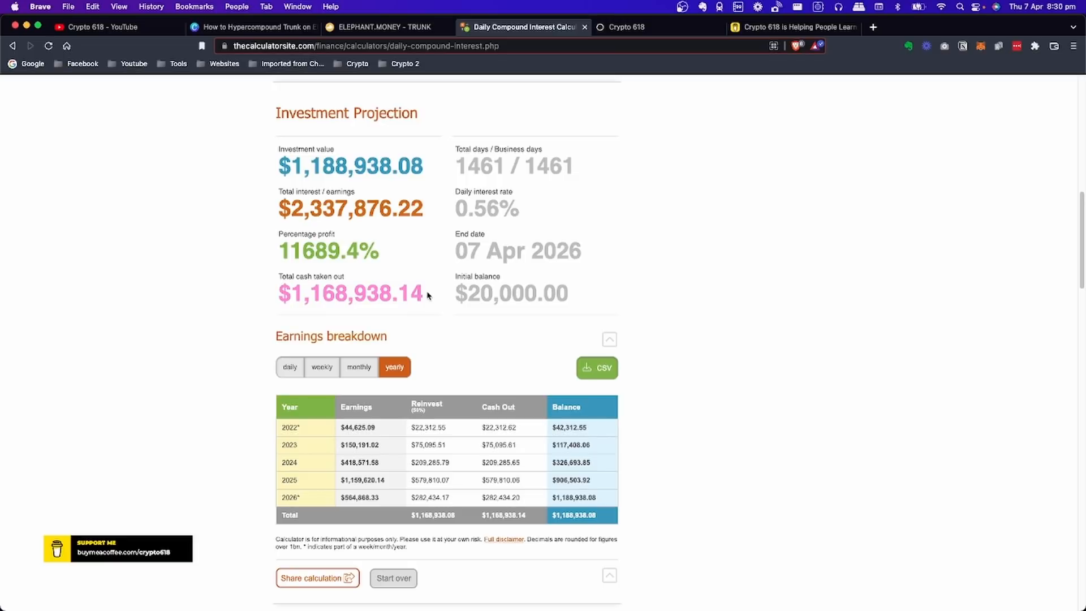
pyautogui.moveTo(488, 293)
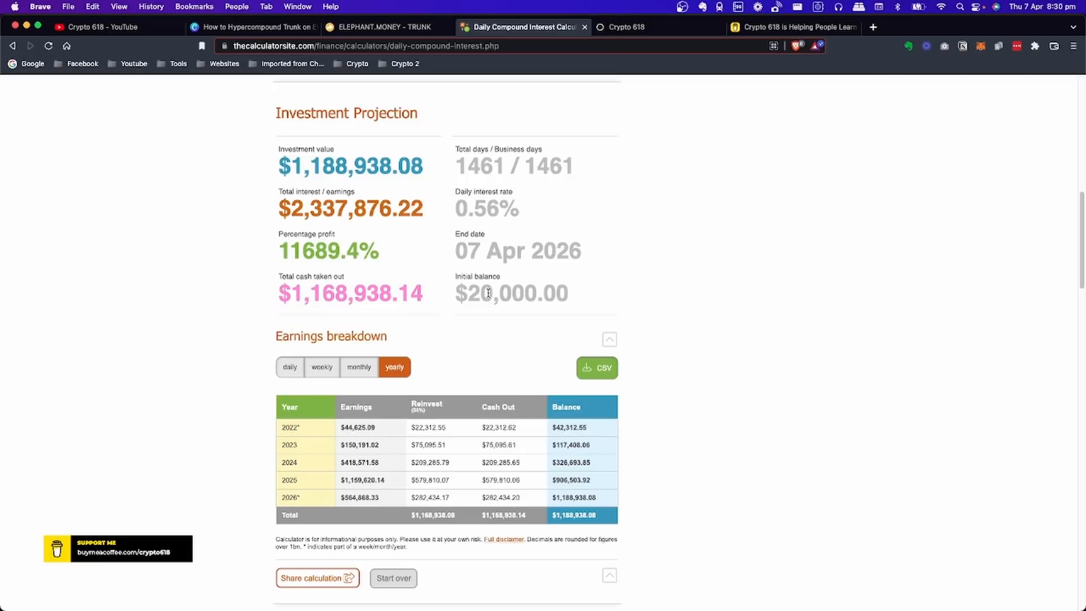
pyautogui.moveTo(627, 294)
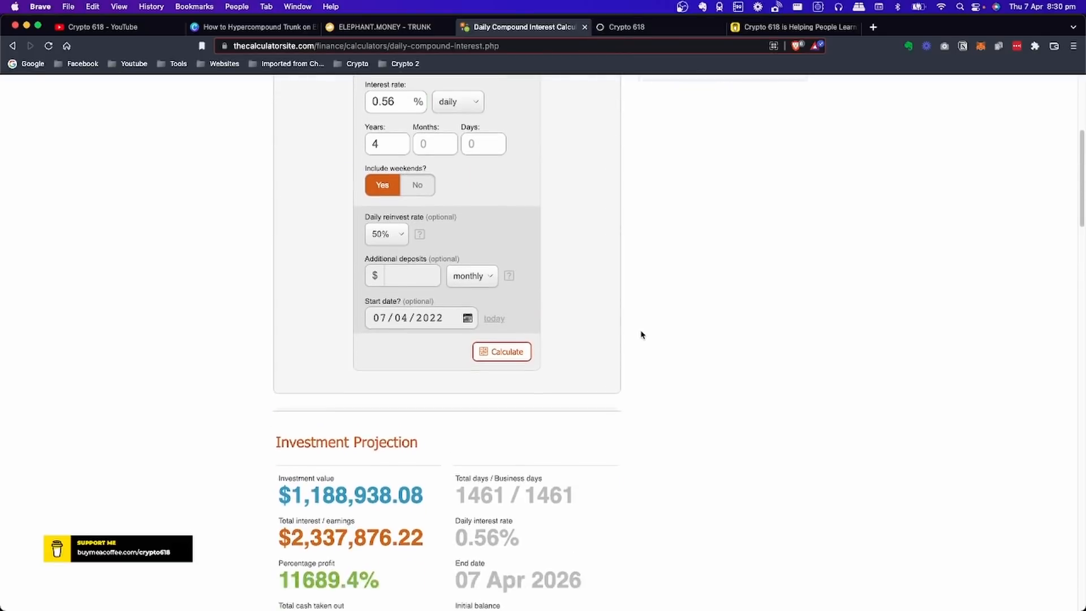
pyautogui.scroll(-3)
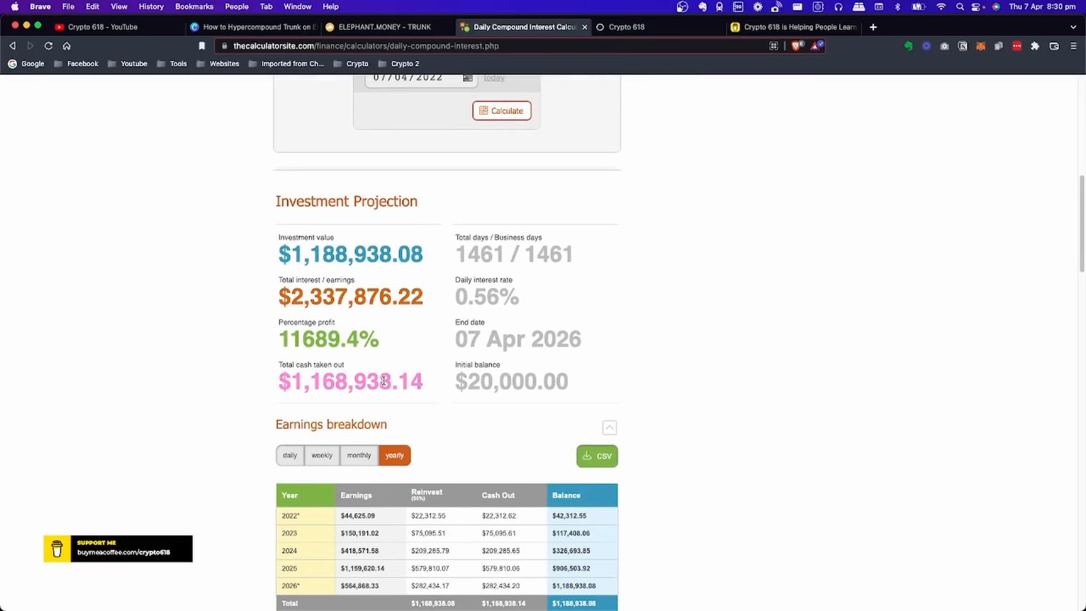
pyautogui.moveTo(647, 291)
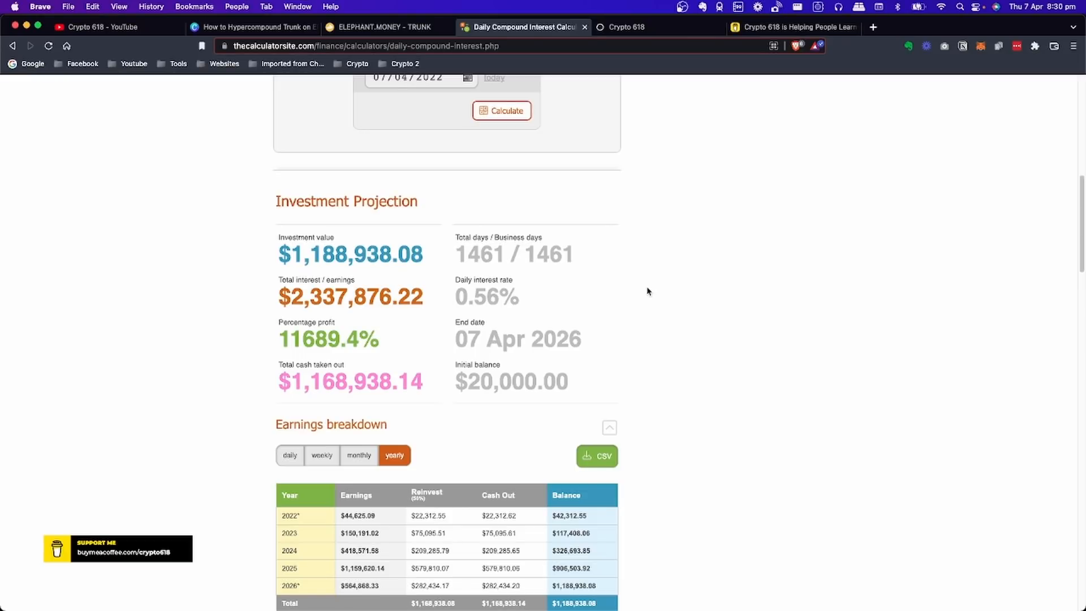
pyautogui.scroll(-3)
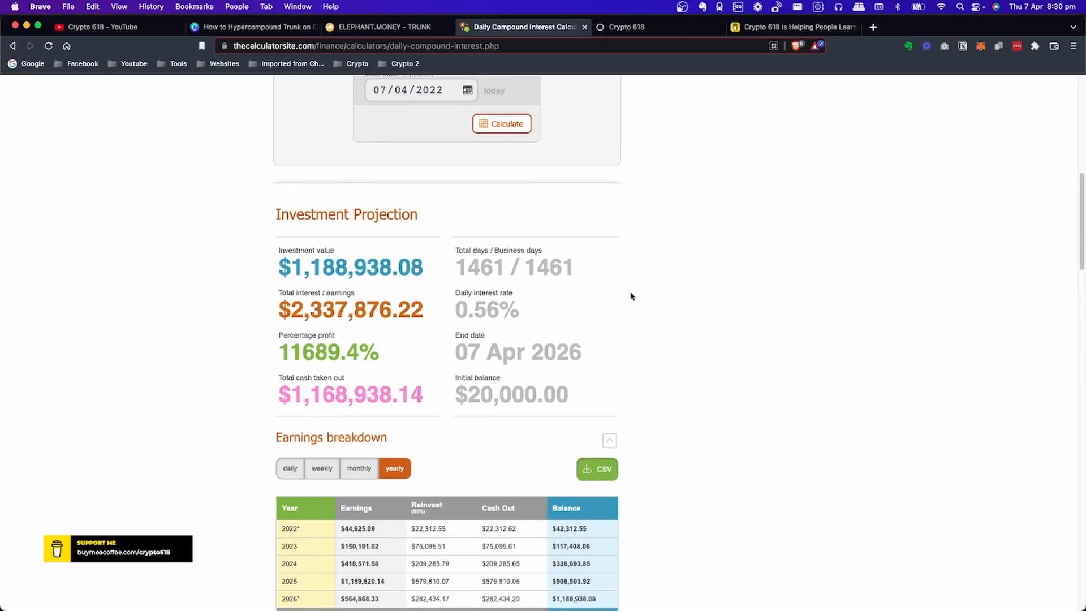
pyautogui.moveTo(352, 401)
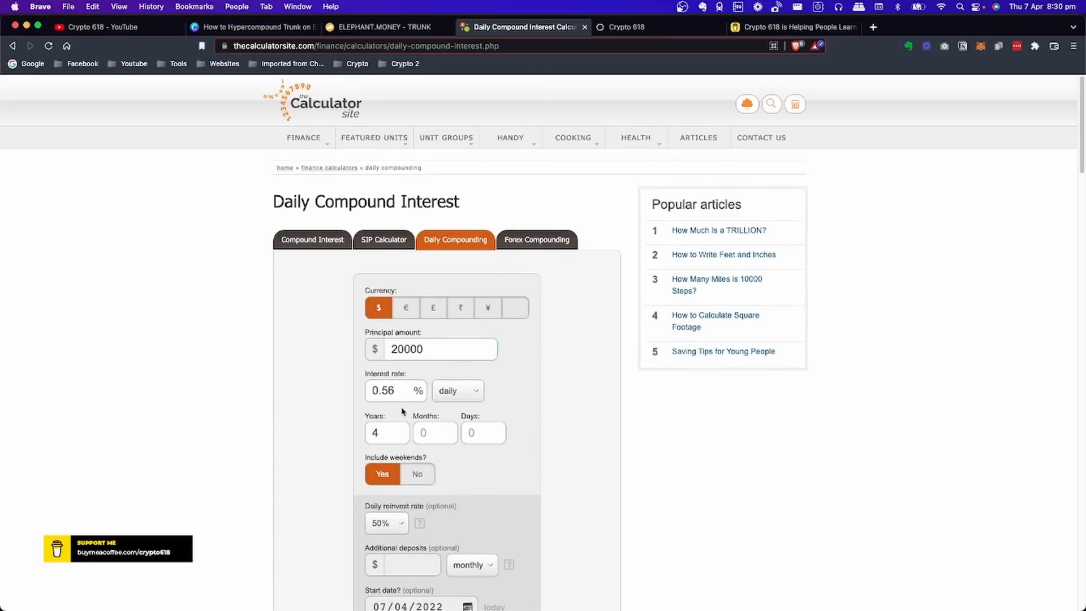
# - Set the daily reinvest rate back to 80% and scroll toward the new projection
pyautogui.click(386, 522)
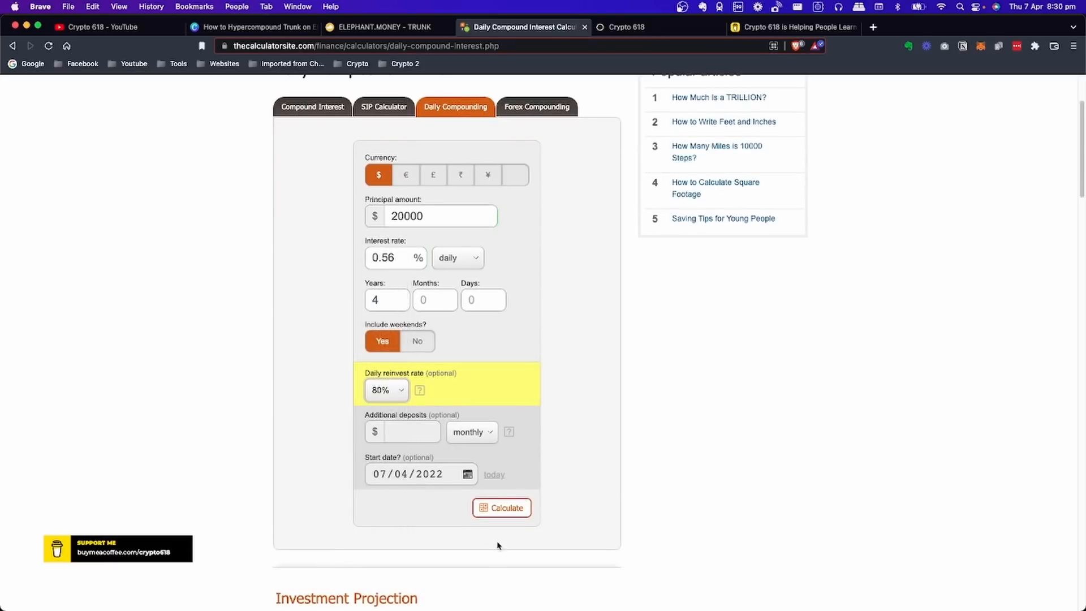
pyautogui.scroll(-3)
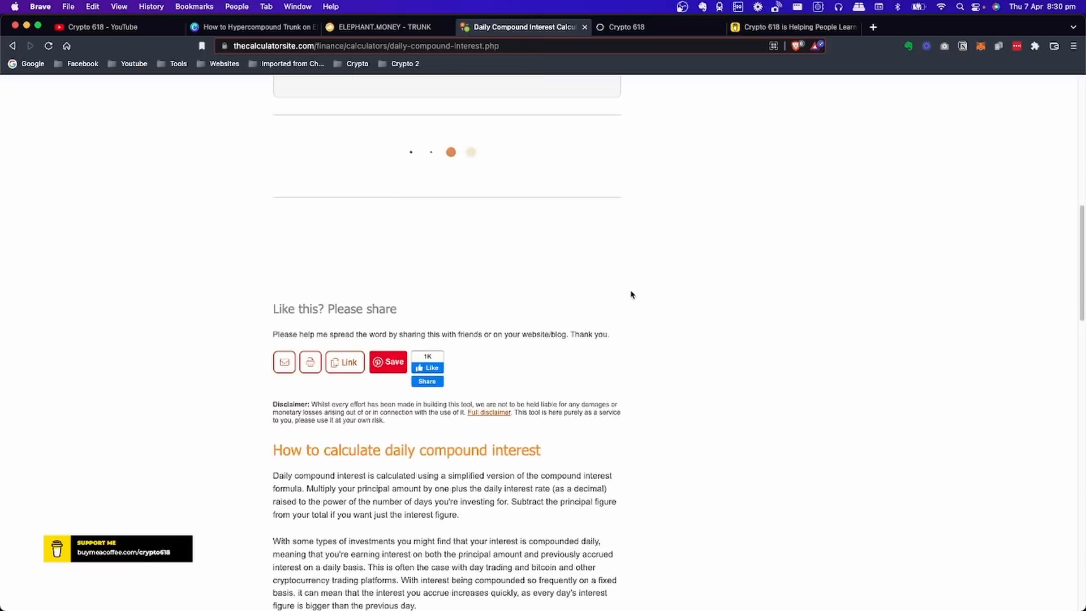
pyautogui.moveTo(637, 278)
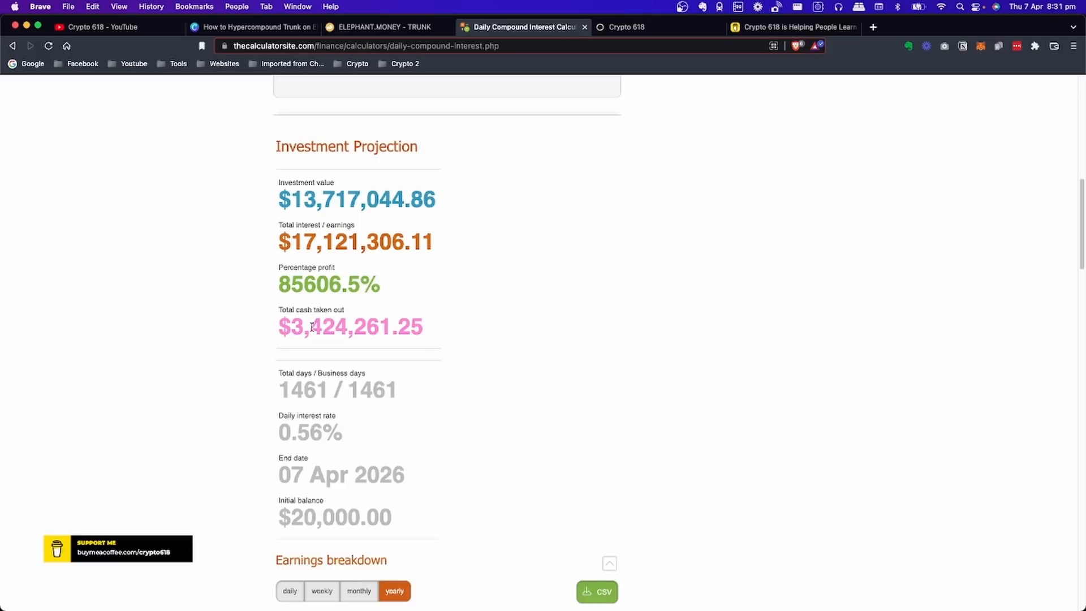
pyautogui.moveTo(443, 337)
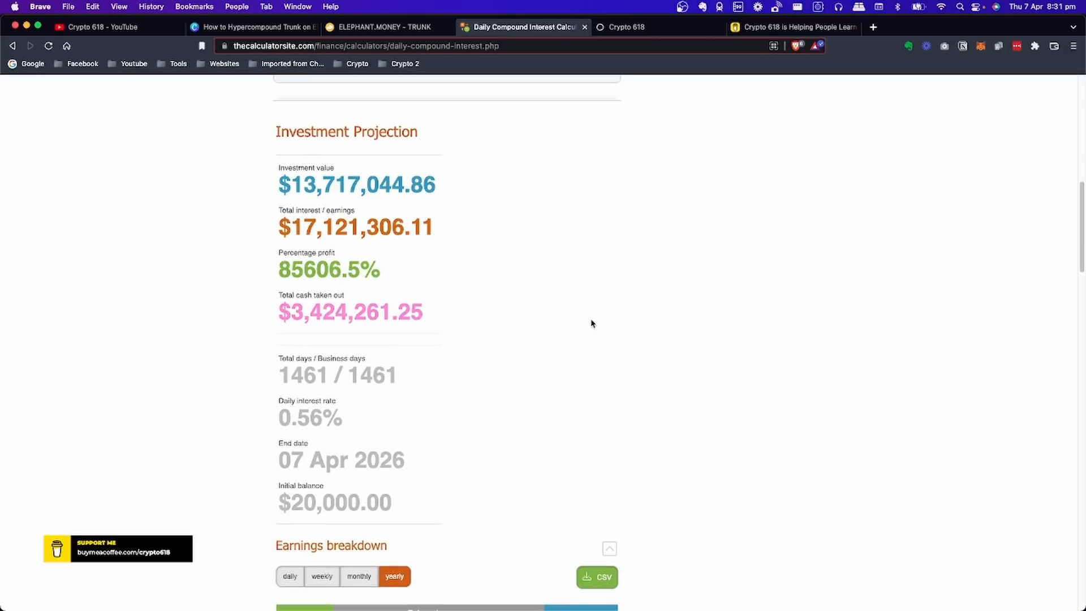
# - Review the 80% projection, then switch to the Canva slide YOUR INCOME CONTINUES TO GROW
pyautogui.scroll(-3)
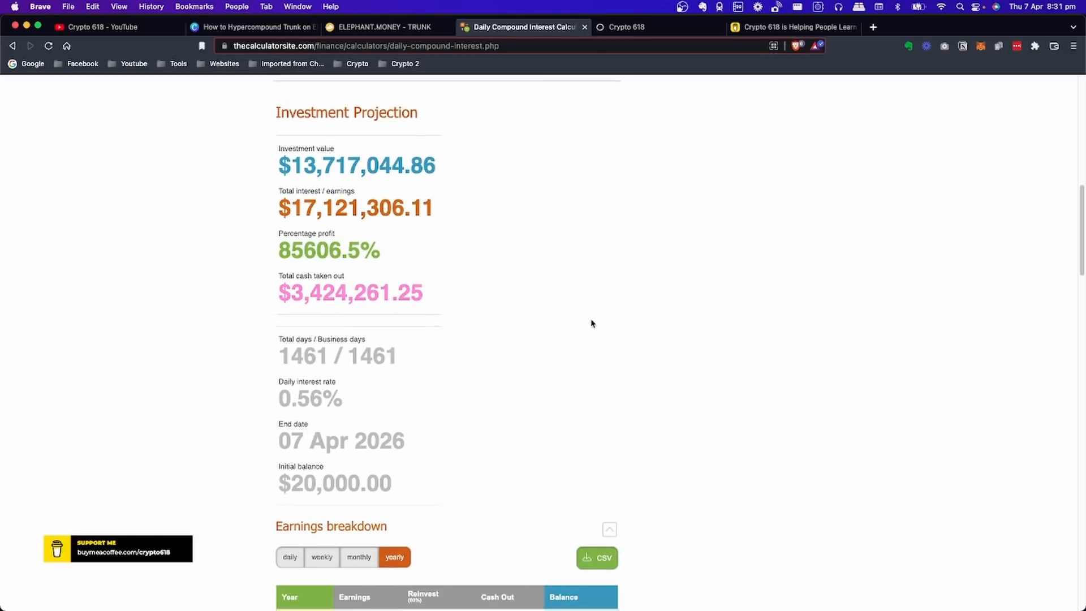
pyautogui.moveTo(599, 335)
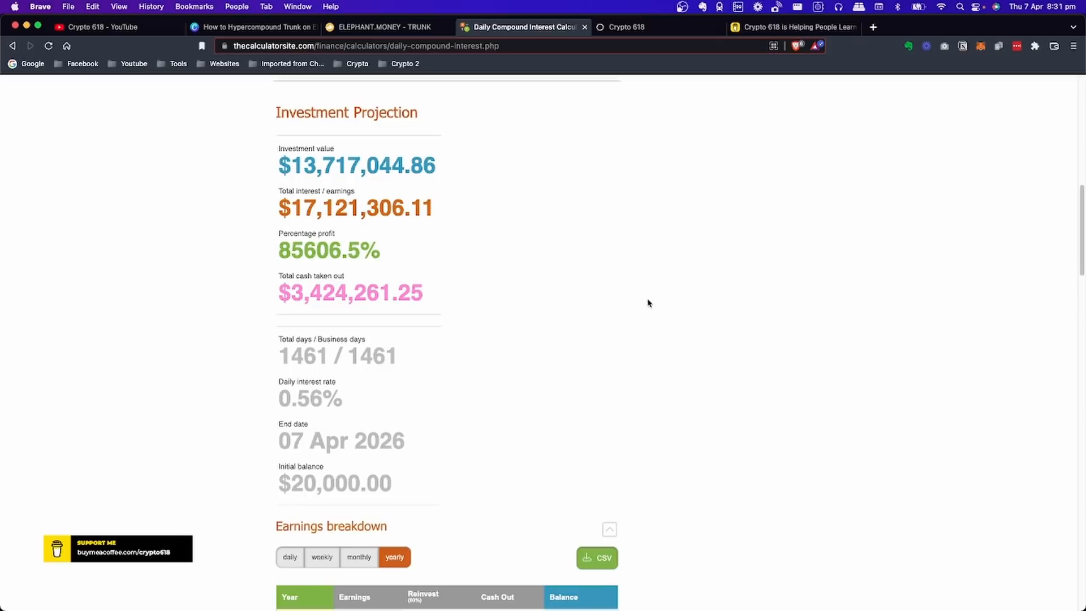
pyautogui.moveTo(658, 299)
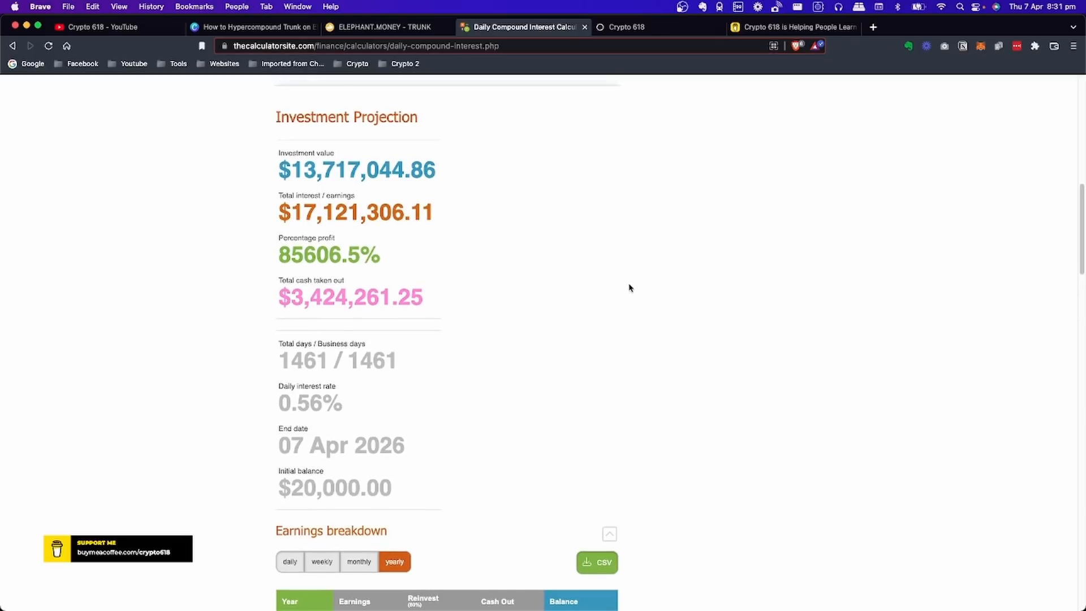
pyautogui.moveTo(633, 285)
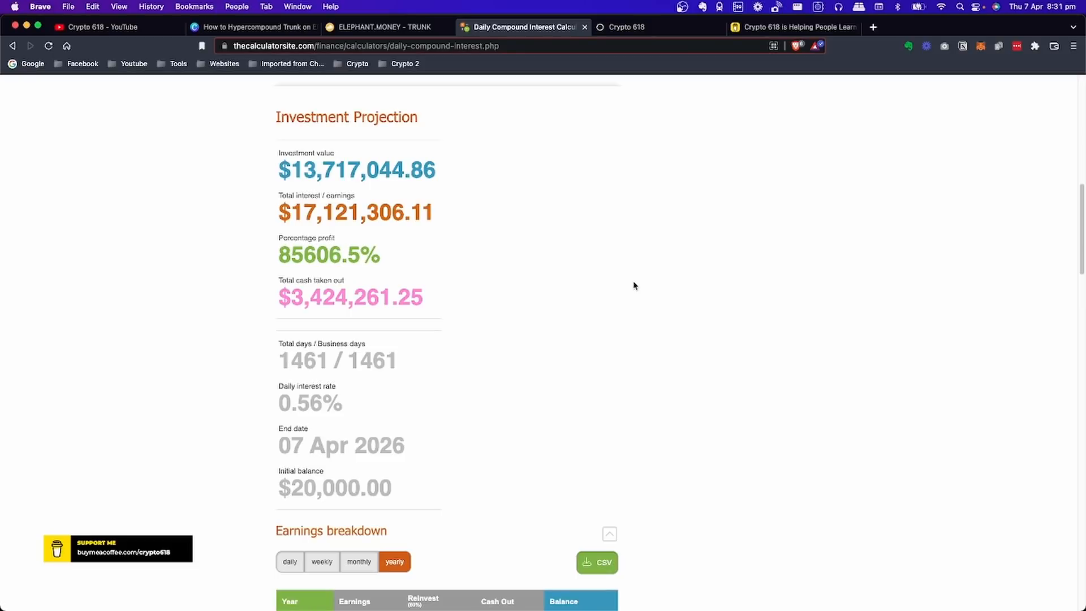
pyautogui.moveTo(656, 314)
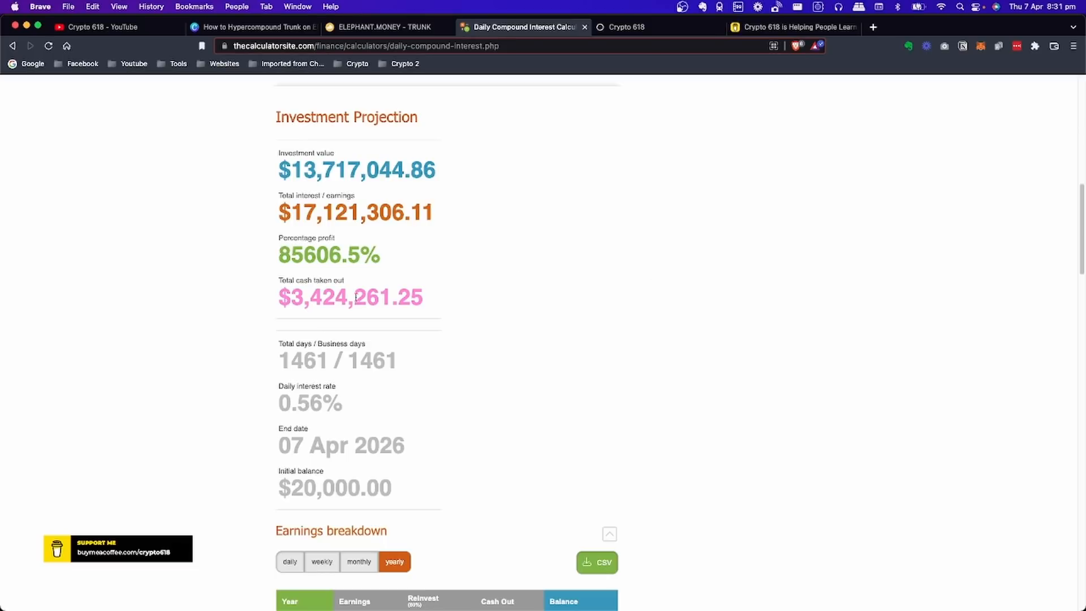
pyautogui.moveTo(350, 368)
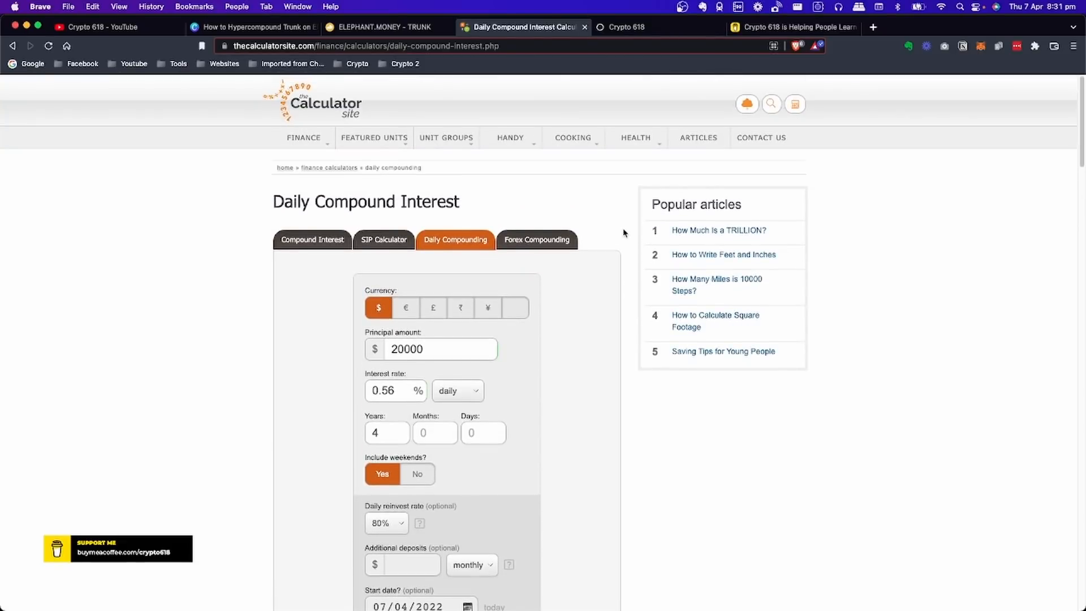
pyautogui.moveTo(308, 123)
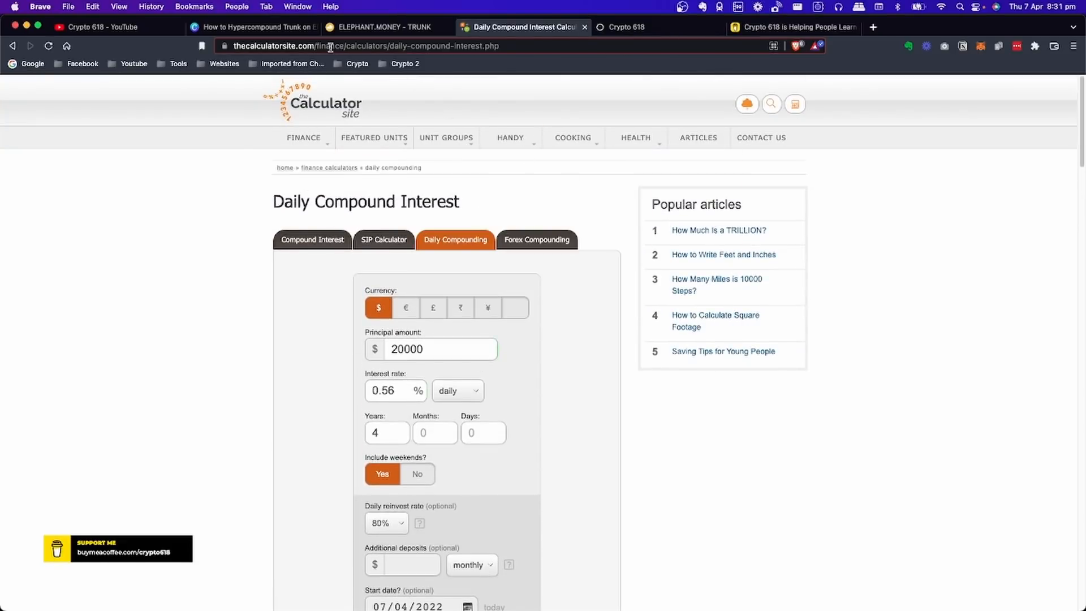
pyautogui.click(249, 27)
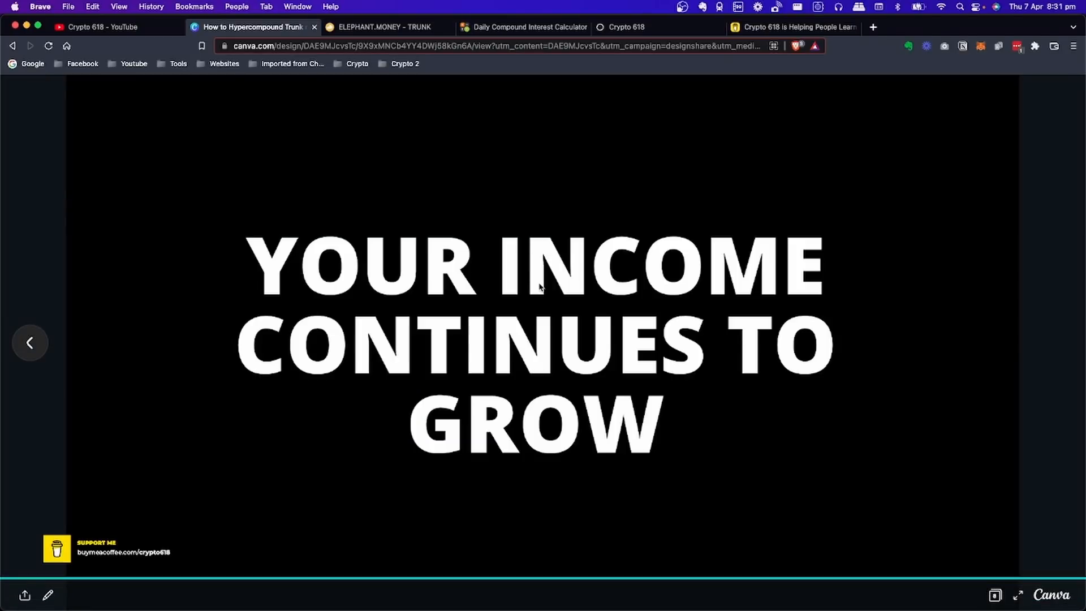
pyautogui.moveTo(541, 289)
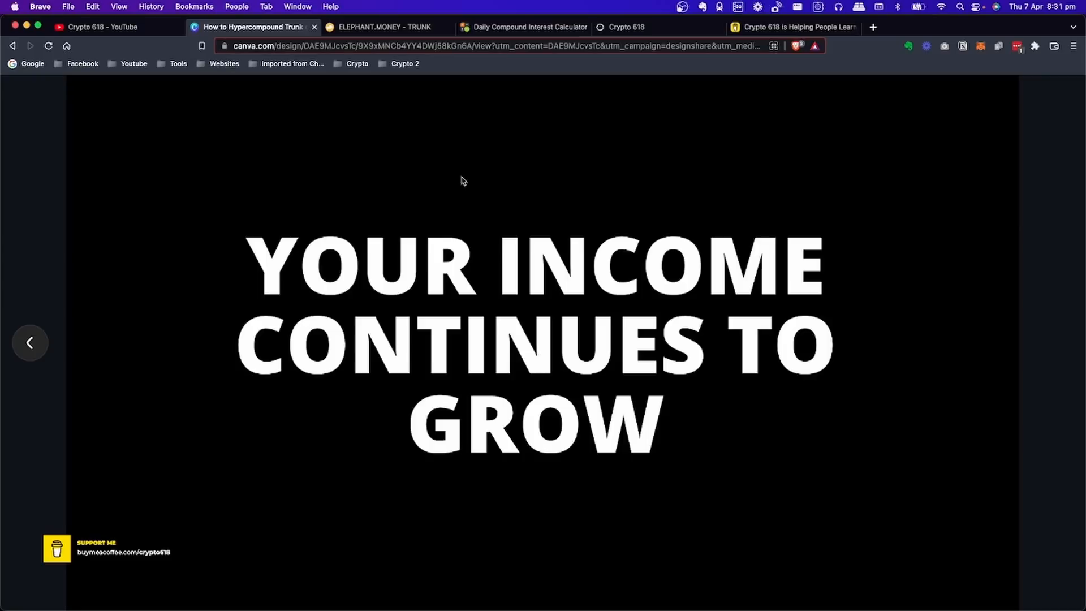
pyautogui.moveTo(468, 181)
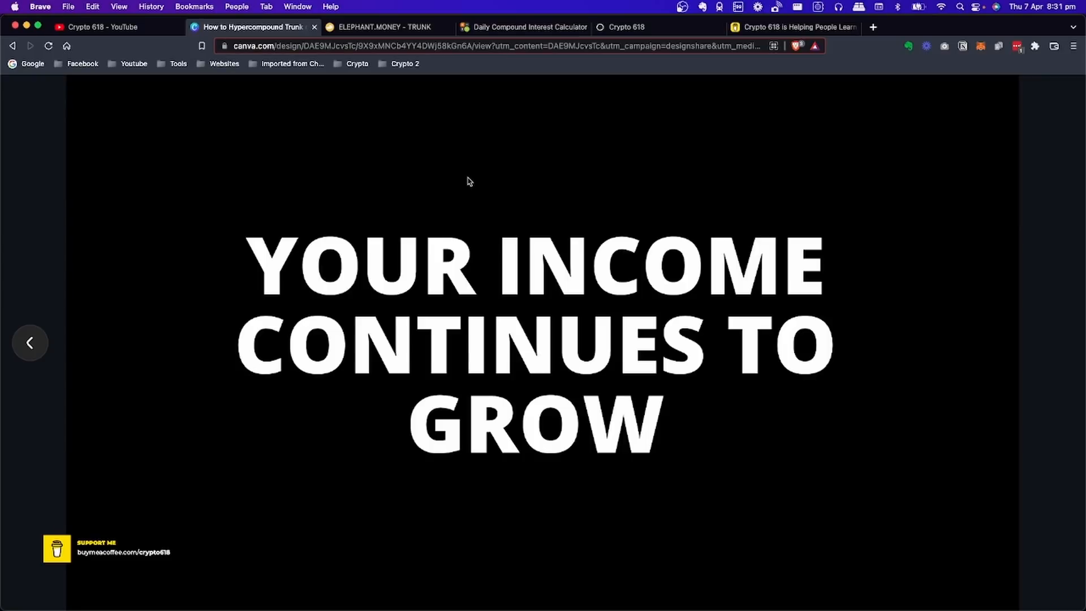
pyautogui.moveTo(470, 177)
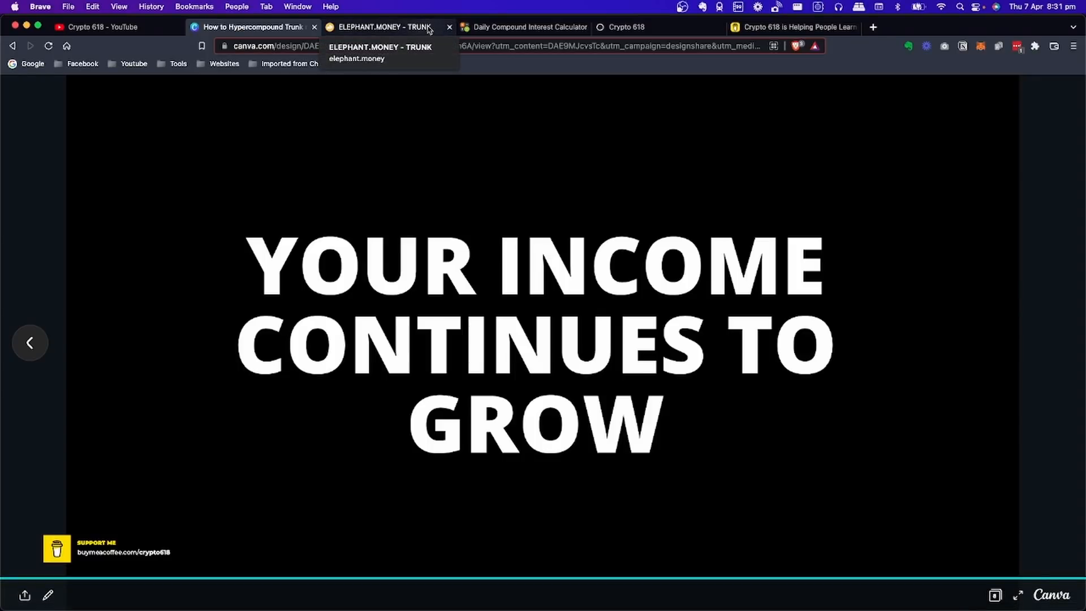
pyautogui.moveTo(522, 27)
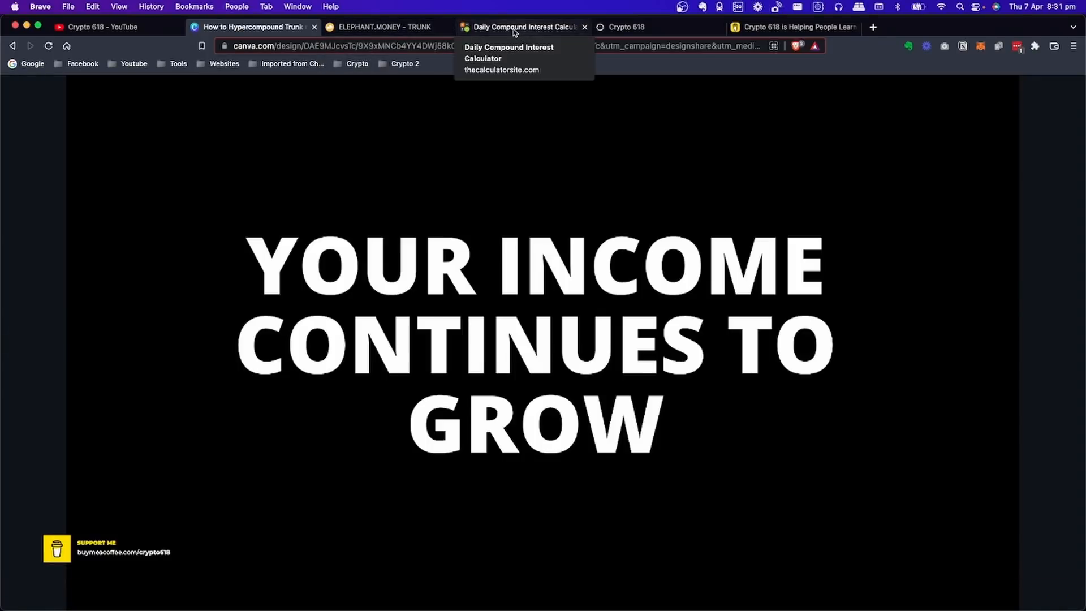
# - Flip between the Elephant Money TRUNK page and the $13,717,044.86 projection, ending on TRUNK
pyautogui.click(385, 27)
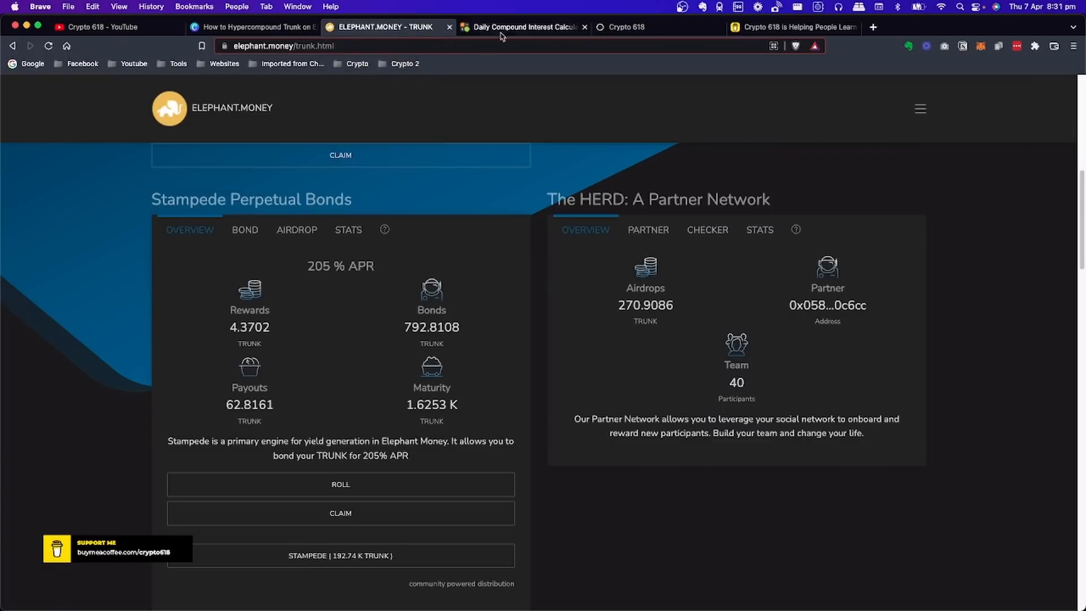
pyautogui.click(522, 27)
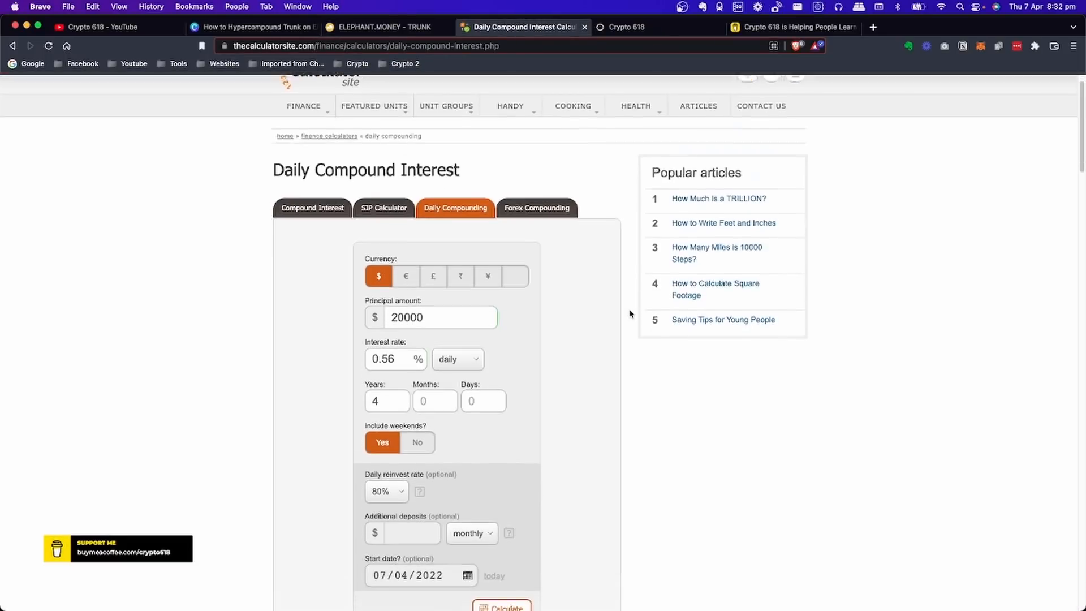
pyautogui.click(501, 607)
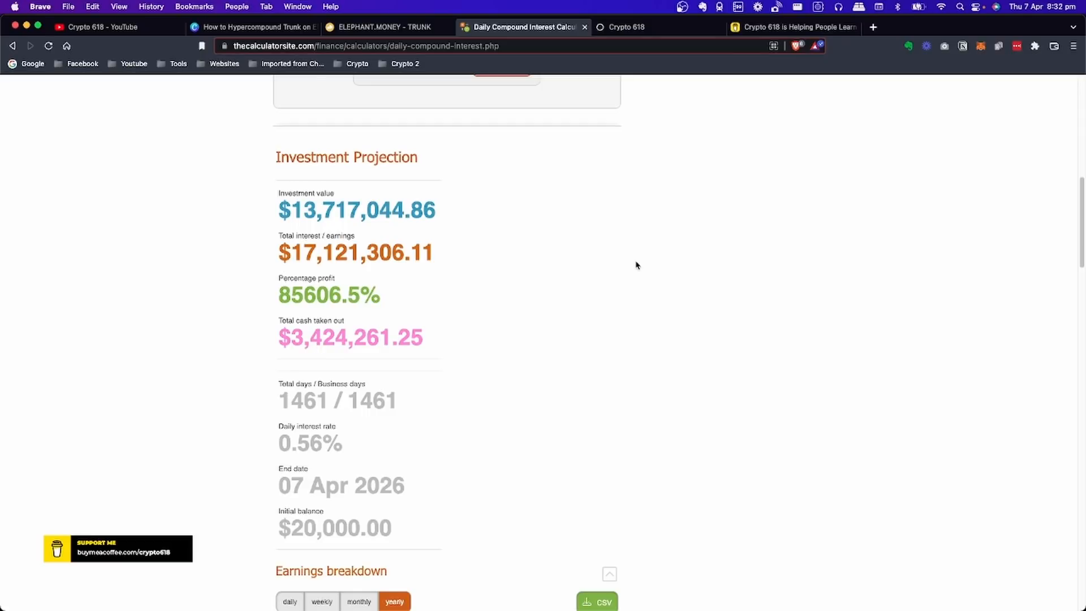
pyautogui.click(381, 28)
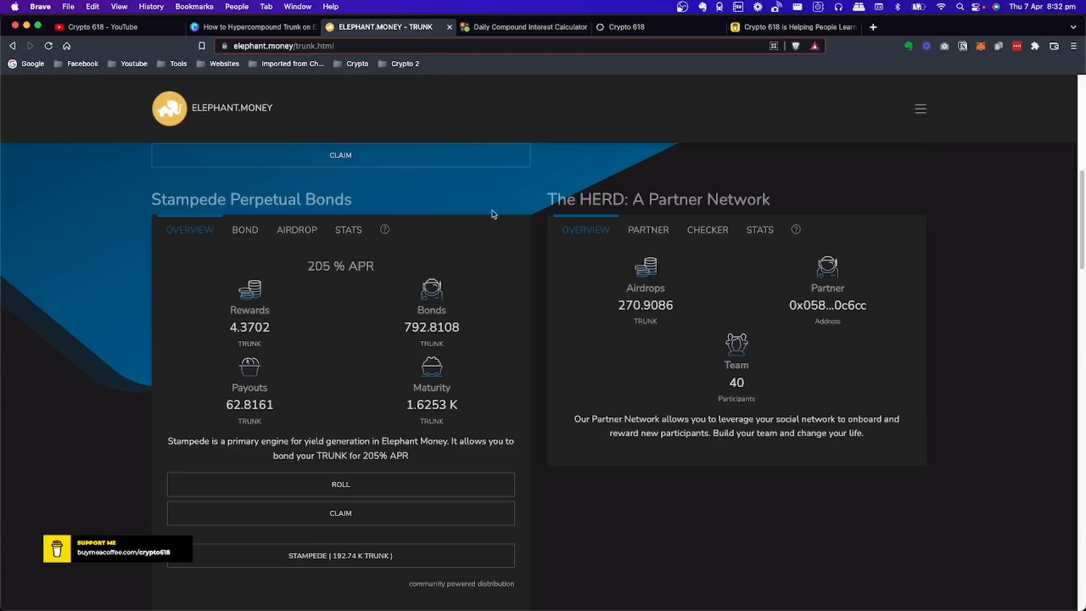
pyautogui.scroll(3)
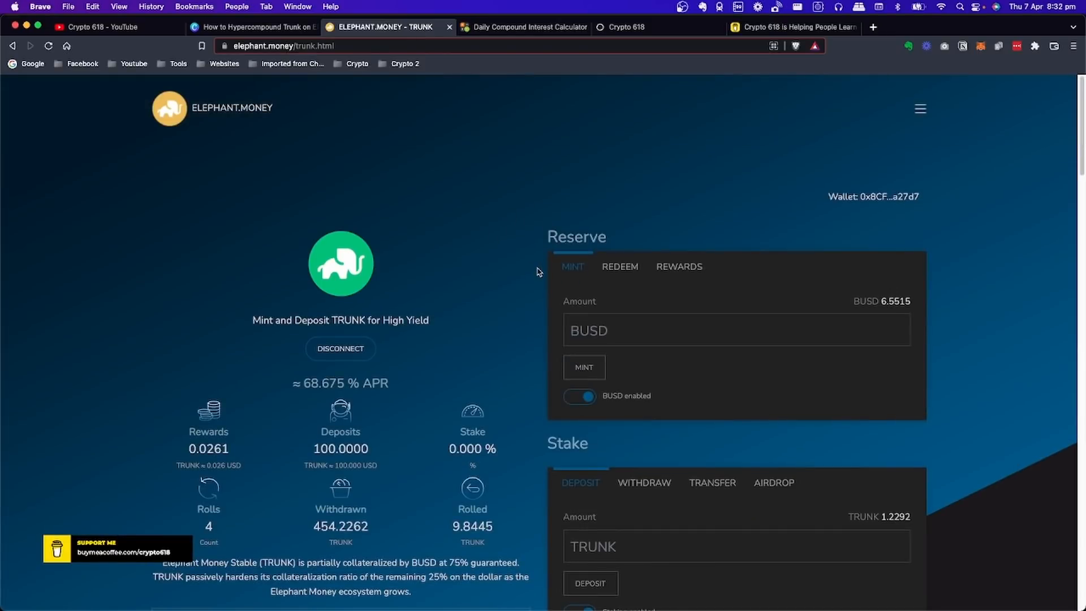
pyautogui.scroll(-3)
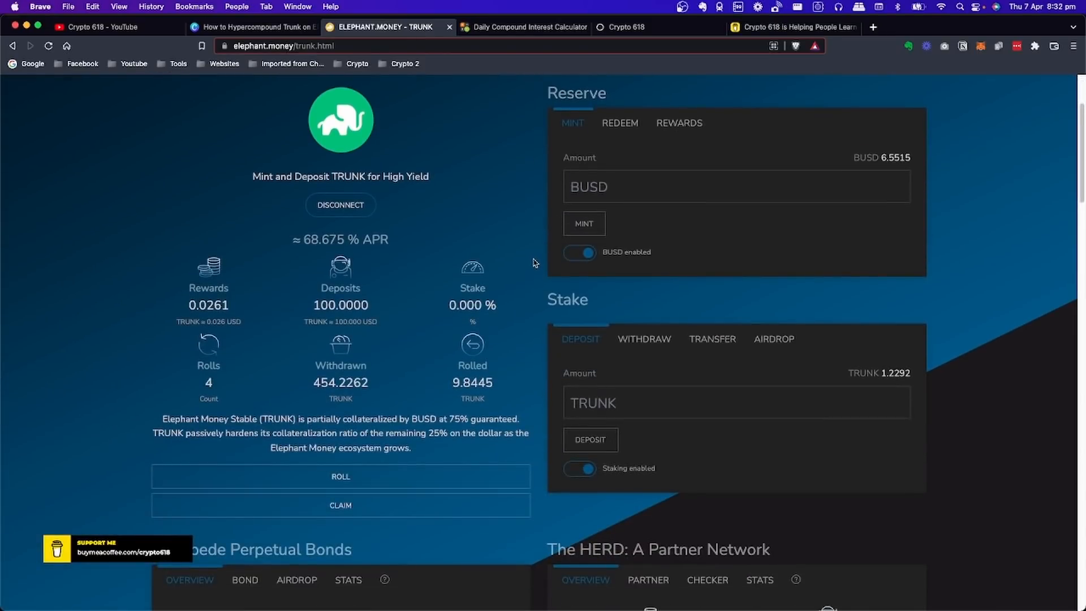
pyautogui.moveTo(415, 284)
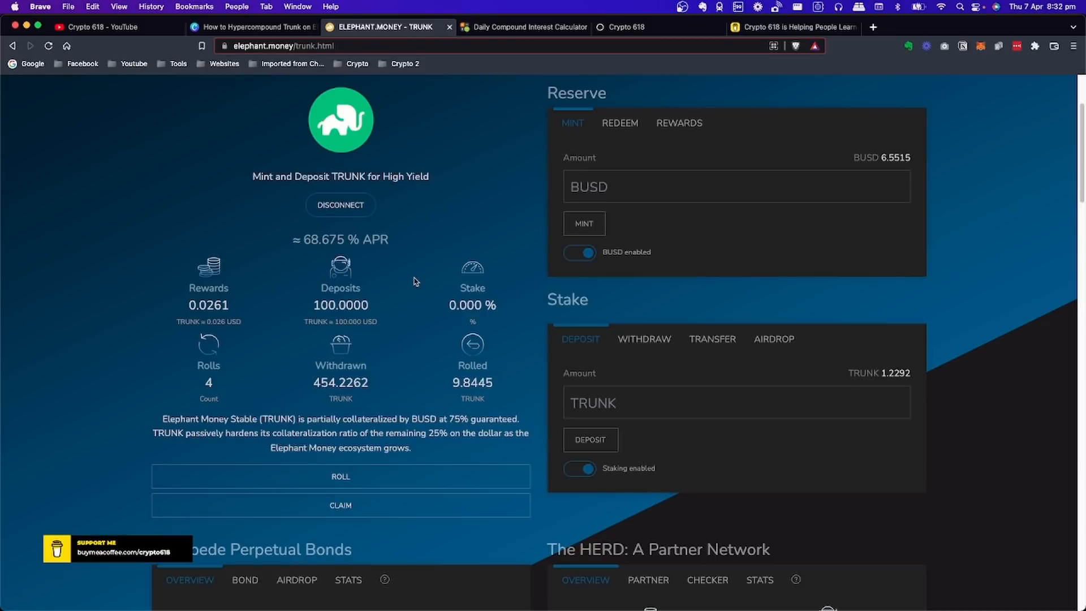
pyautogui.moveTo(404, 294)
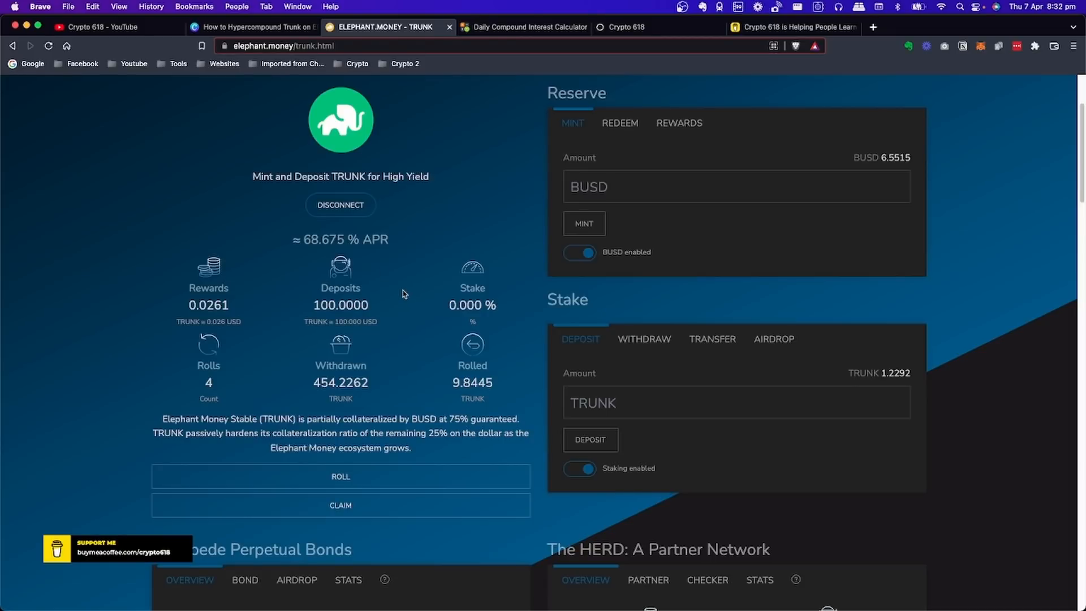
pyautogui.moveTo(336, 312)
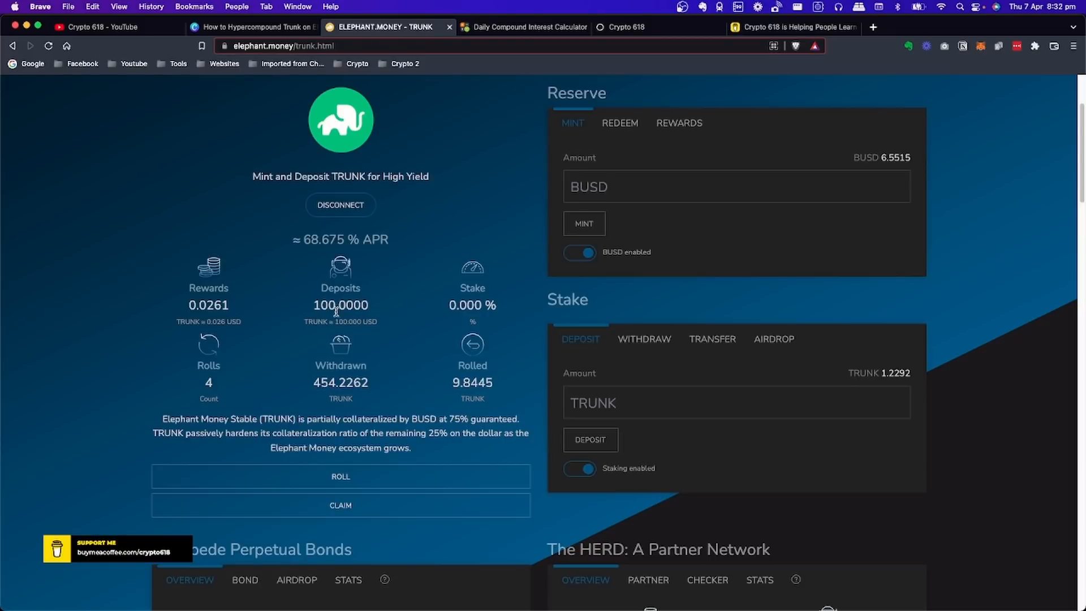
pyautogui.moveTo(217, 317)
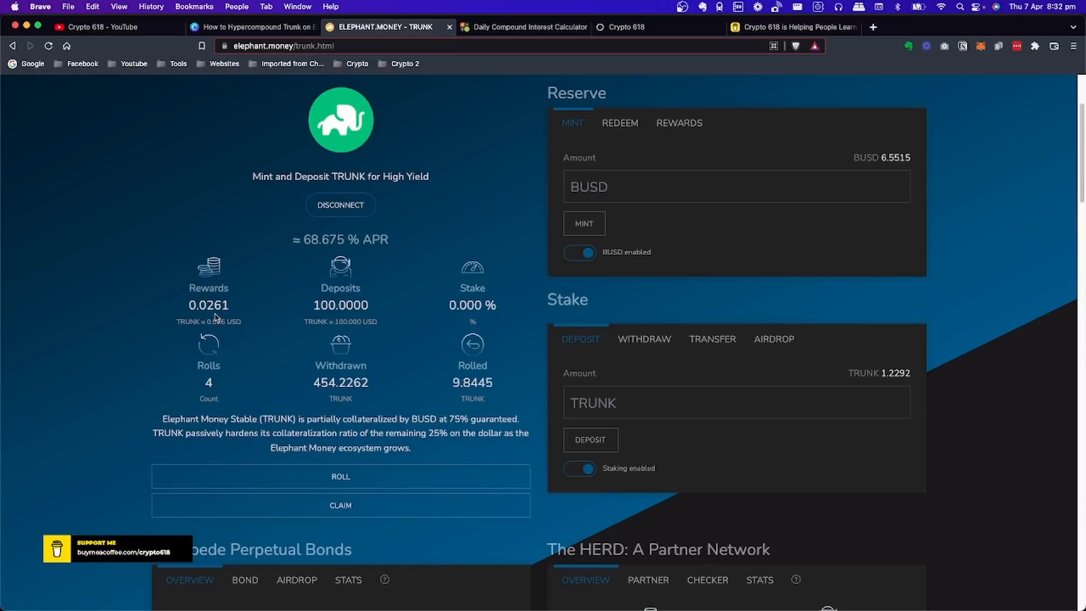
pyautogui.moveTo(401, 283)
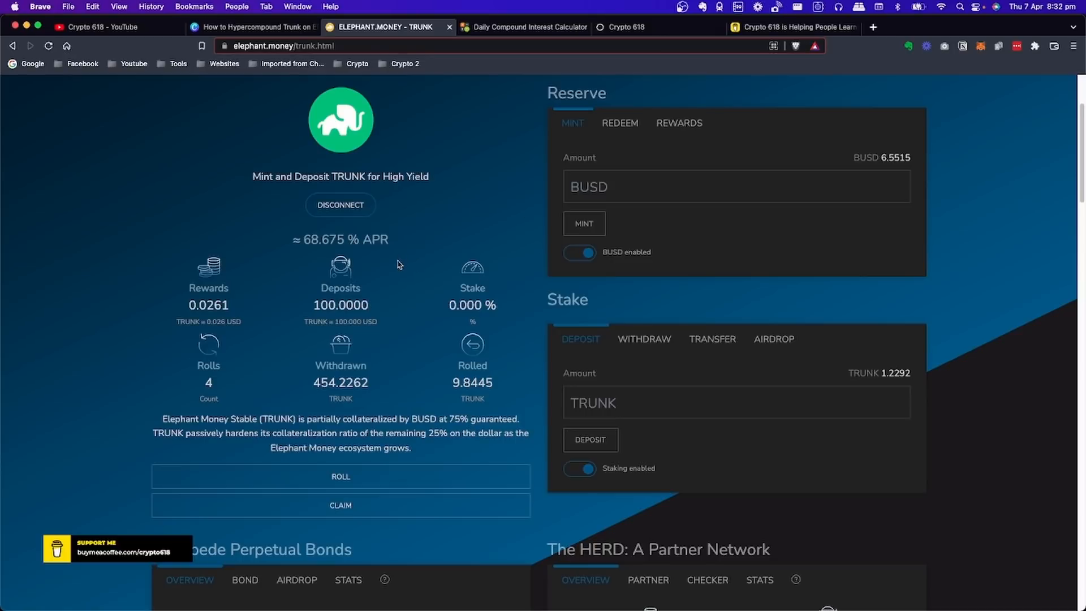
pyautogui.moveTo(443, 249)
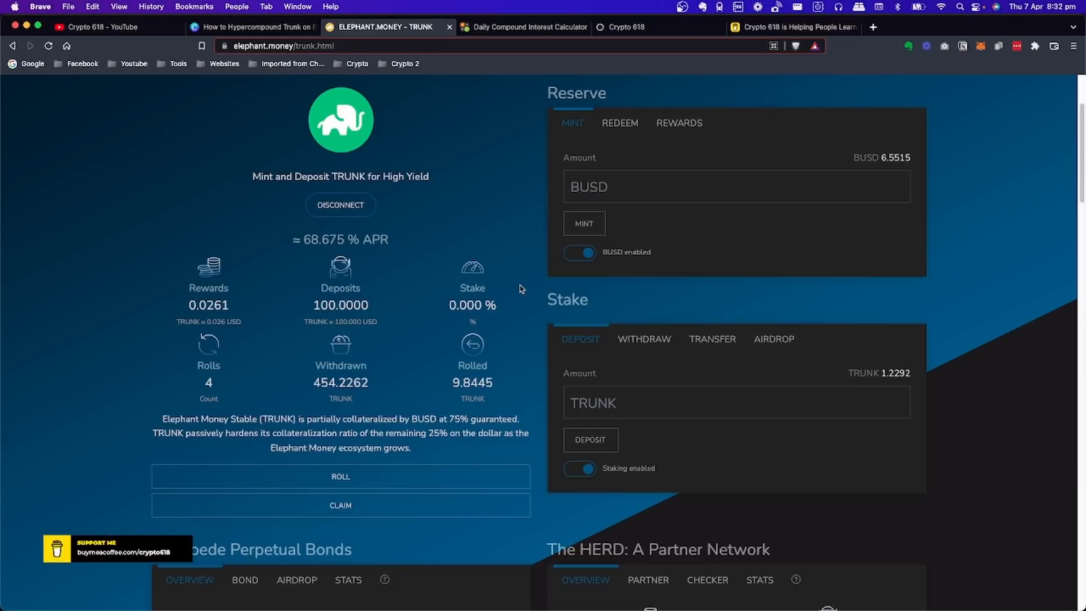
pyautogui.scroll(-3)
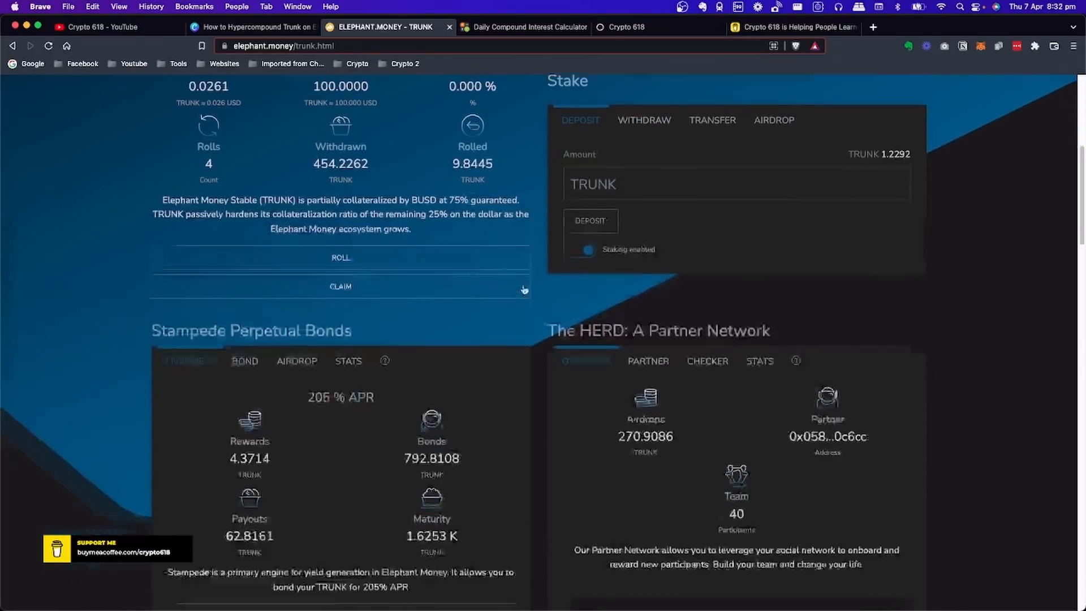
pyautogui.scroll(-3)
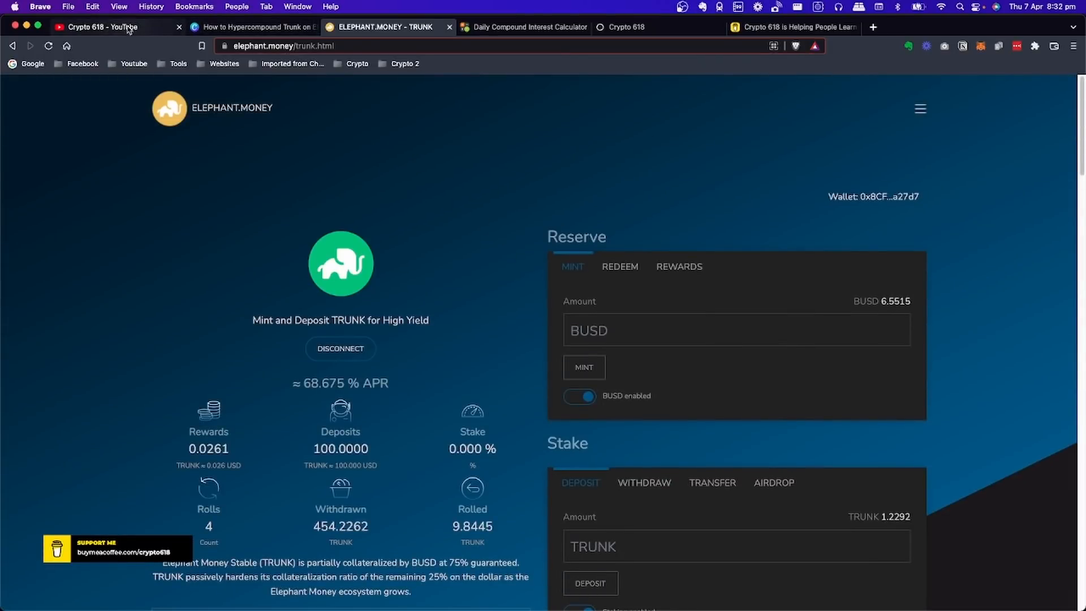
# - View the Crypto 618 YouTube Videos page, then switch to the Crypto 618 blog site
pyautogui.click(98, 27)
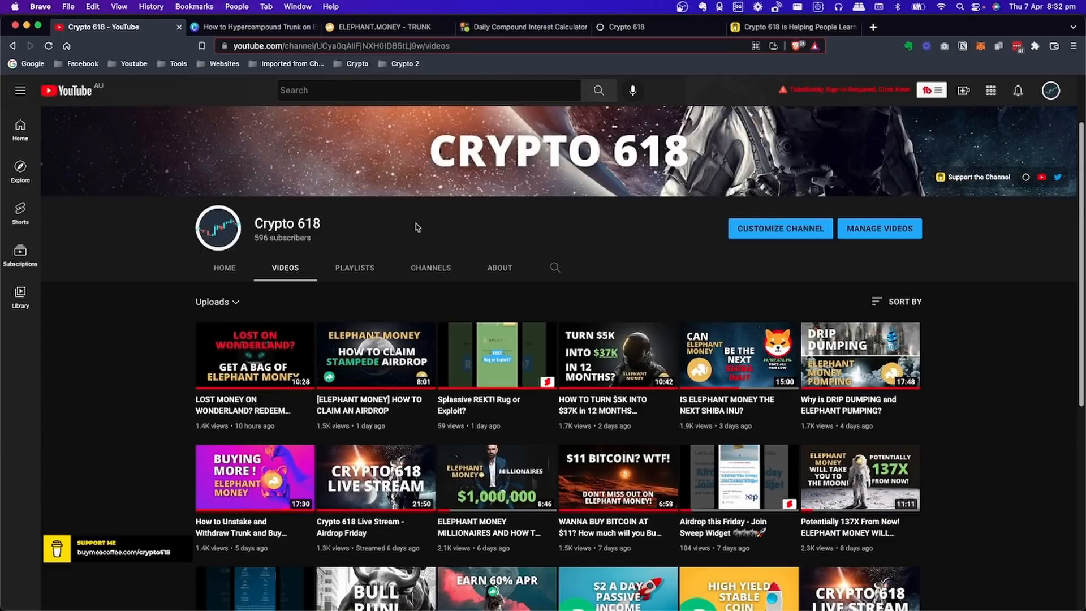
pyautogui.moveTo(371, 261)
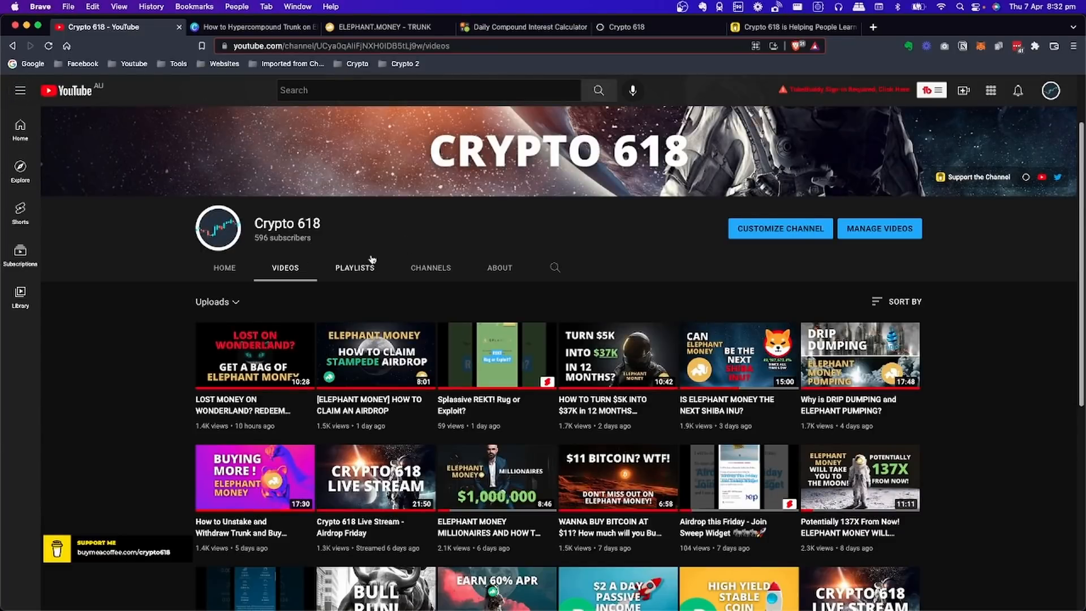
pyautogui.moveTo(465, 249)
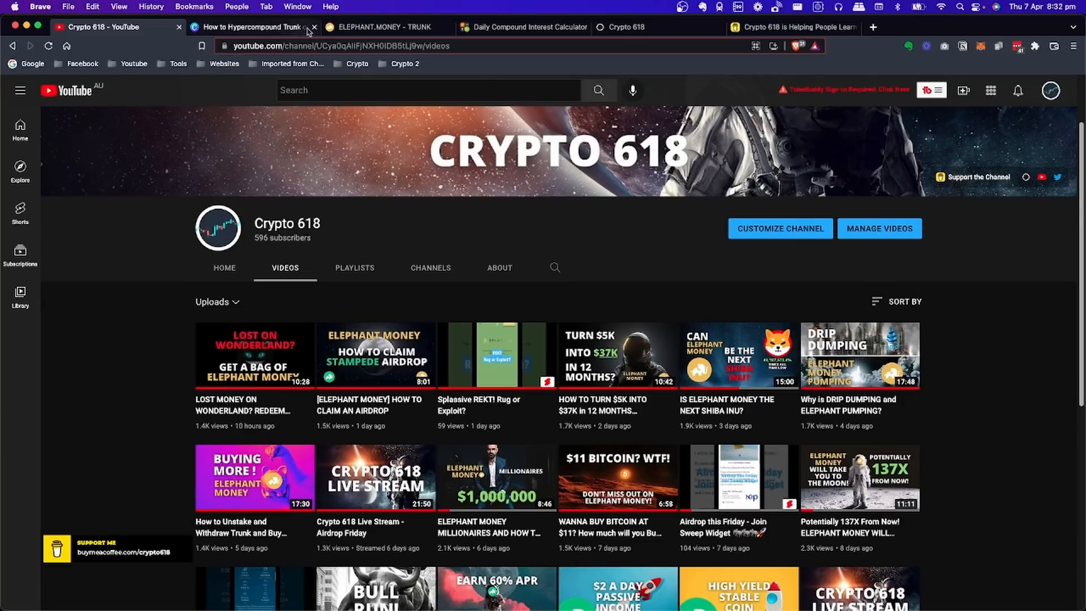
pyautogui.click(630, 28)
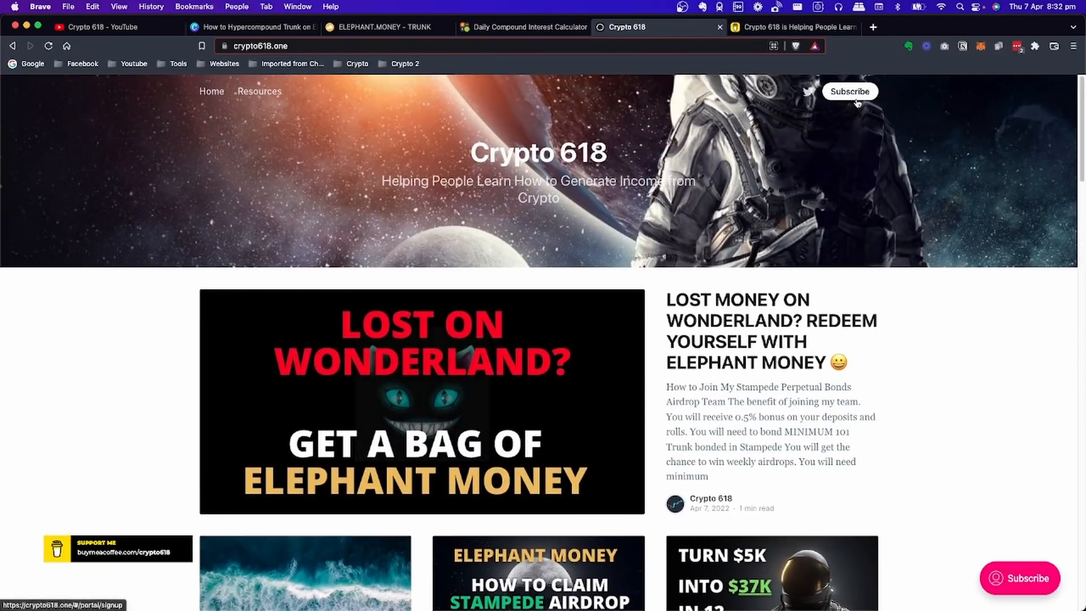
# - View the blog's free and $50-per-year subscription plans, close them and browse the posts
pyautogui.click(850, 90)
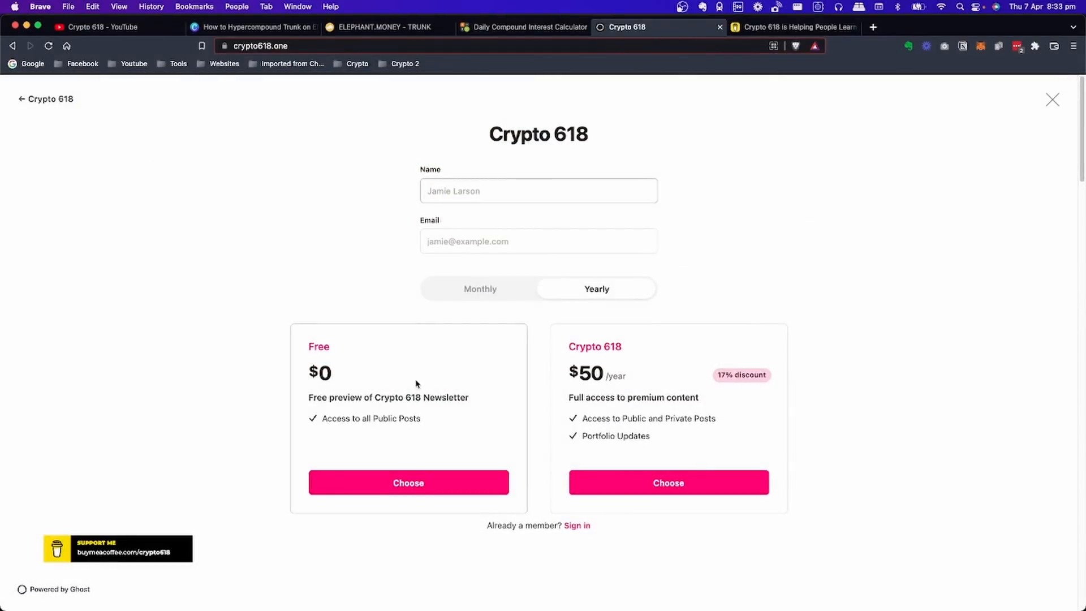
pyautogui.moveTo(851, 286)
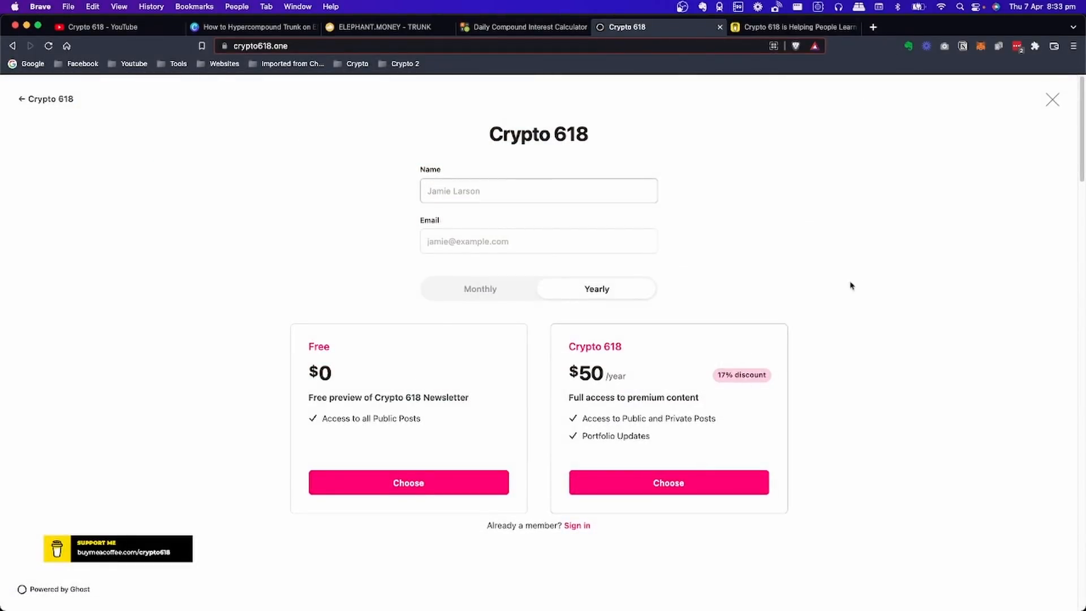
pyautogui.click(1052, 100)
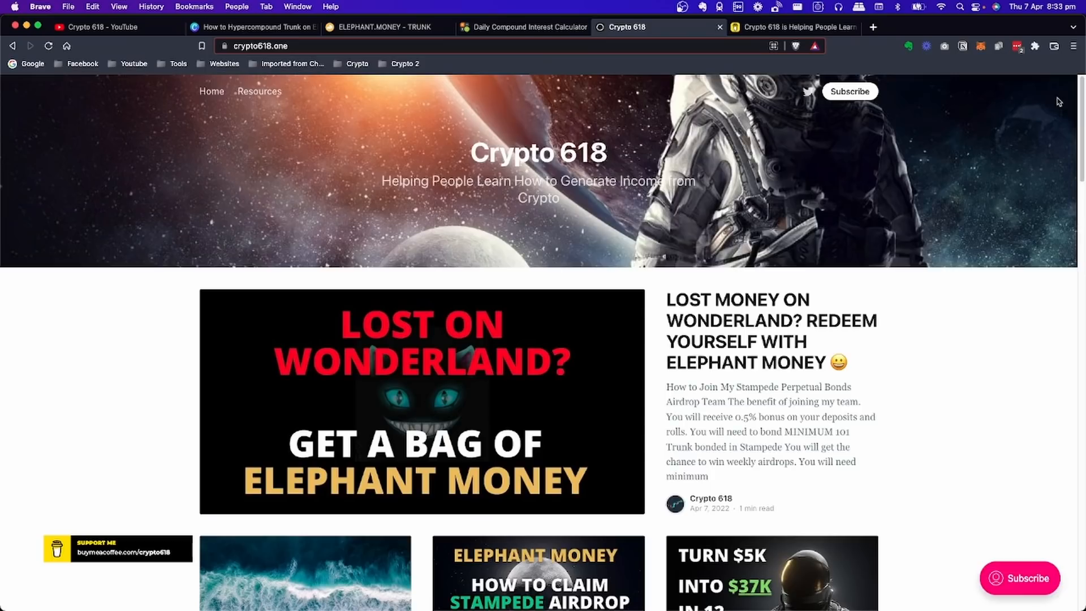
pyautogui.scroll(-3)
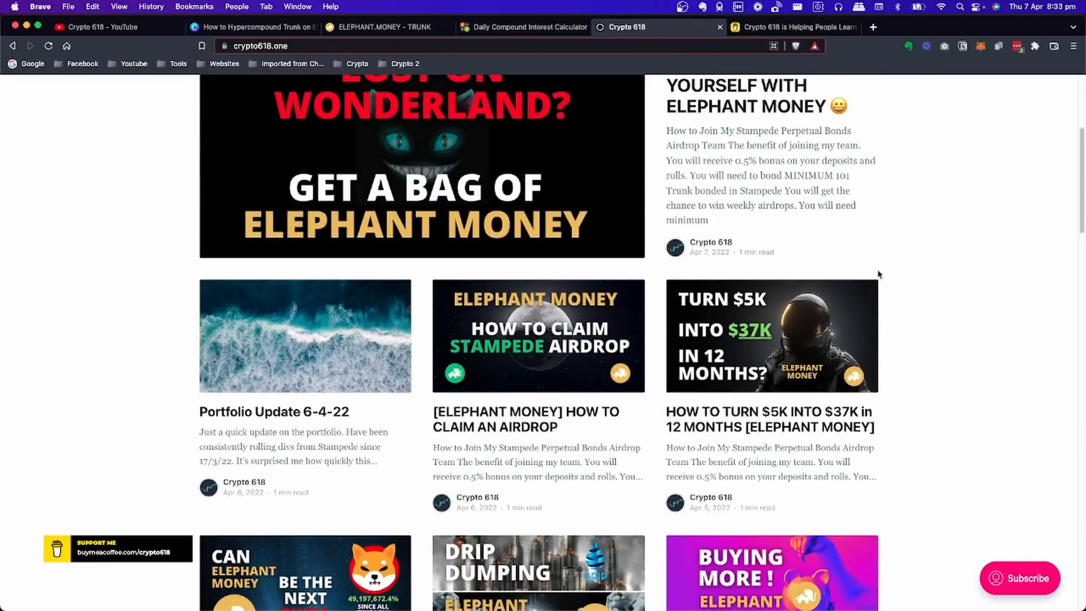
pyautogui.scroll(3)
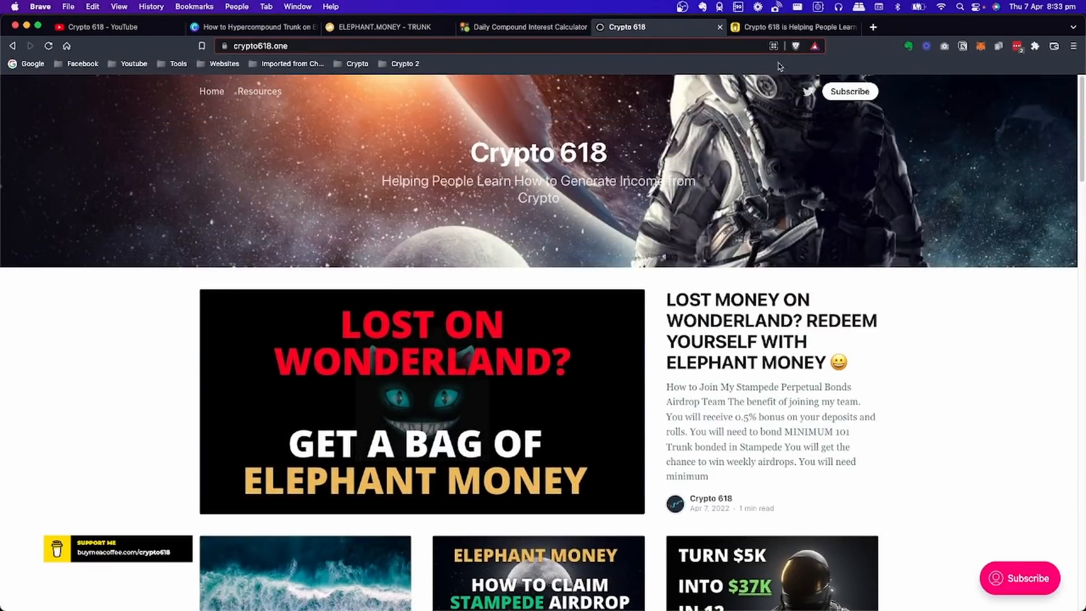
# - Switch to the Crypto 618 Buy Me a Coffee page and scroll through the $10/month Private Discord membership
pyautogui.click(797, 27)
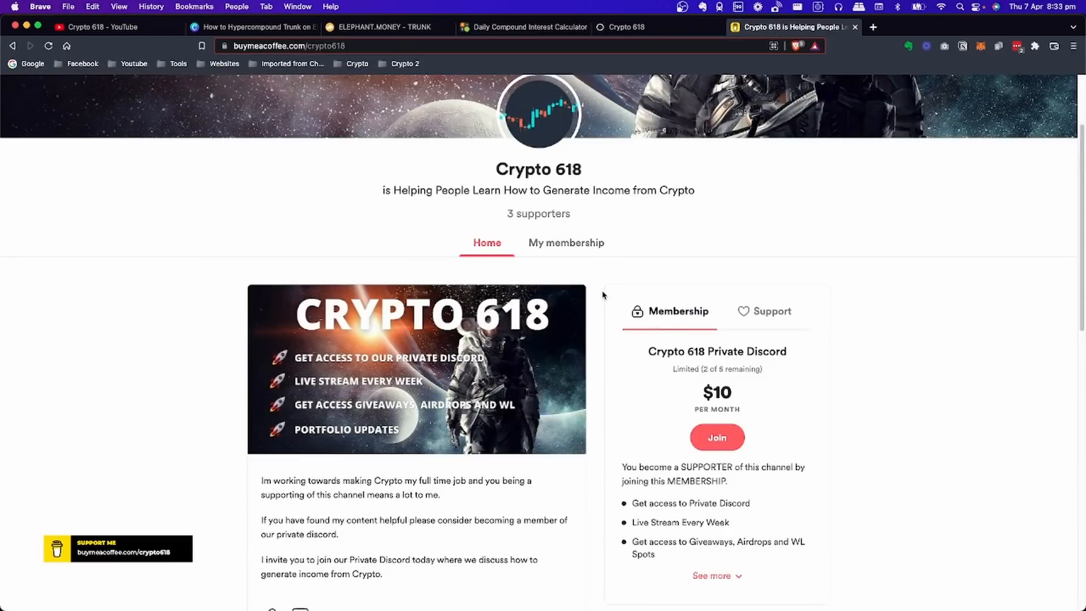
pyautogui.moveTo(852, 362)
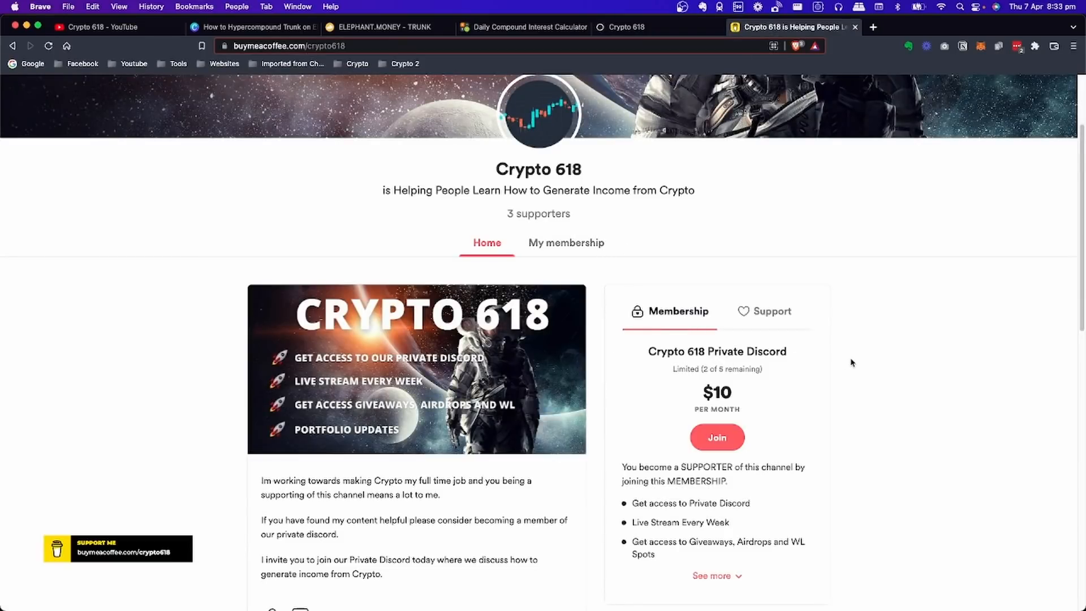
pyautogui.scroll(-3)
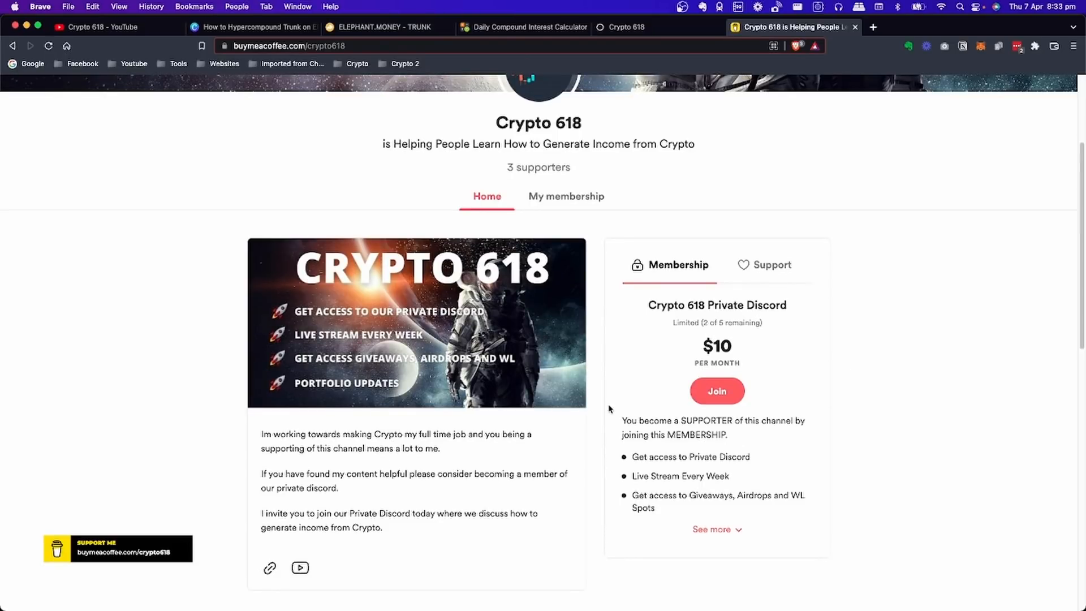
pyautogui.scroll(-3)
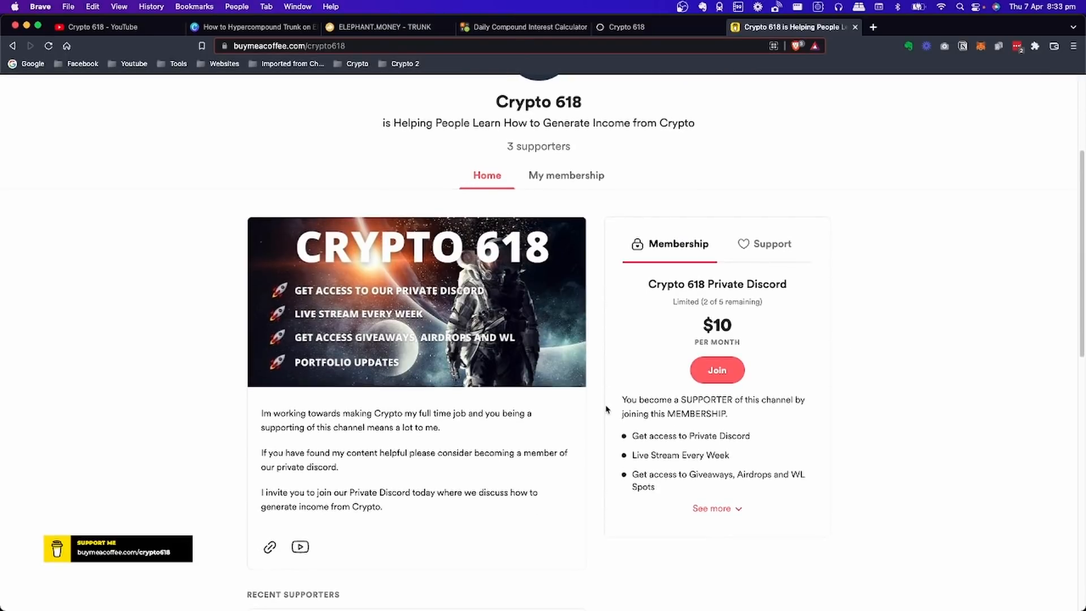
pyautogui.scroll(-3)
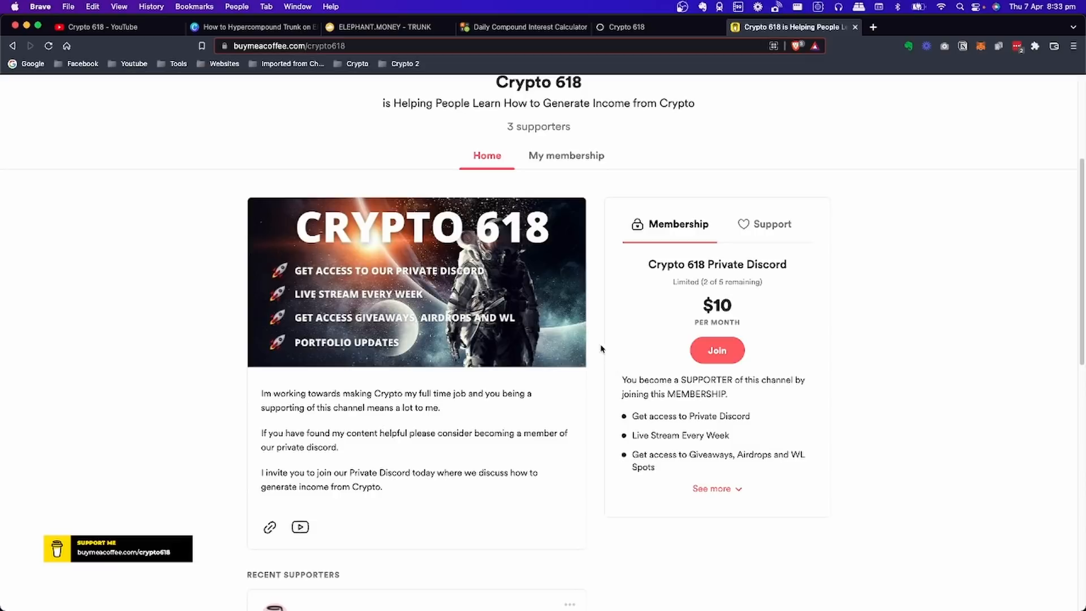
pyautogui.moveTo(597, 319)
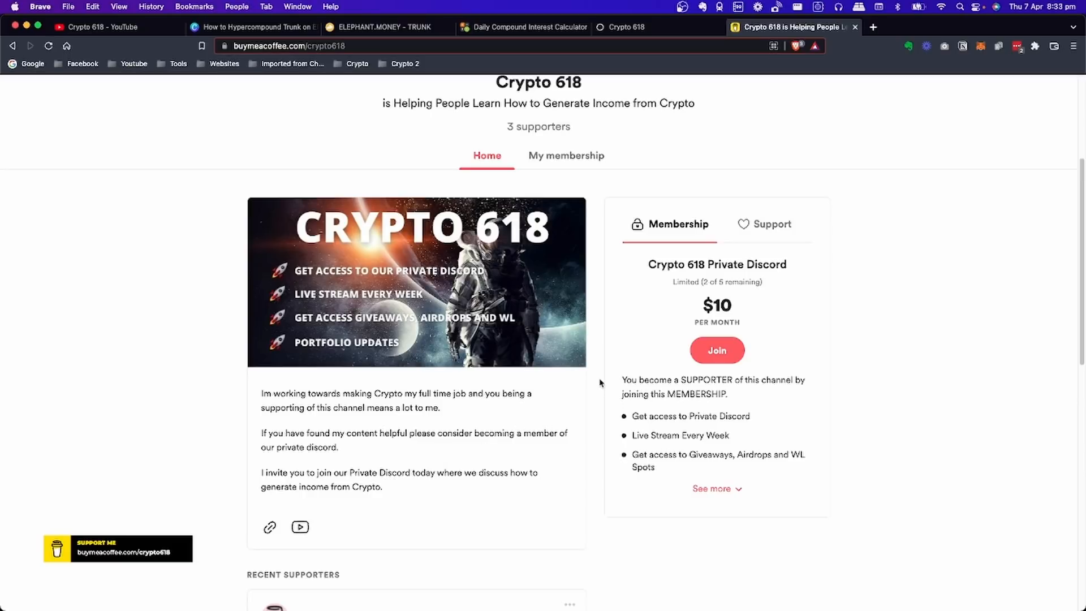
pyautogui.moveTo(600, 384)
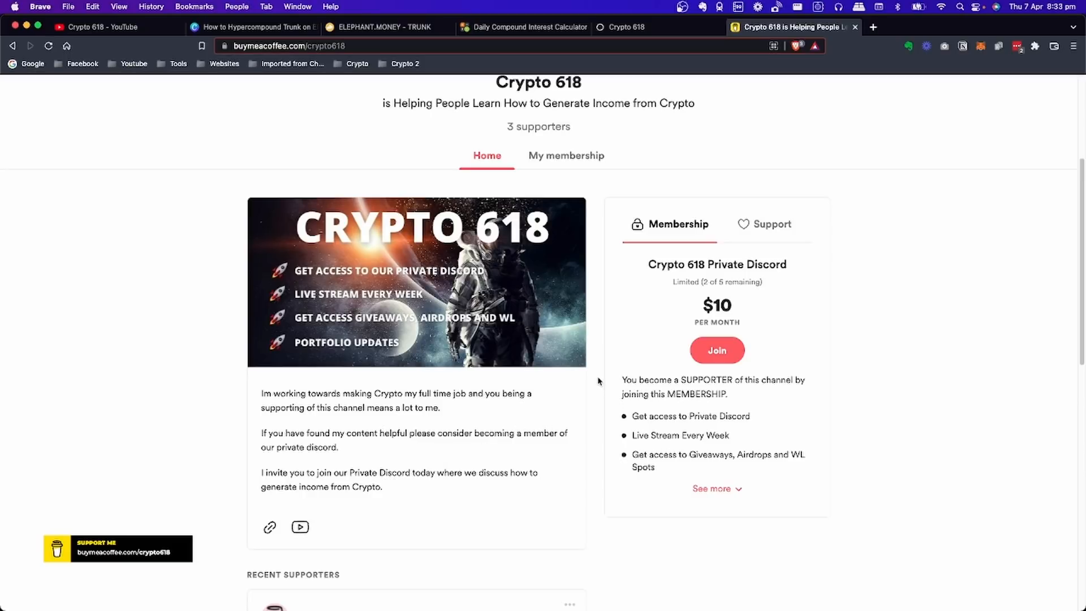
pyautogui.moveTo(599, 338)
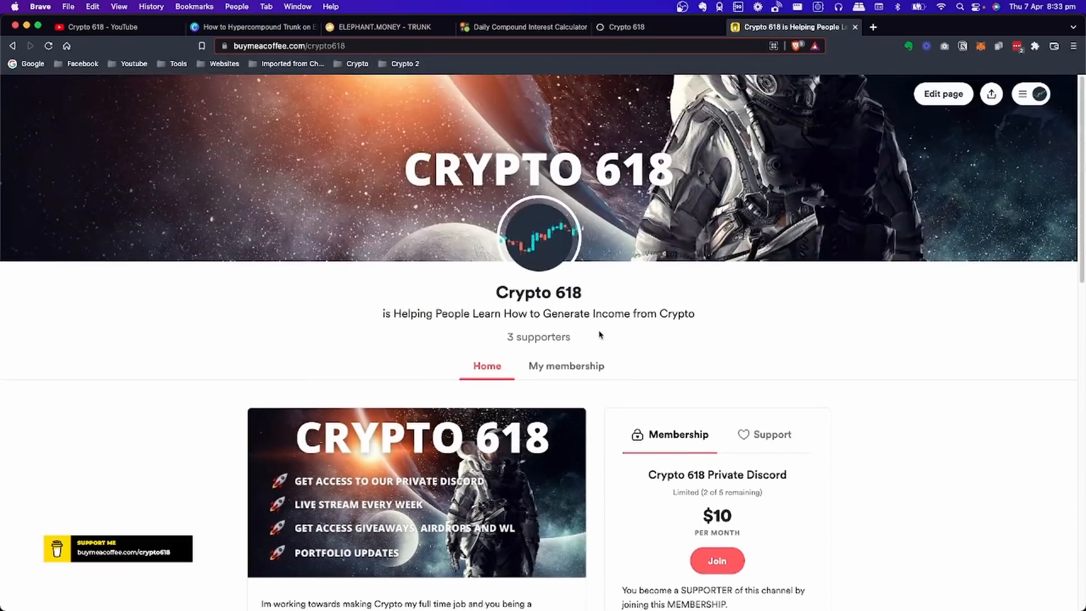
pyautogui.moveTo(78, 20)
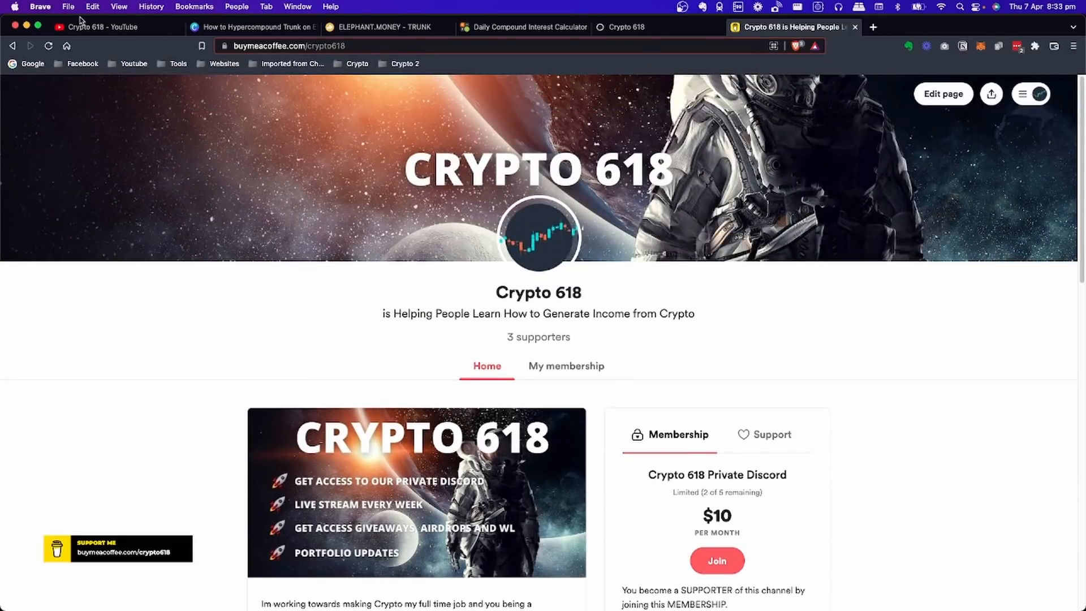
# - Return to the Crypto 618 YouTube channel's Videos page
pyautogui.click(97, 27)
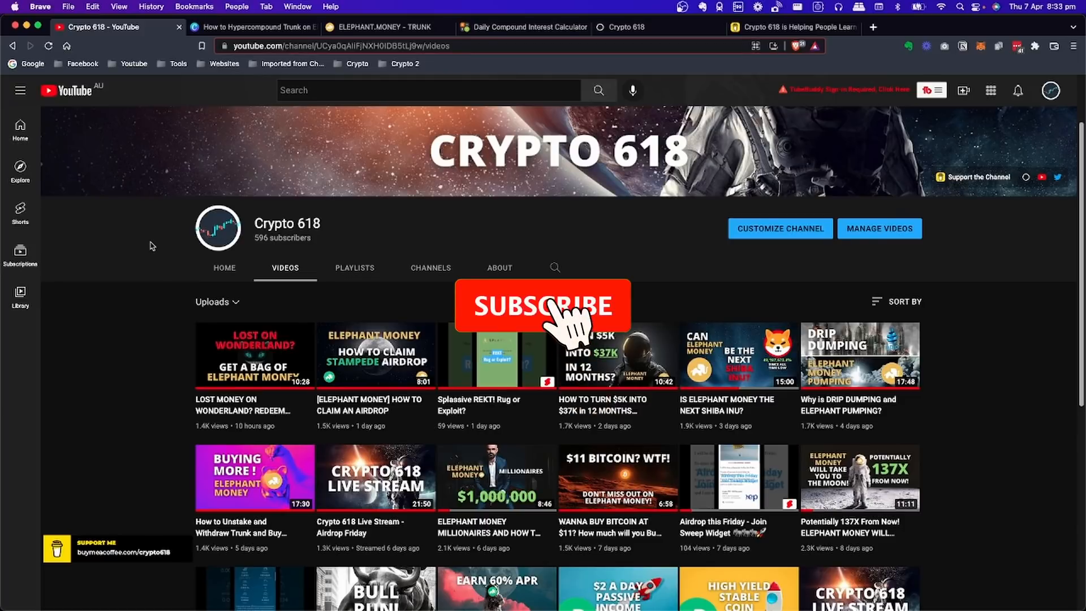
pyautogui.click(542, 305)
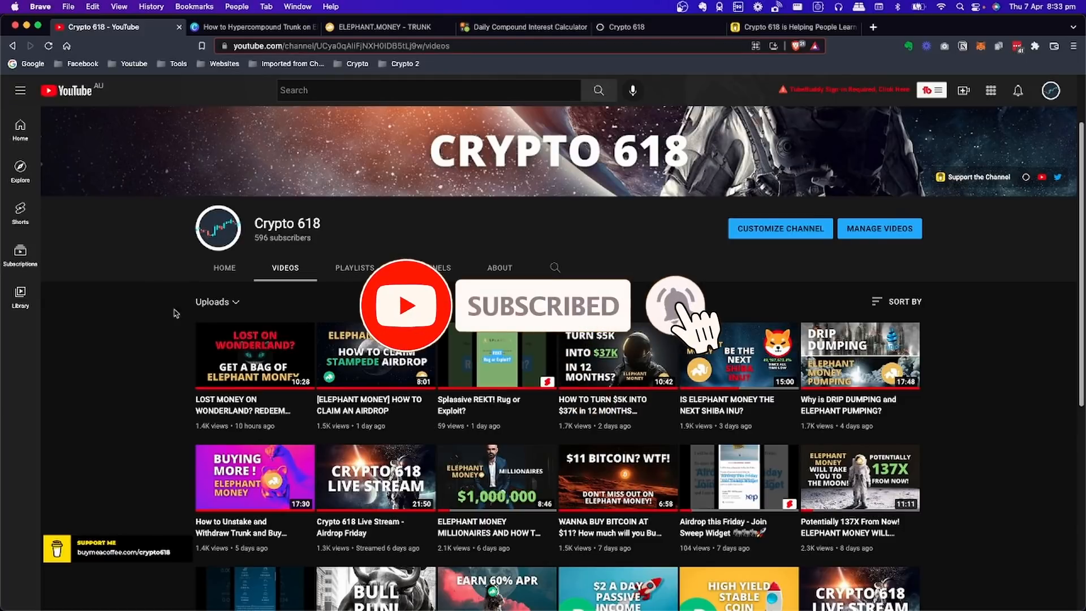